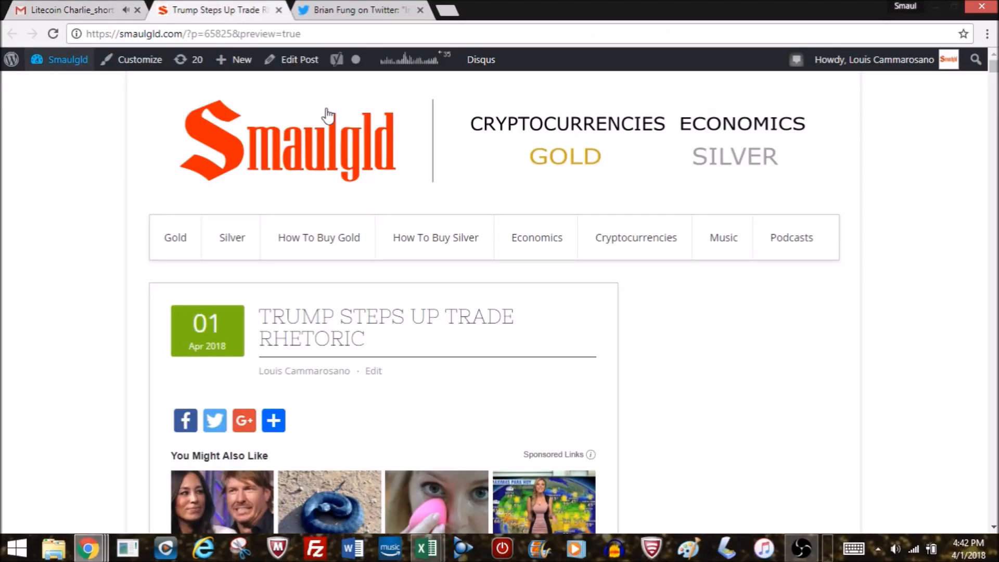
pyautogui.moveTo(984, 366)
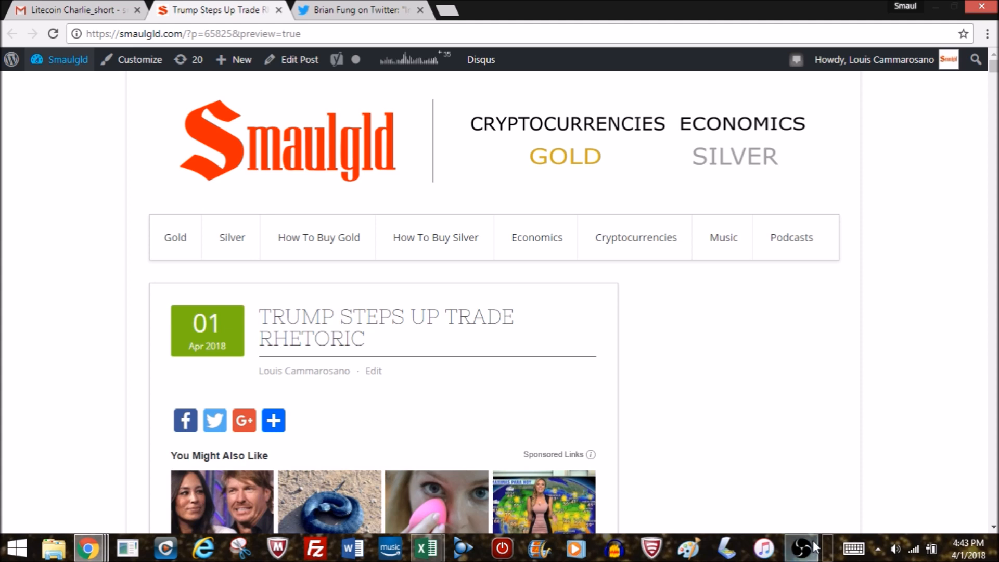
# Scroll past the sponsored links to the weekly headline list and silver cryptocurrency rounds coin images
pyautogui.scroll(-3)
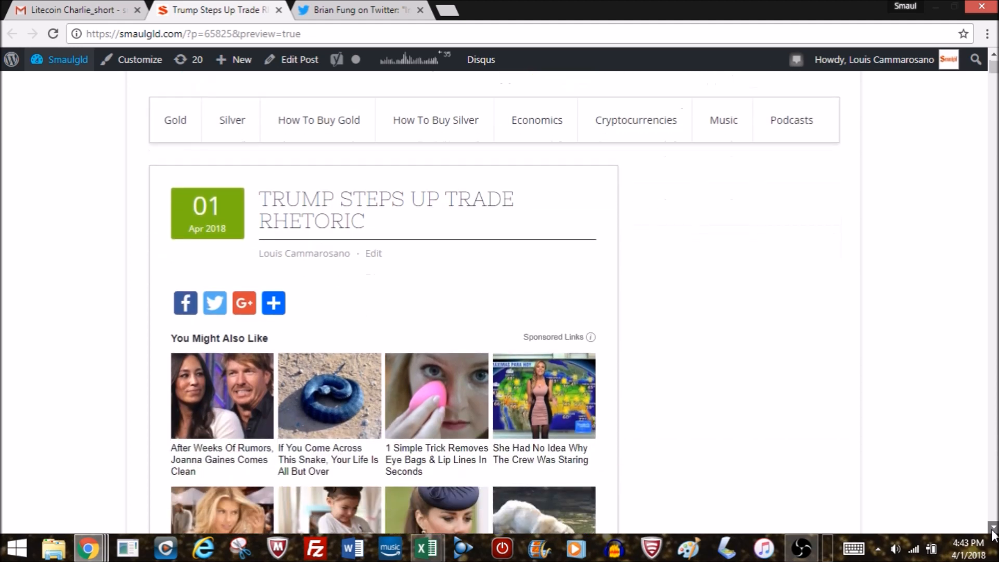
pyautogui.scroll(-3)
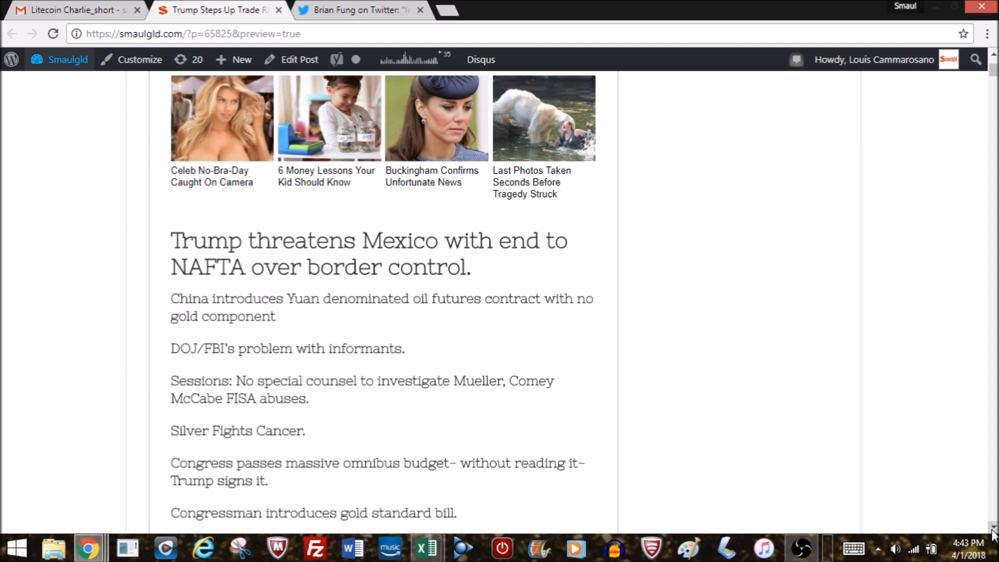
pyautogui.scroll(-3)
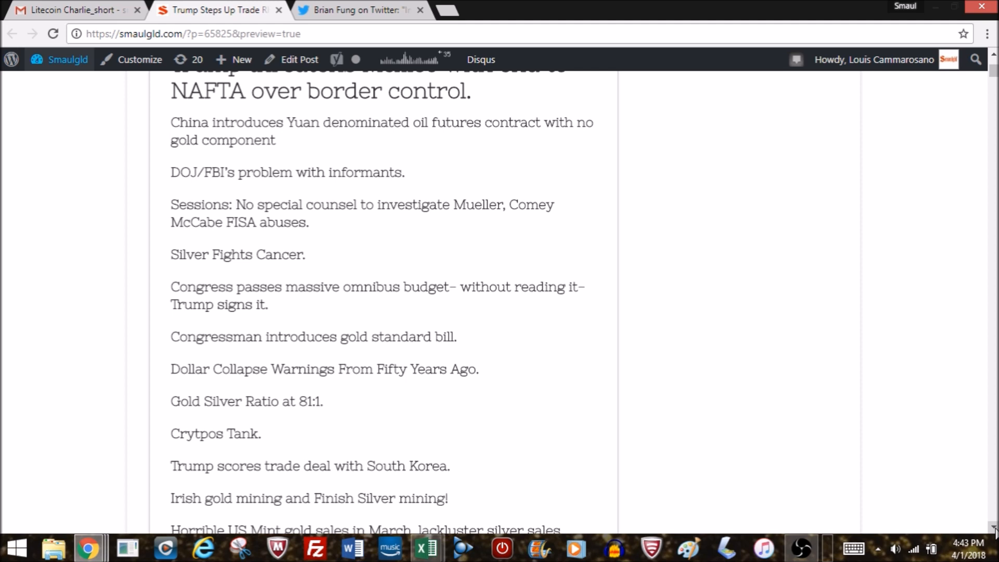
pyautogui.scroll(-3)
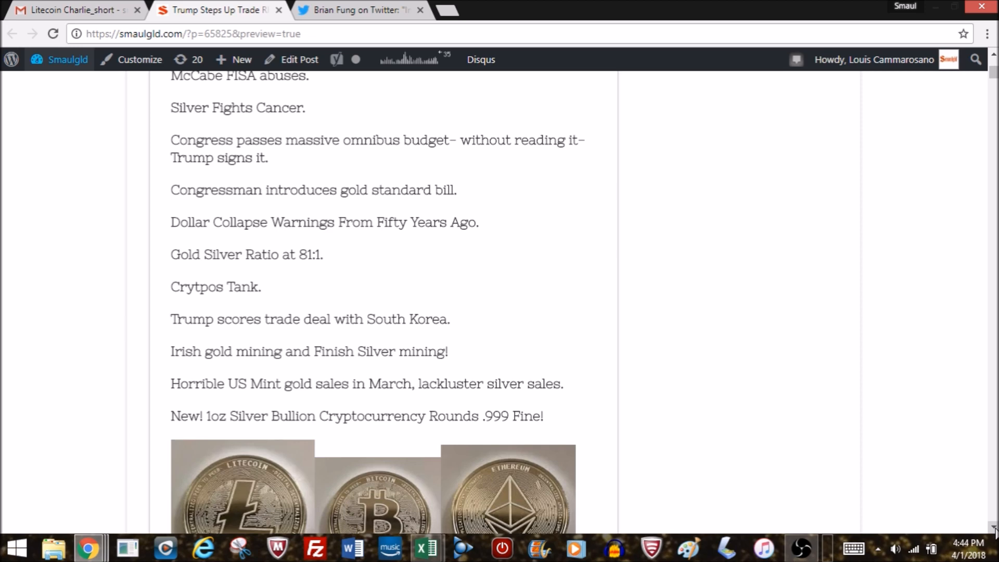
# Scroll past the coin links through the embedded gold and silver tweets
pyautogui.scroll(-3)
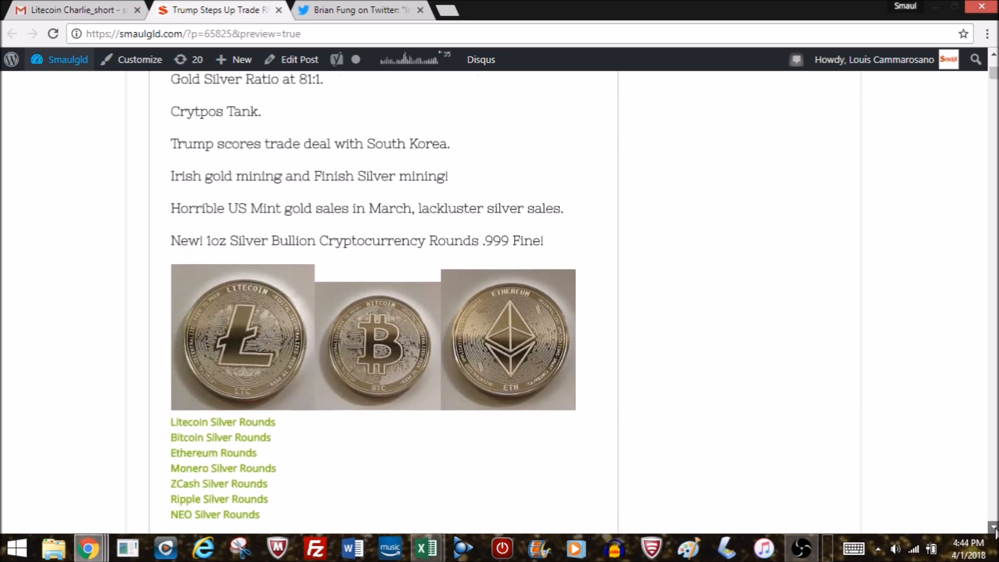
pyautogui.scroll(-3)
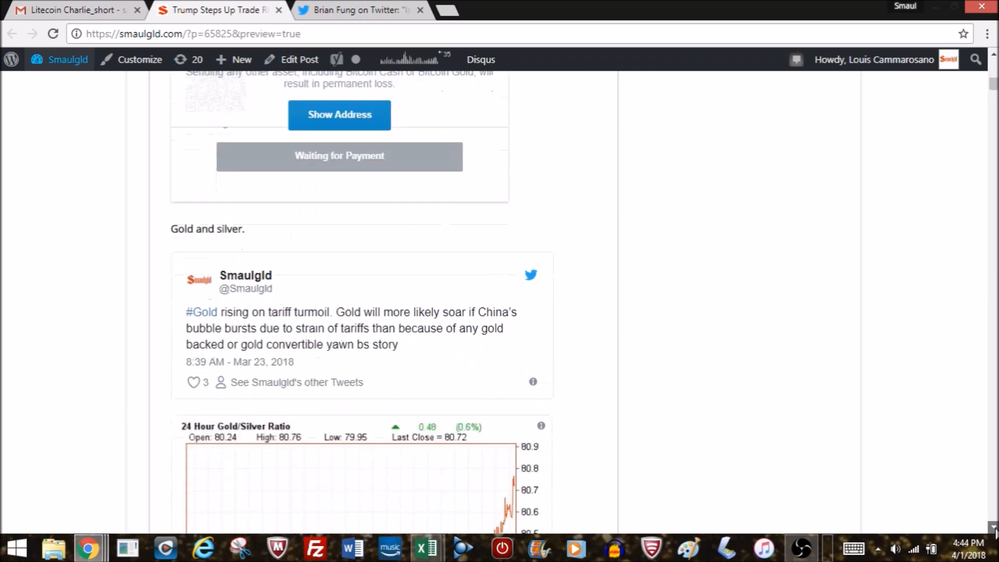
pyautogui.scroll(-3)
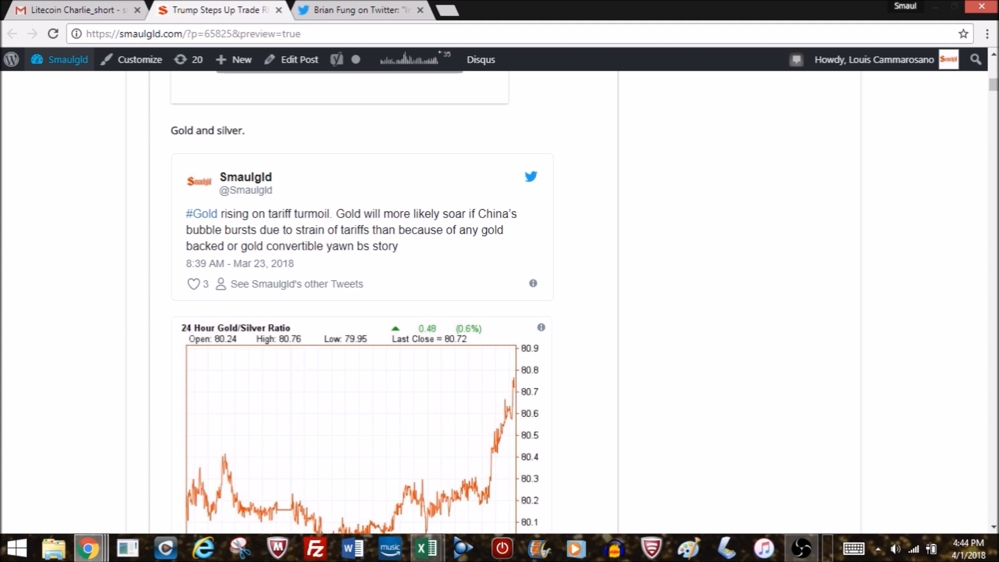
pyautogui.scroll(-3)
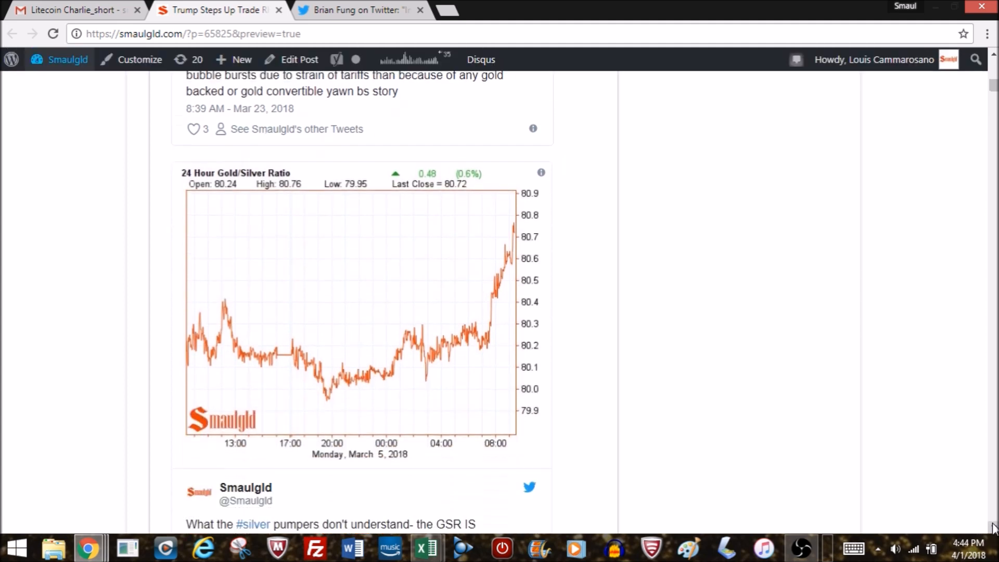
pyautogui.scroll(-3)
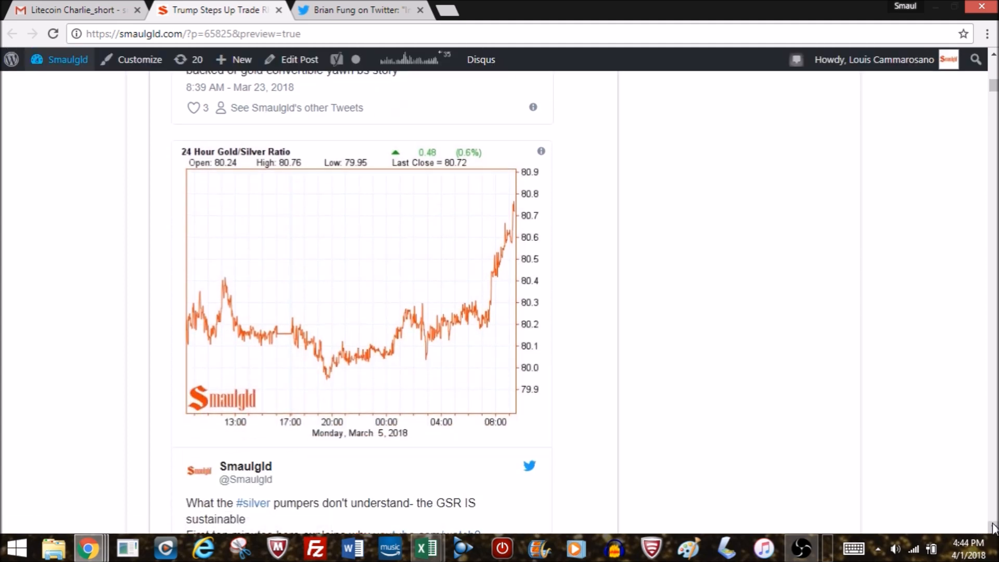
# Scroll past the 24-hour ratio chart to the weekly closing prices and 81.32:1 gold-silver ratio
pyautogui.scroll(-3)
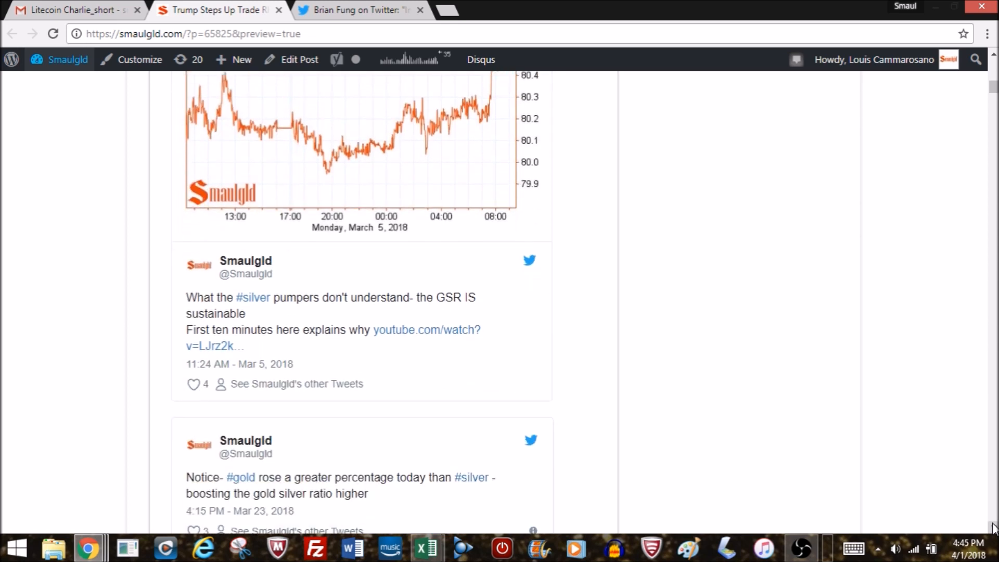
pyautogui.scroll(-3)
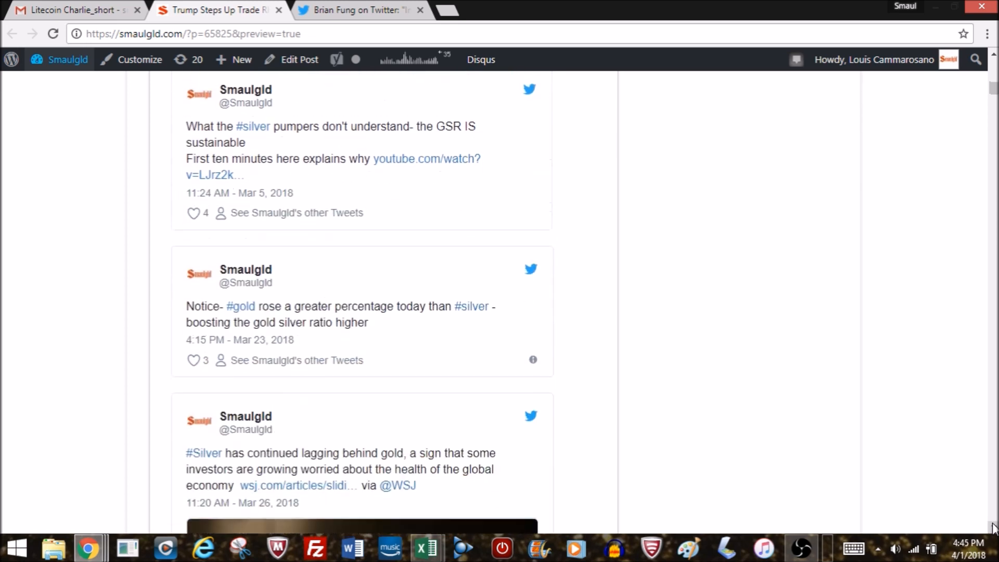
pyautogui.scroll(-3)
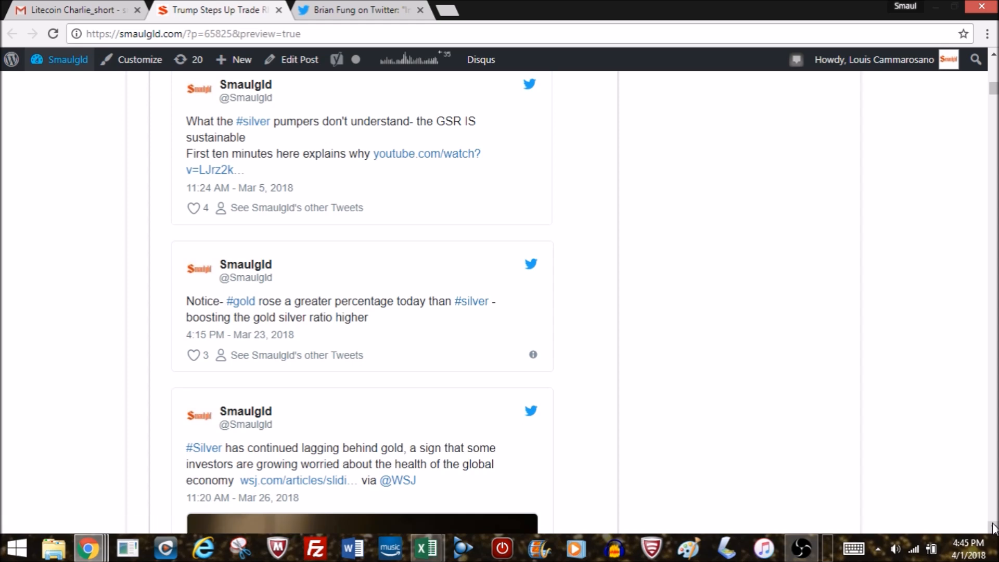
pyautogui.moveTo(668, 418)
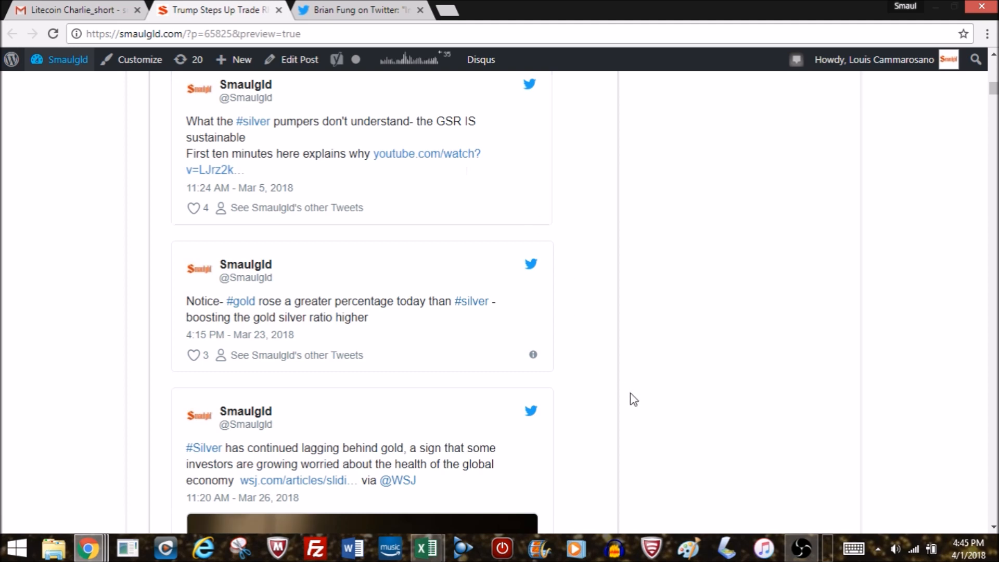
pyautogui.scroll(-3)
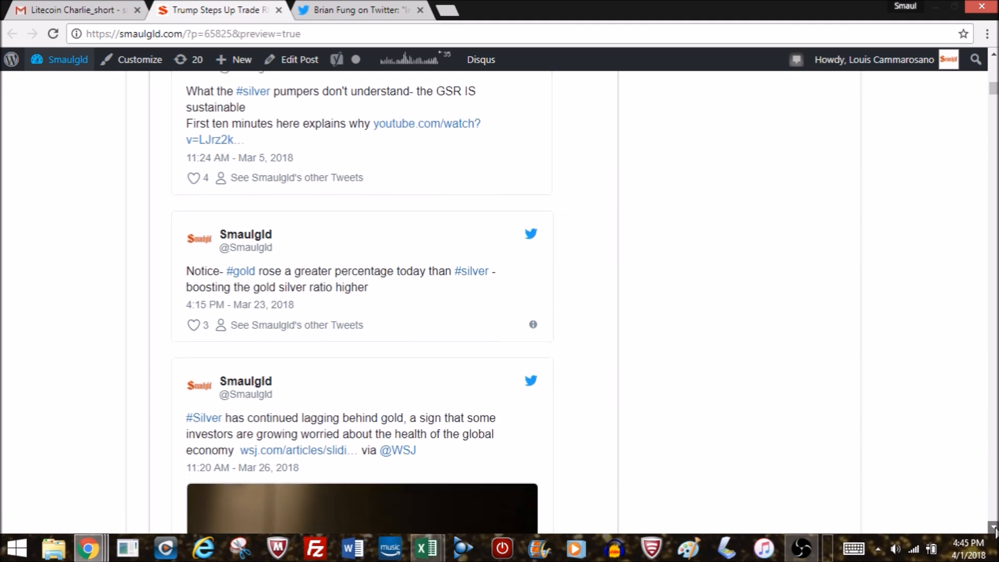
pyautogui.scroll(-3)
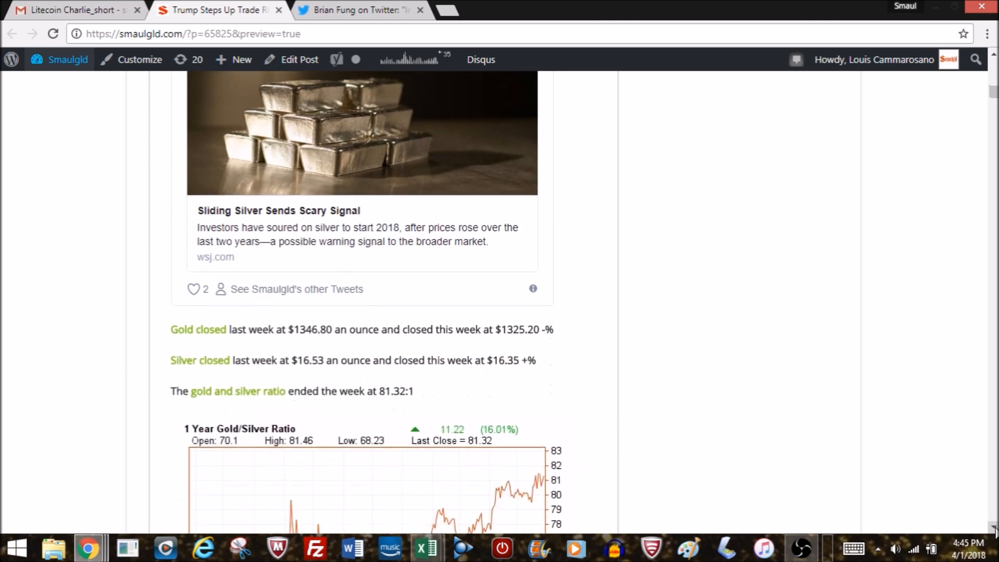
# Scroll past the 1 and 5 year ratio charts and historic graph to the monetary-history factors list
pyautogui.scroll(-3)
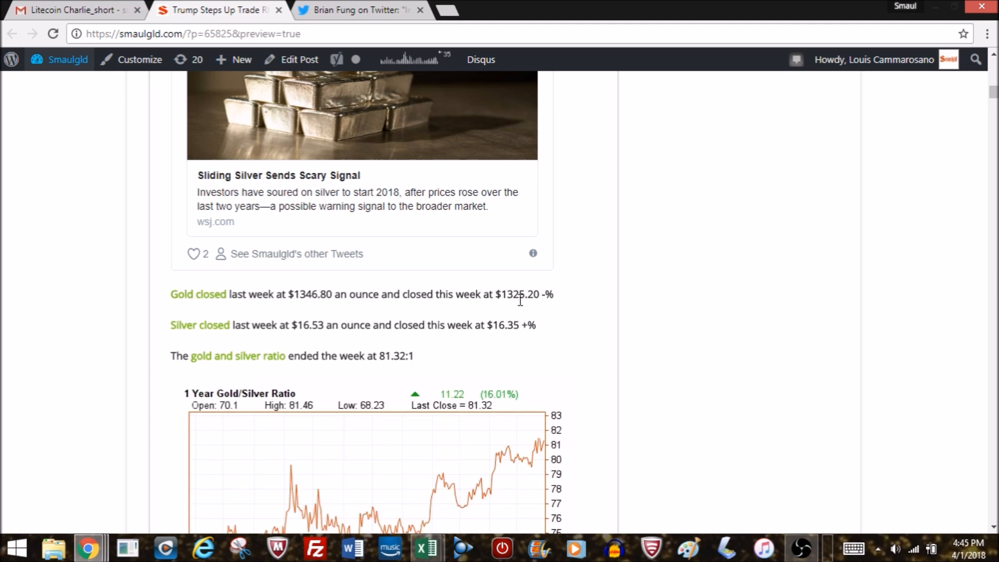
pyautogui.moveTo(499, 372)
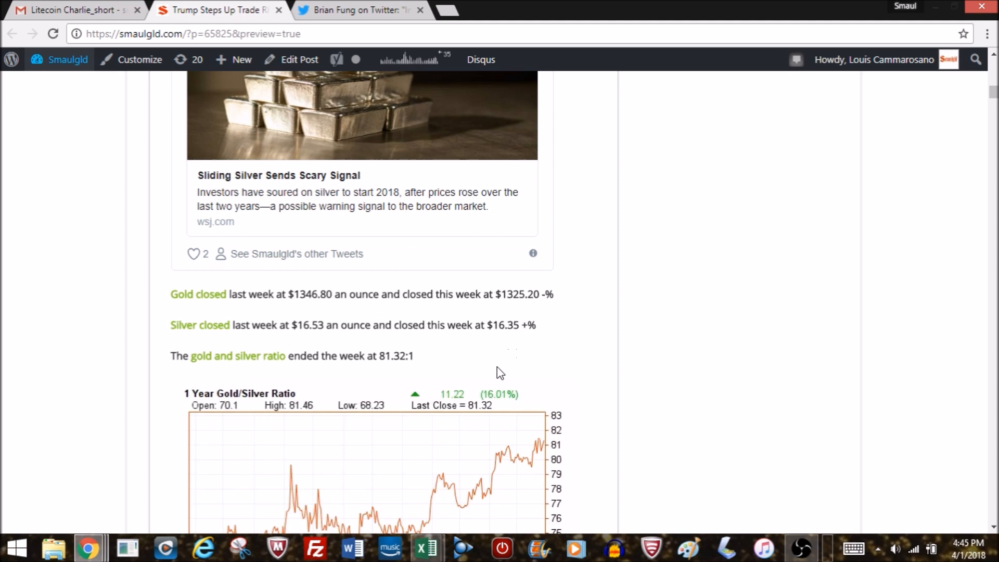
pyautogui.moveTo(507, 343)
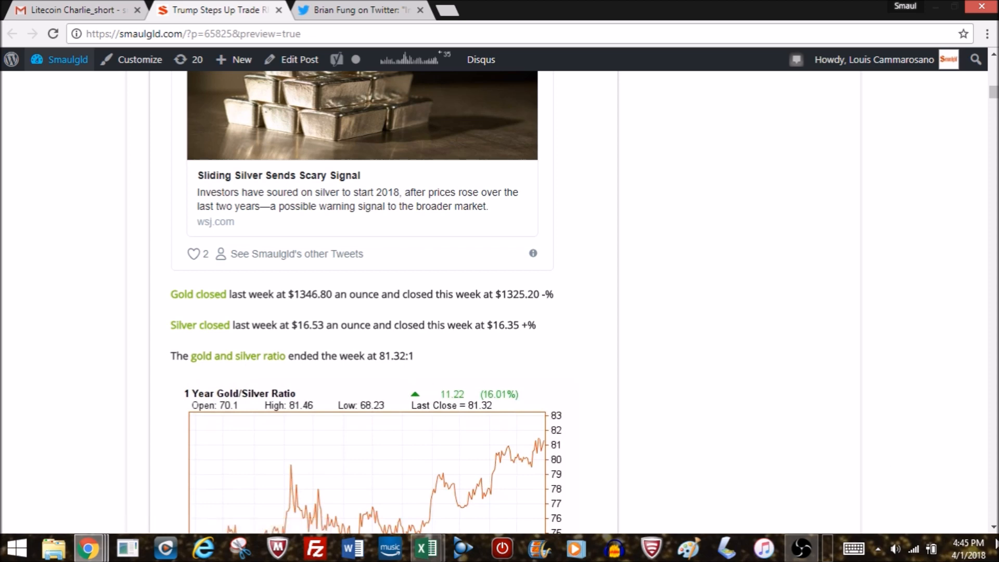
pyautogui.scroll(-3)
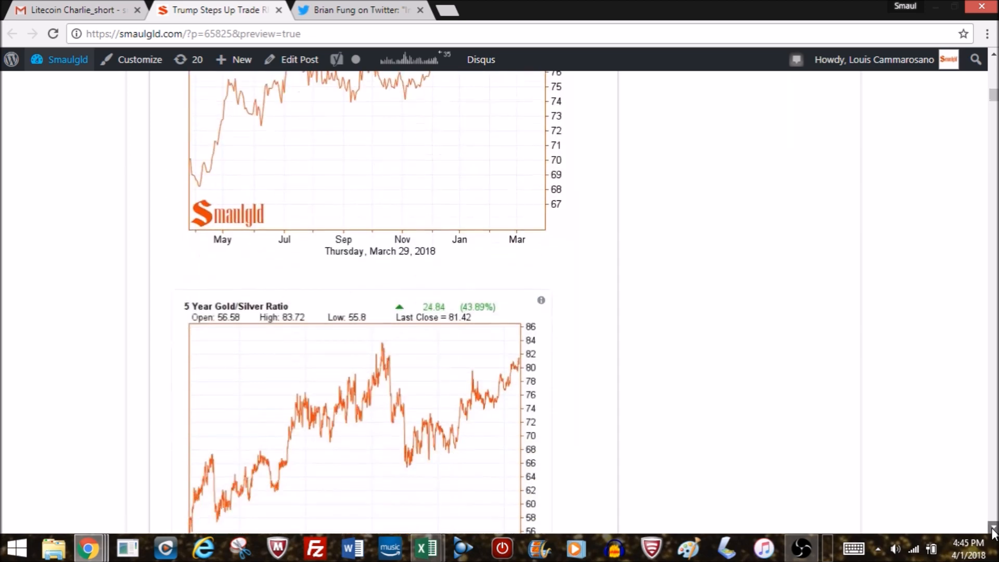
pyautogui.scroll(-3)
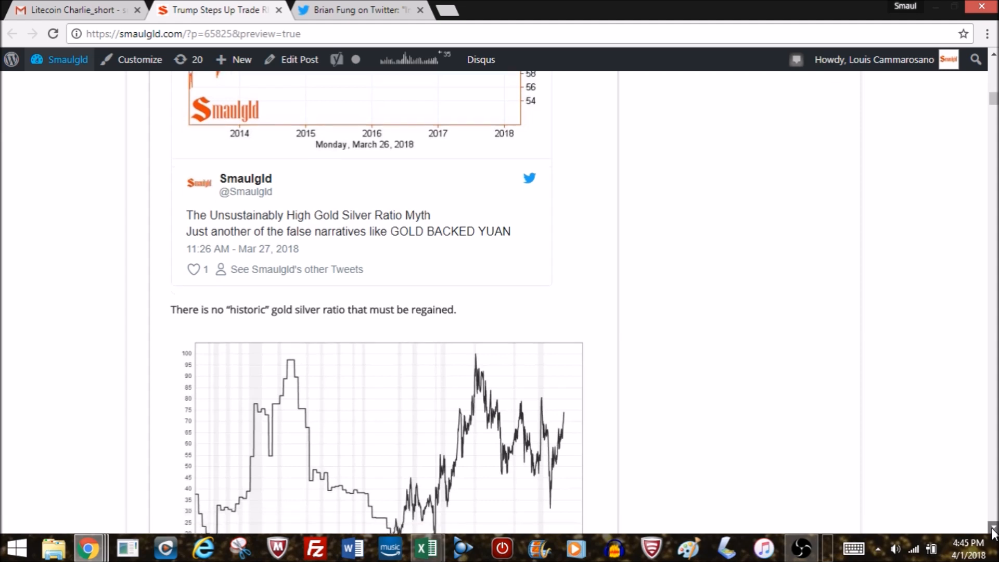
pyautogui.scroll(-3)
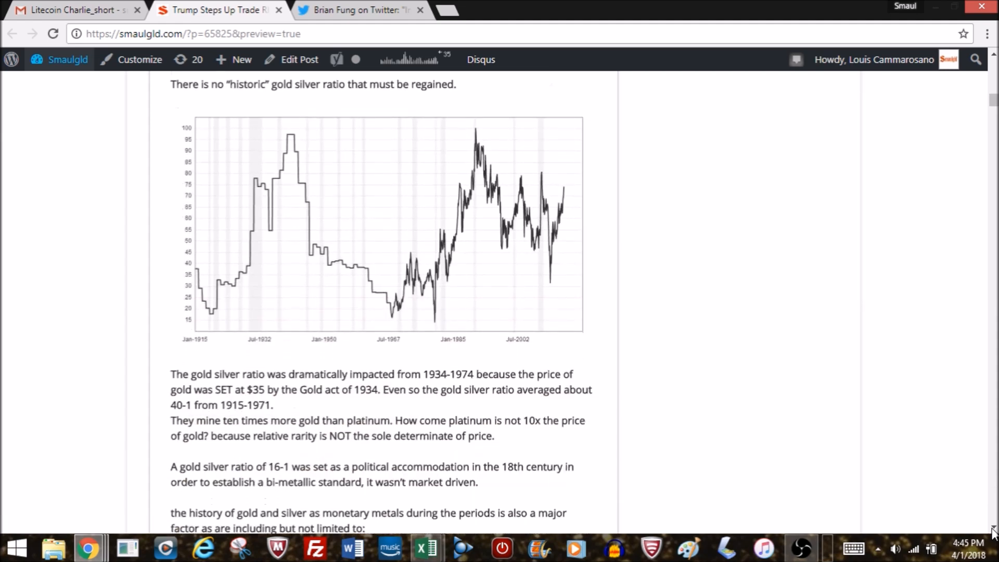
pyautogui.scroll(-3)
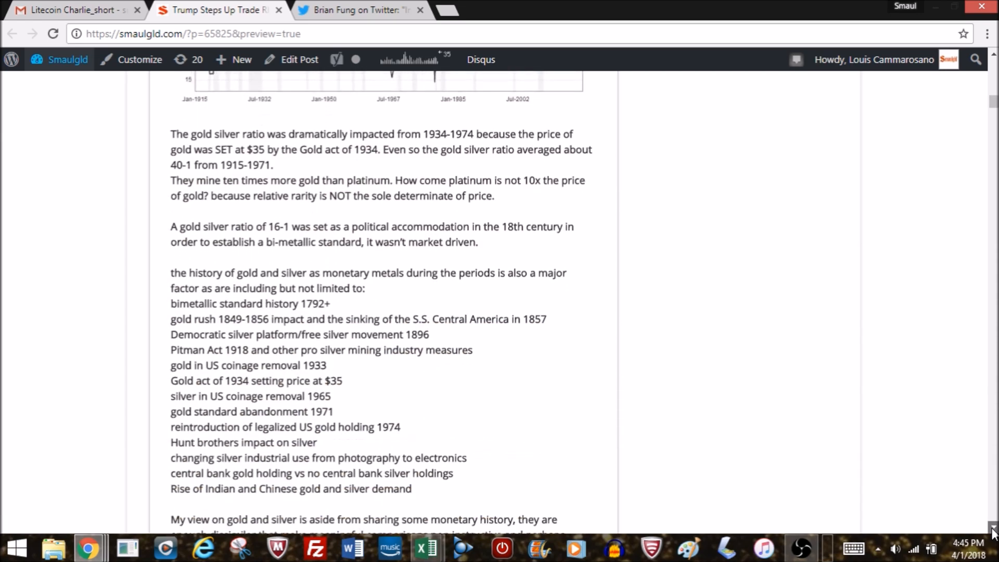
pyautogui.scroll(-3)
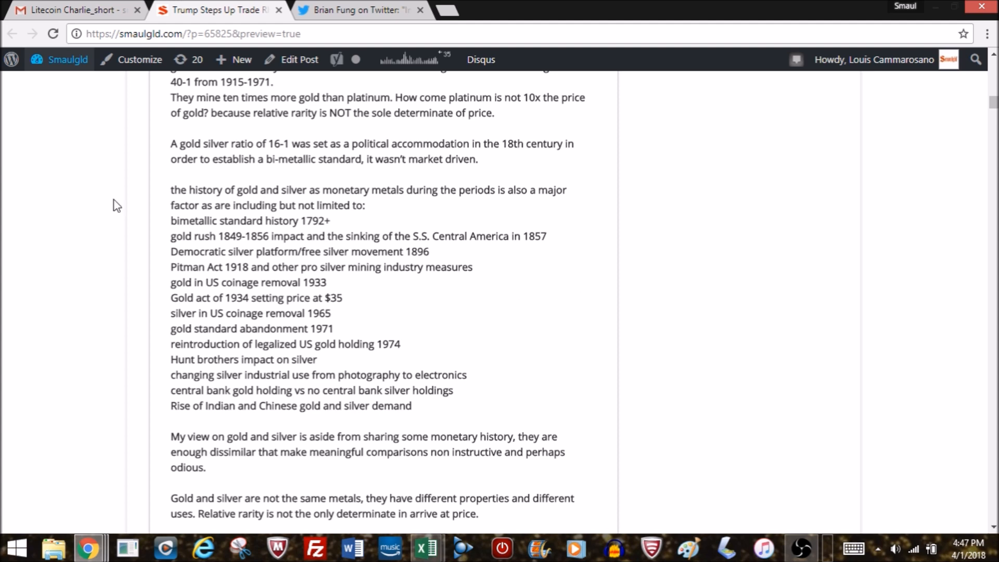
pyautogui.moveTo(433, 366)
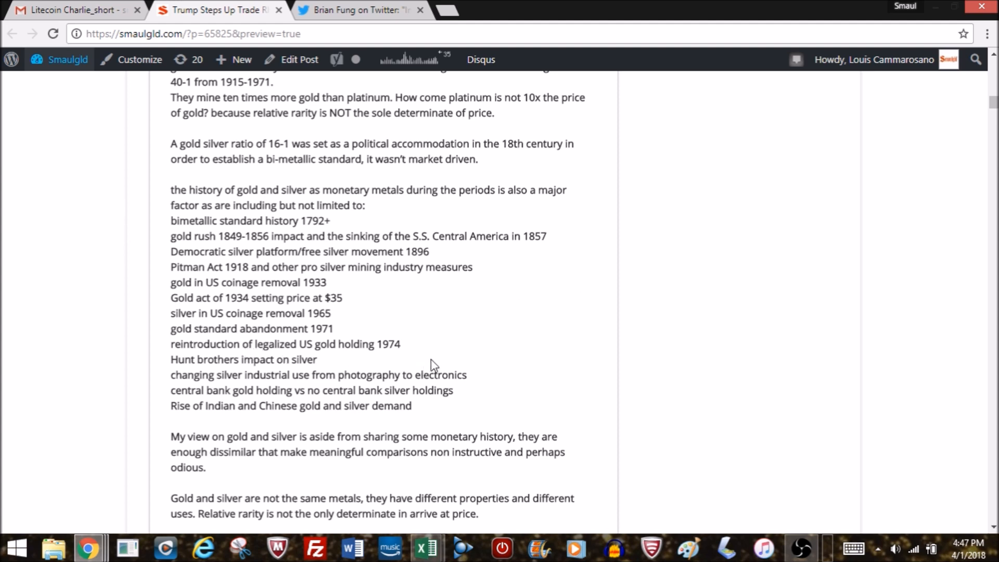
pyautogui.moveTo(424, 351)
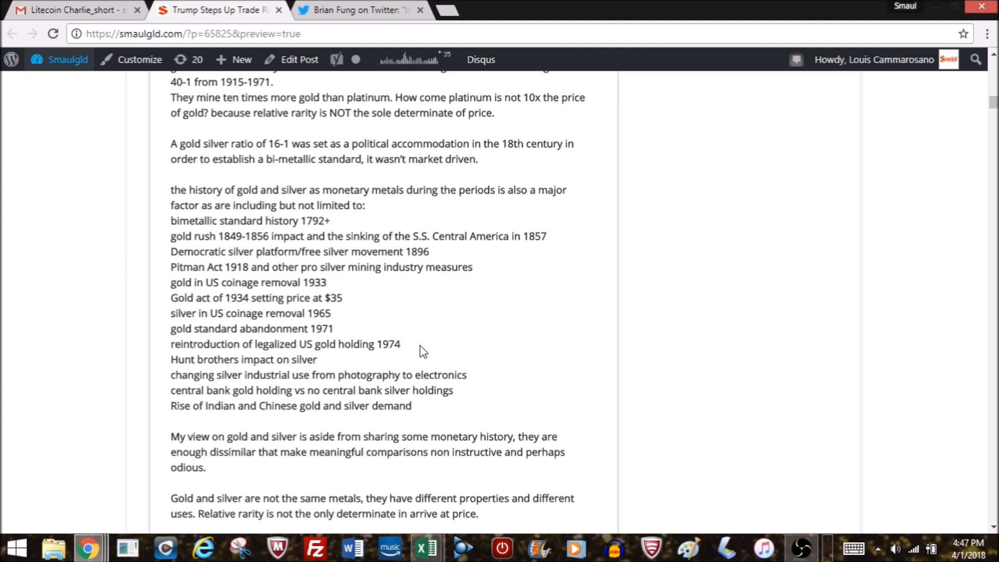
pyautogui.moveTo(419, 351)
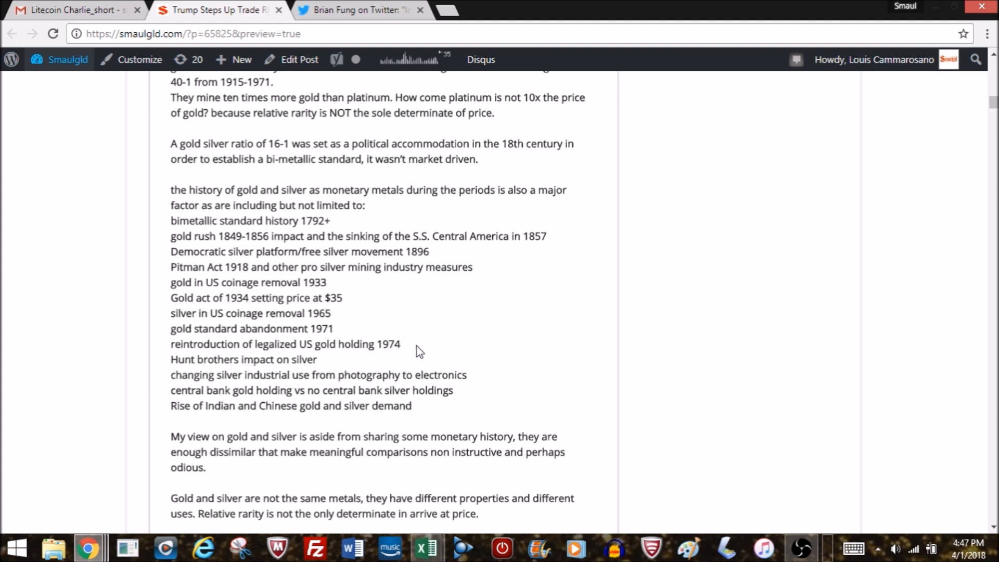
pyautogui.moveTo(443, 379)
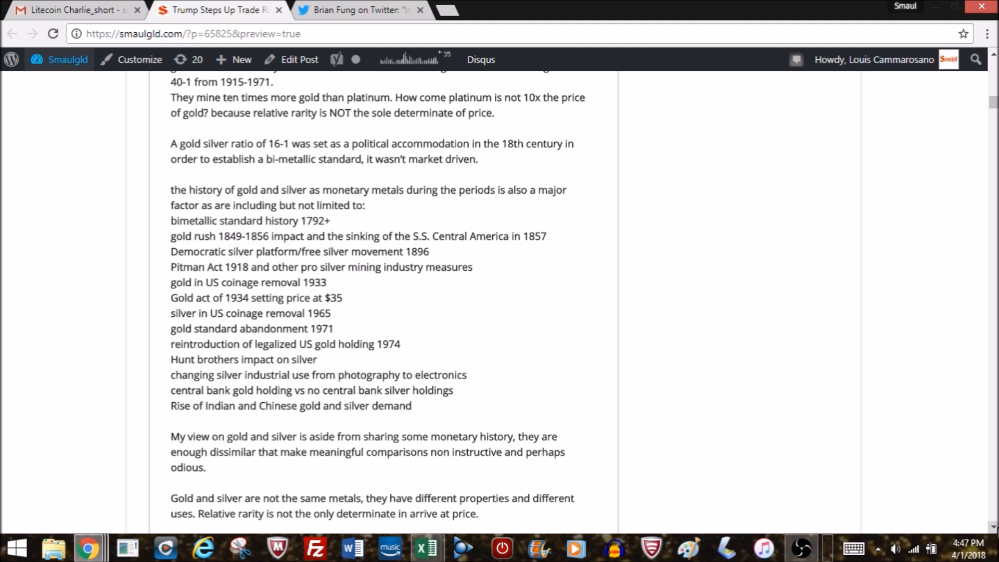
# Scroll past the PayPal donation block and YouTube commentary to the DiGenova and Toensing video and Mueller and Comey heading
pyautogui.scroll(-3)
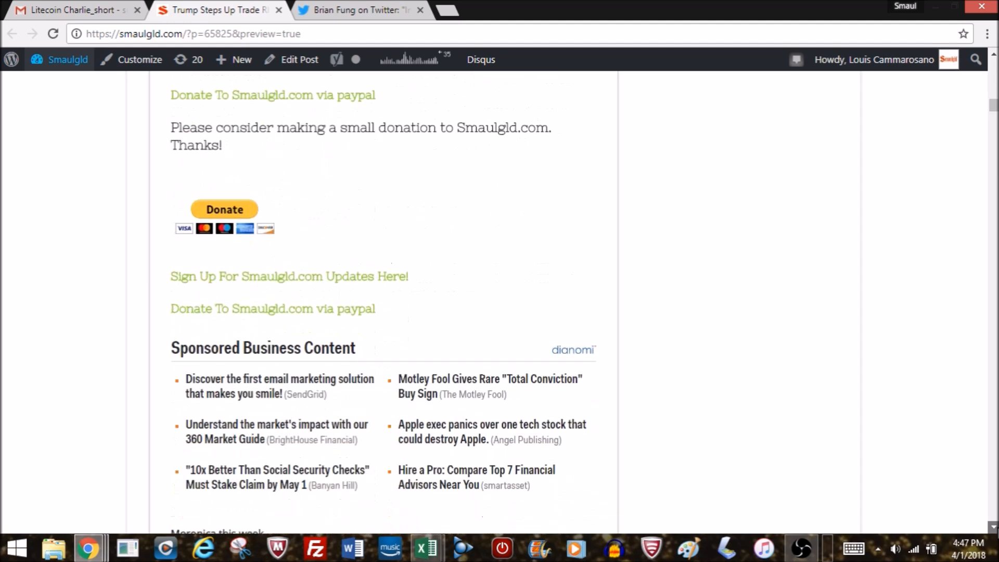
pyautogui.scroll(-3)
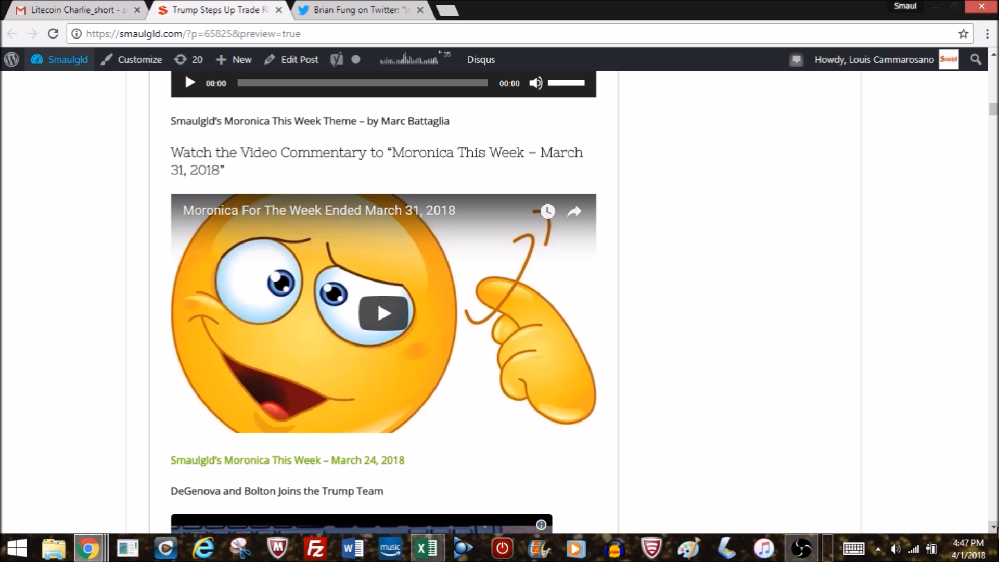
pyautogui.moveTo(992, 527)
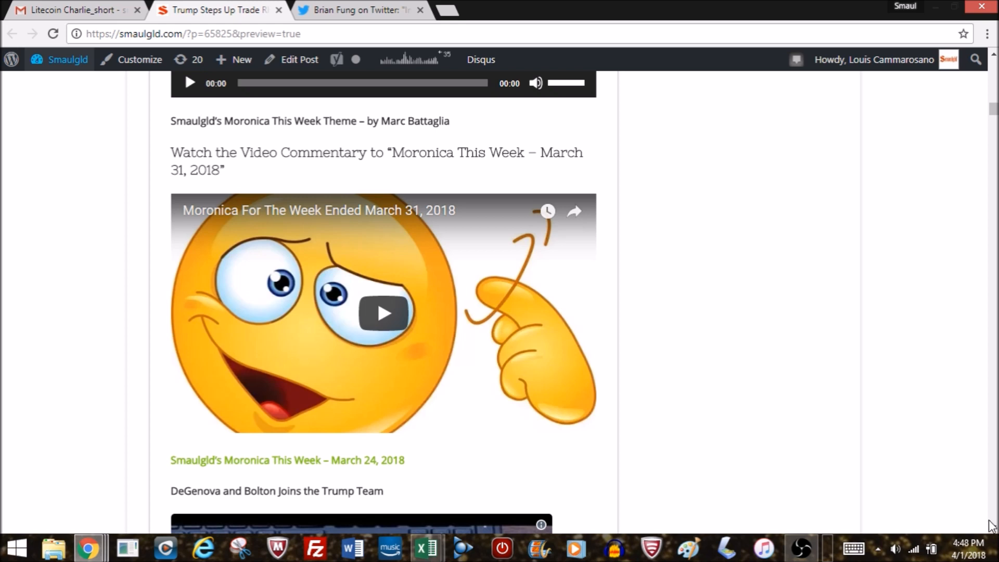
pyautogui.scroll(-3)
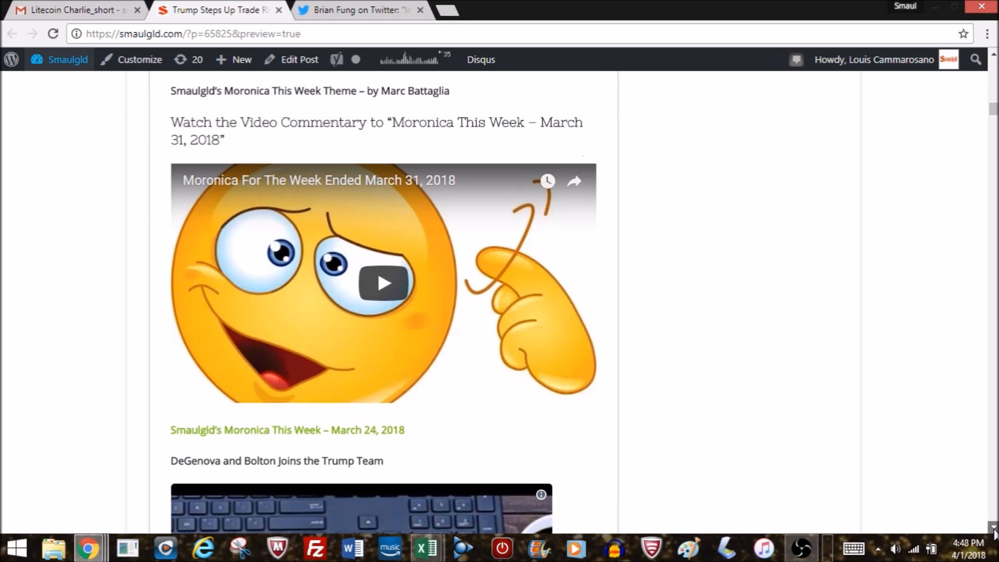
pyautogui.scroll(-3)
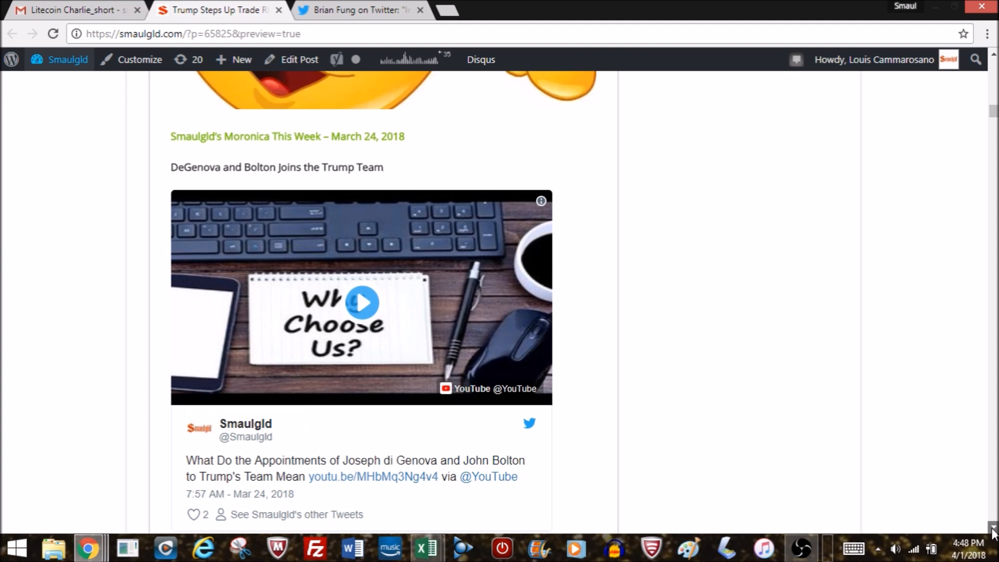
pyautogui.scroll(-3)
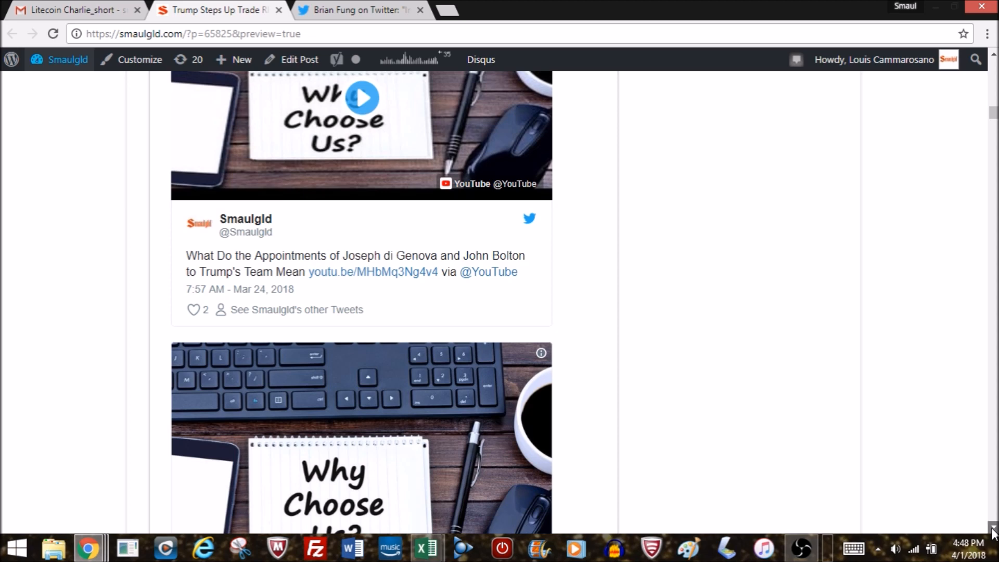
pyautogui.scroll(-3)
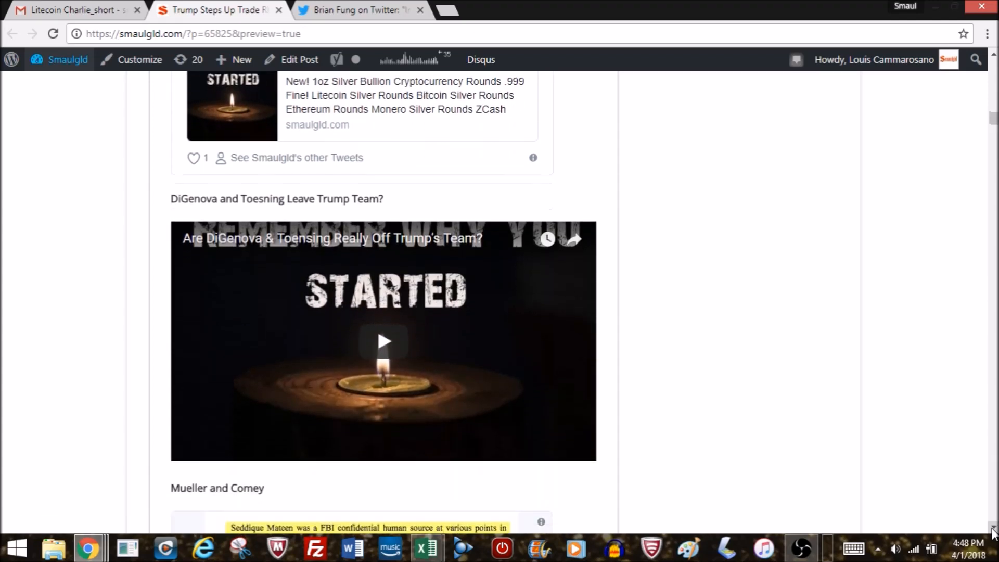
# Scroll into the Mueller and Comey section's Glenn Greenwald and Angry GoT Jack tweets
pyautogui.scroll(-3)
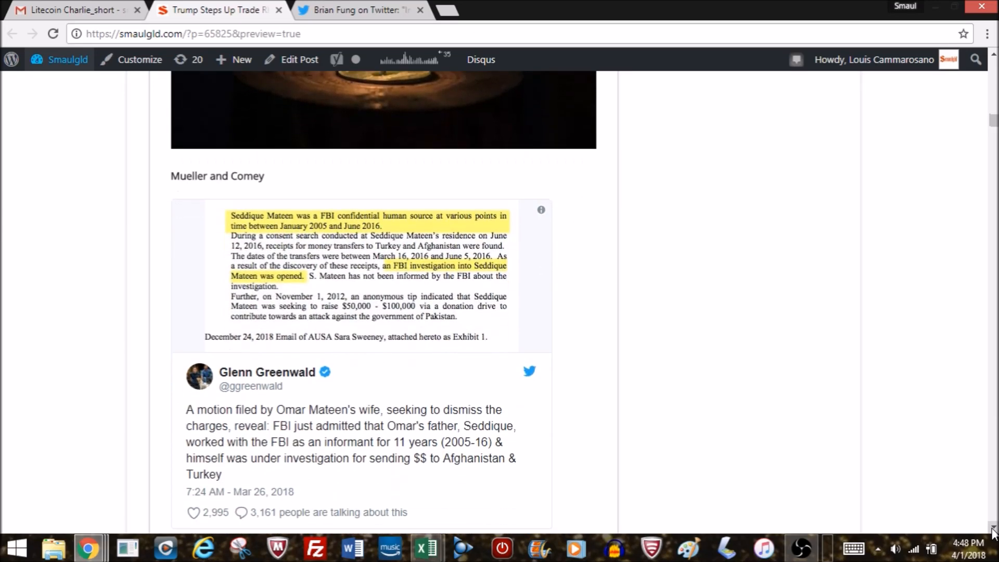
pyautogui.scroll(-3)
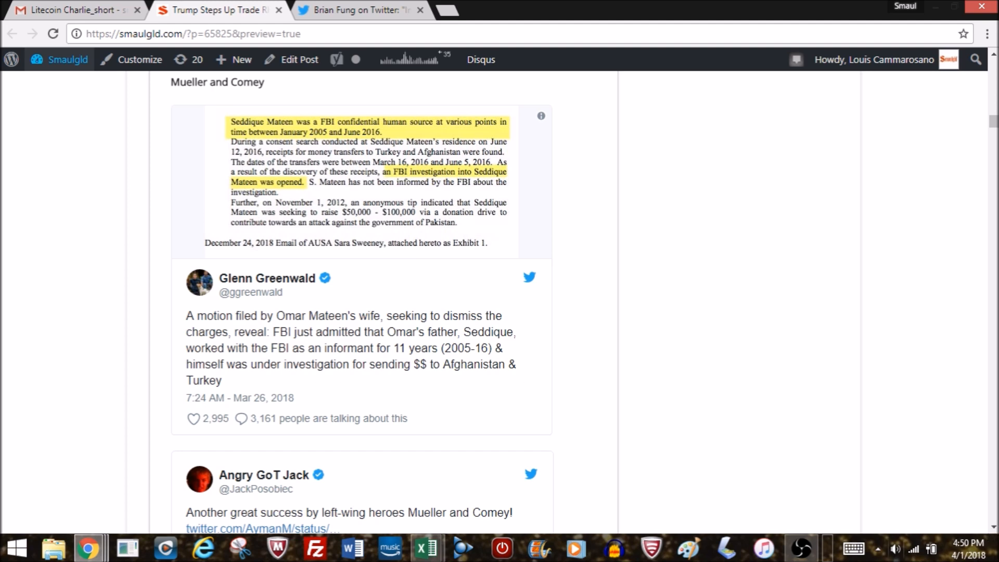
pyautogui.moveTo(498, 513)
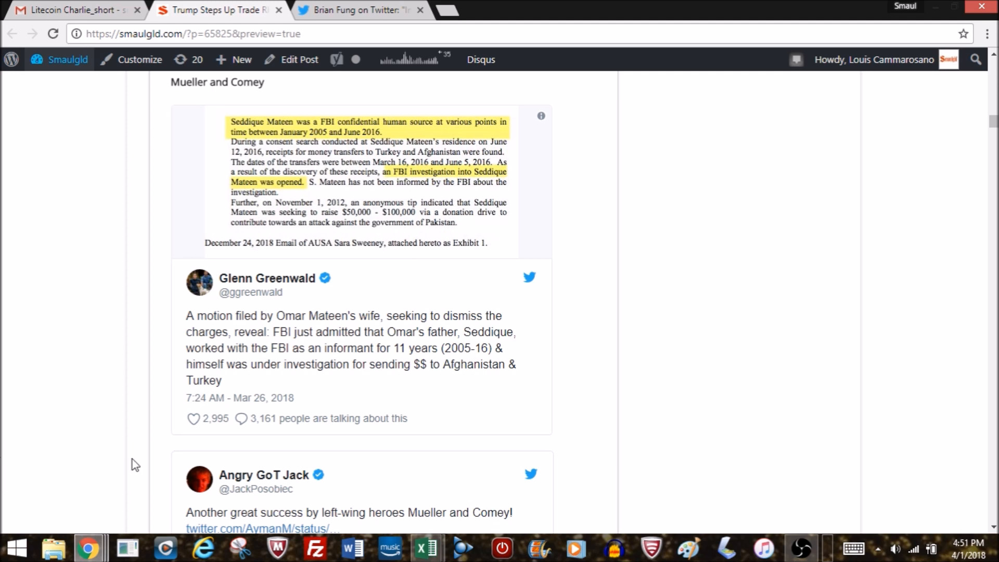
pyautogui.moveTo(521, 421)
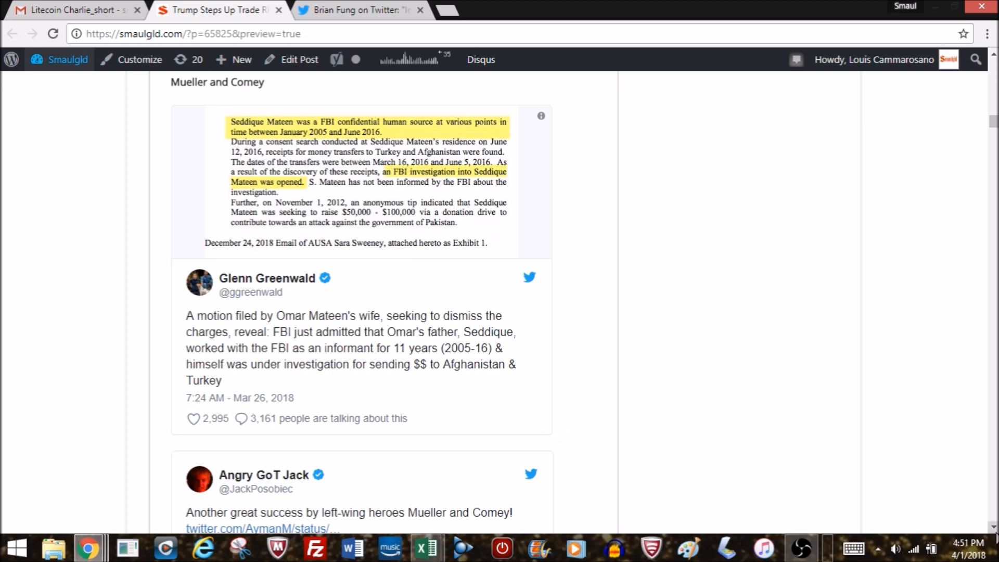
pyautogui.scroll(-3)
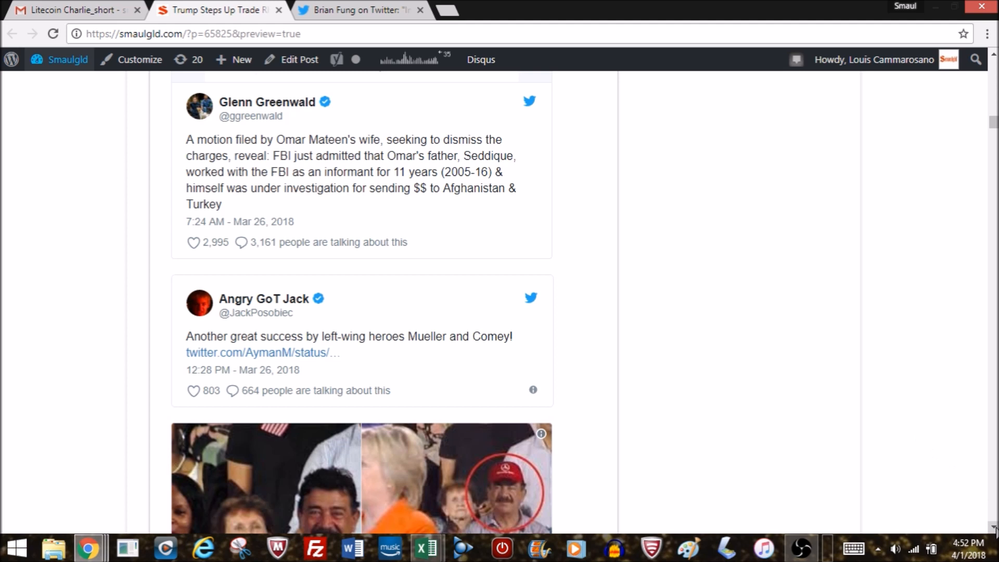
# Scroll to the Seddique Mateen court-filing excerpt above Greenwald's FBI informant tweet
pyautogui.scroll(-3)
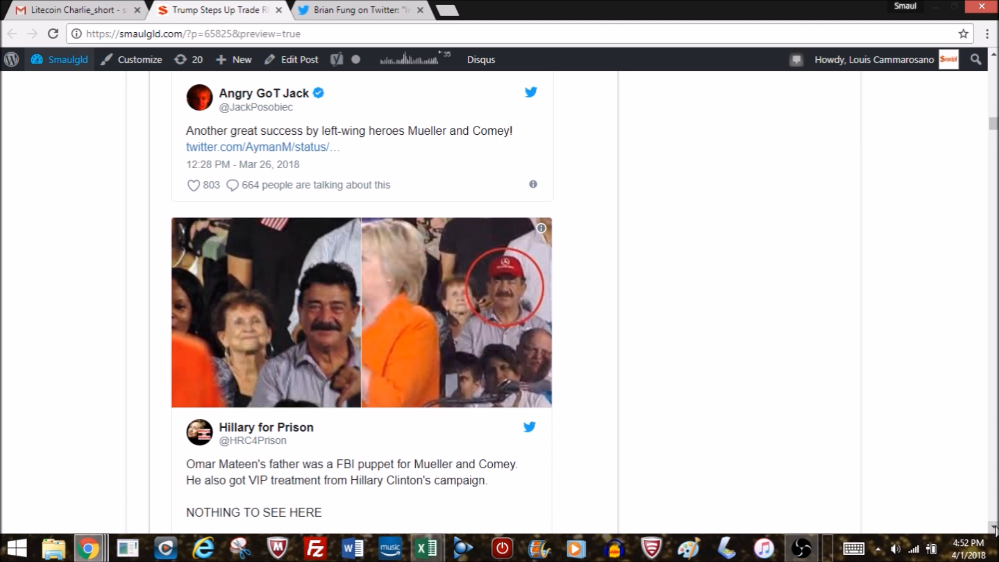
pyautogui.scroll(-3)
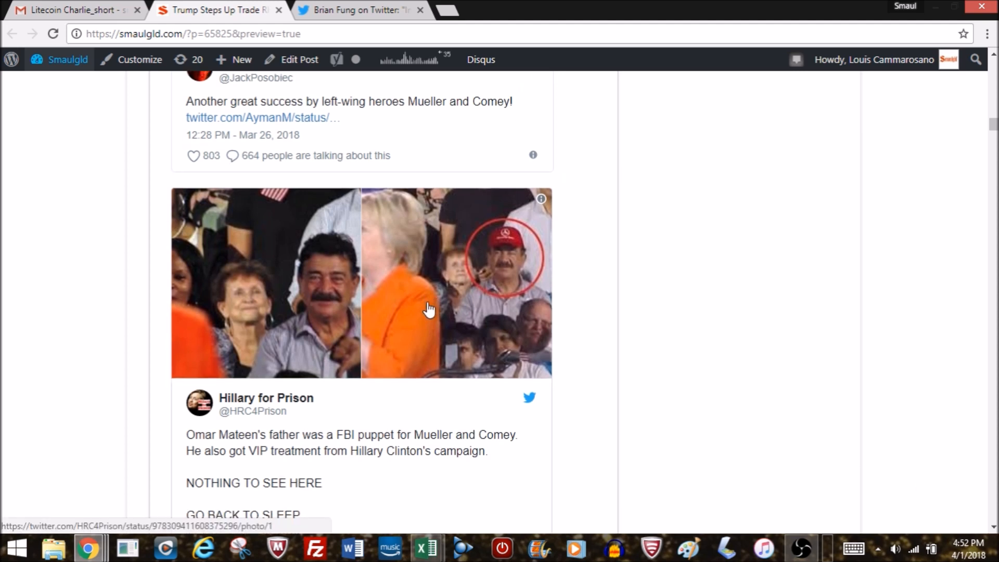
pyautogui.moveTo(429, 262)
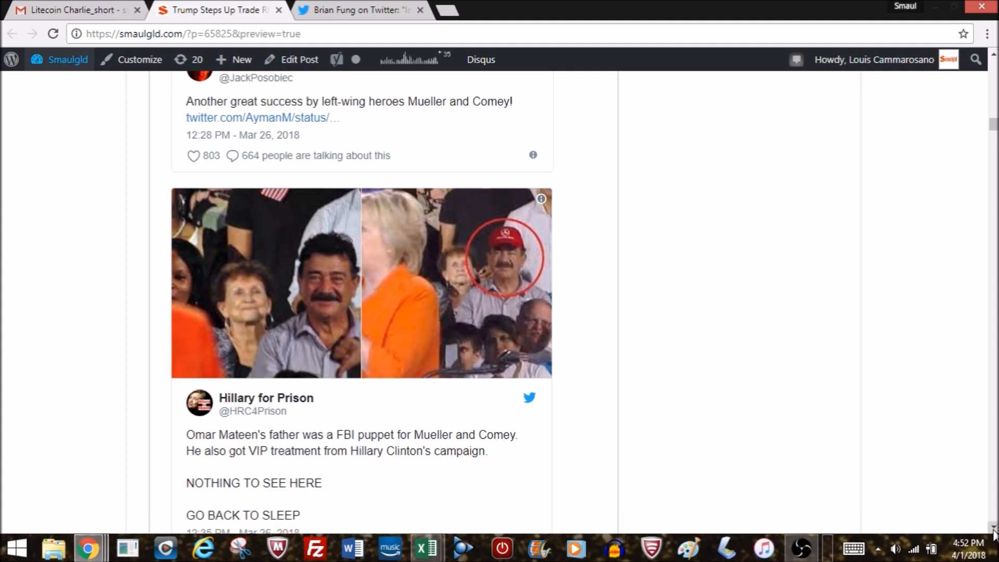
pyautogui.moveTo(514, 294)
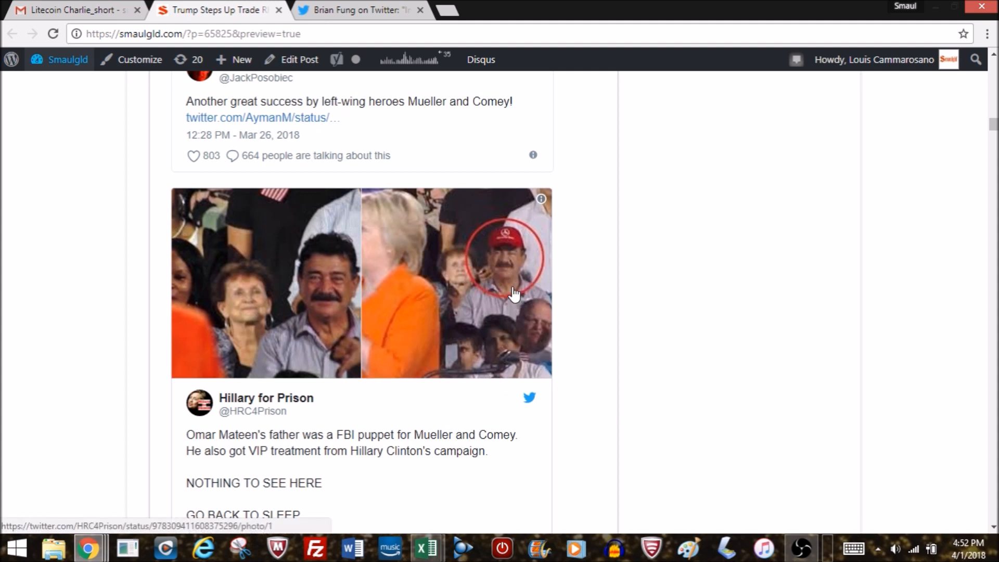
pyautogui.moveTo(503, 306)
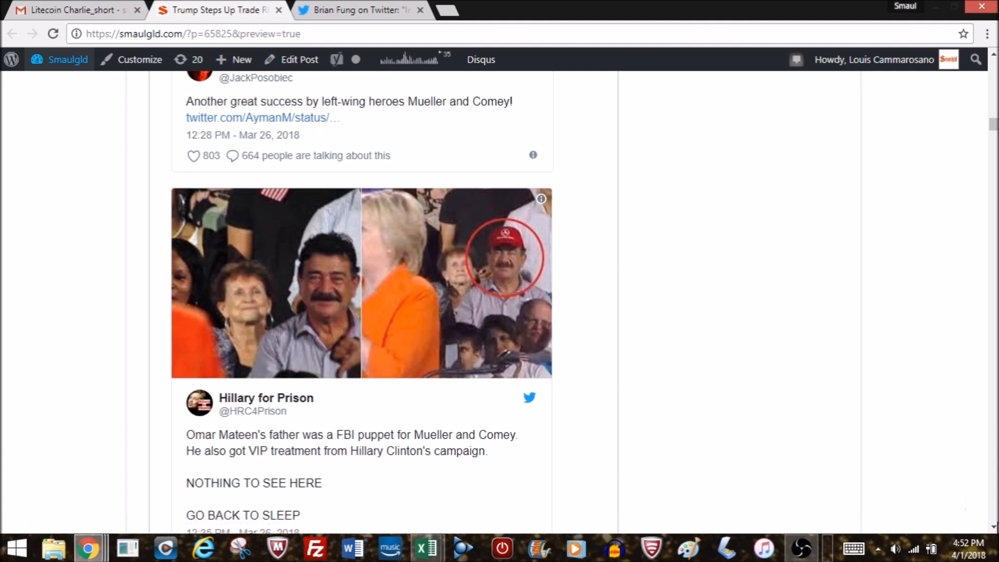
pyautogui.moveTo(517, 266)
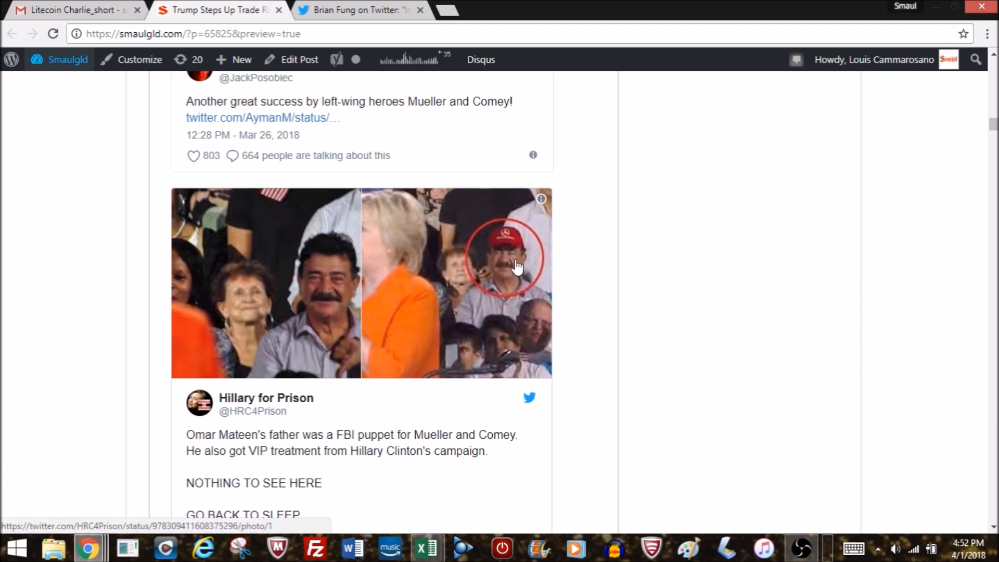
pyautogui.moveTo(357, 279)
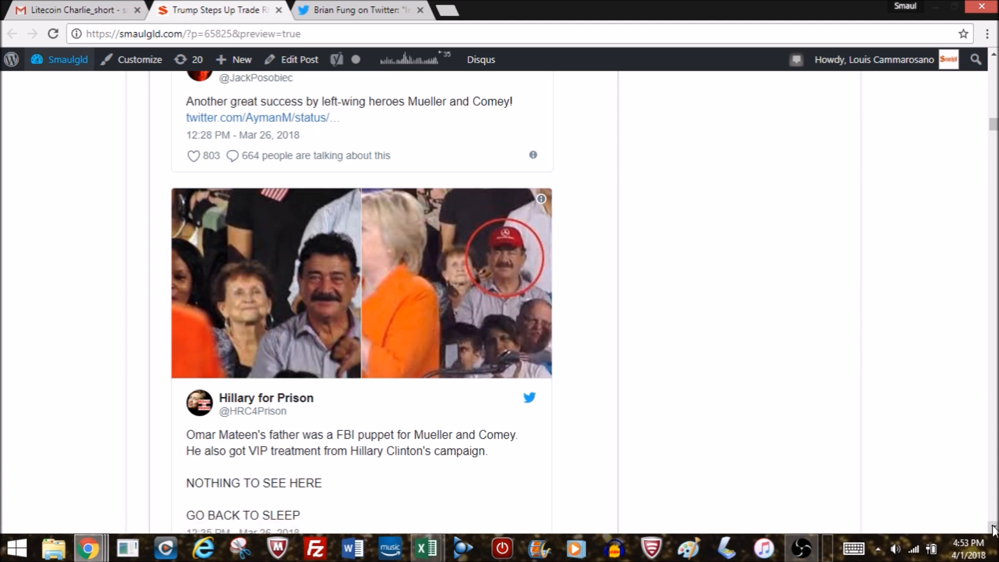
pyautogui.scroll(-3)
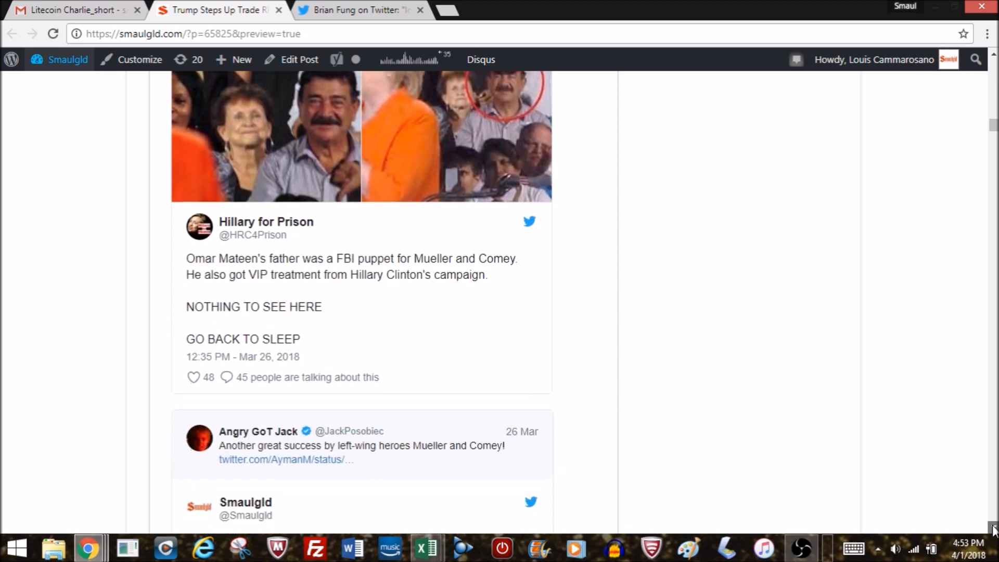
pyautogui.scroll(-3)
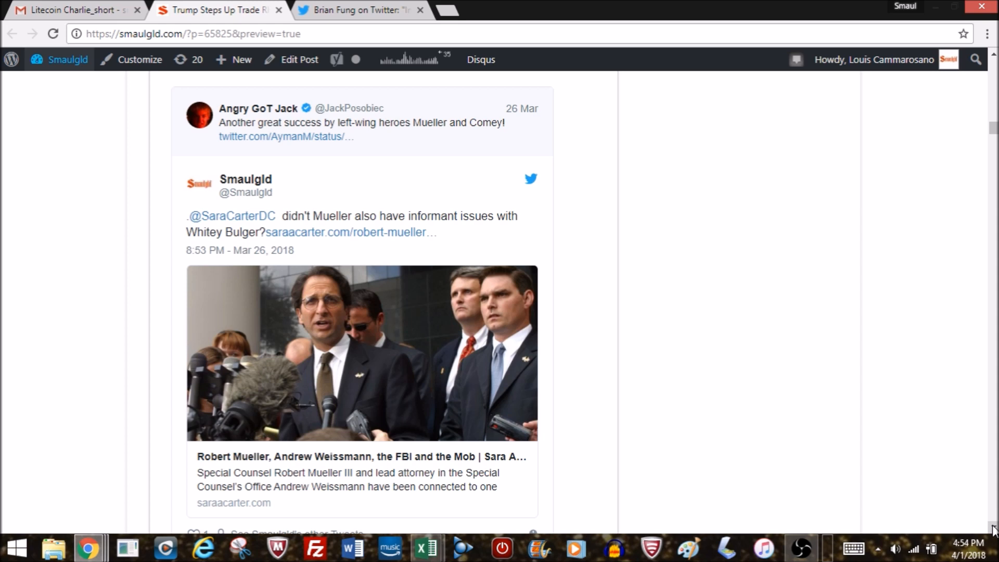
pyautogui.scroll(-3)
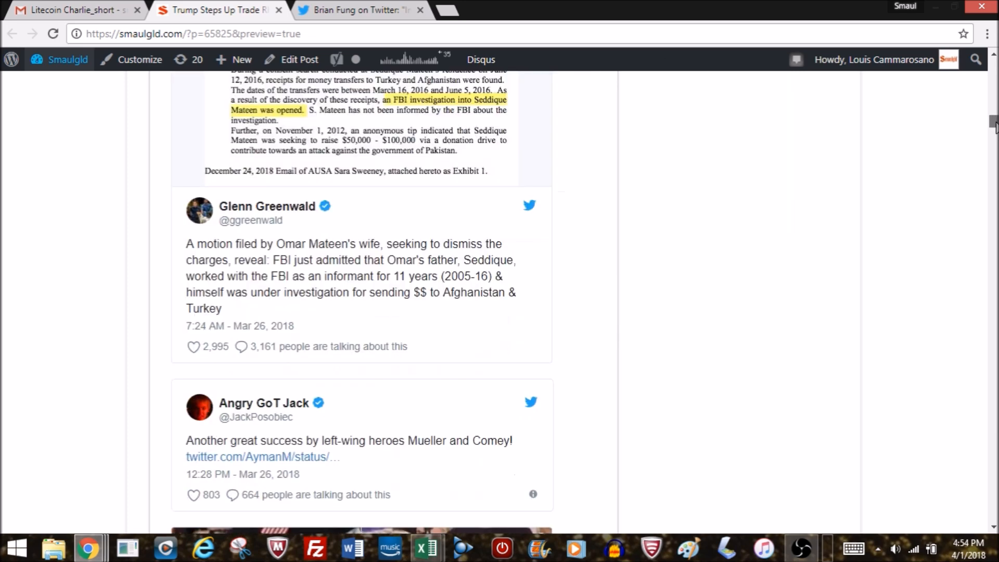
# Scroll to Smaulgld's DOJ FISA abuse investigation tweet and the document images below it
pyautogui.scroll(-3)
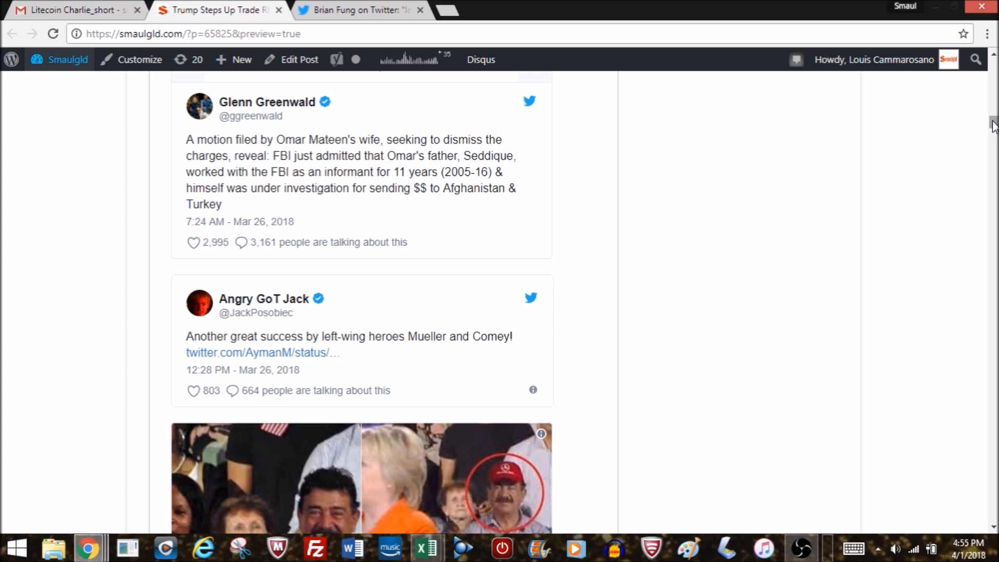
pyautogui.scroll(-3)
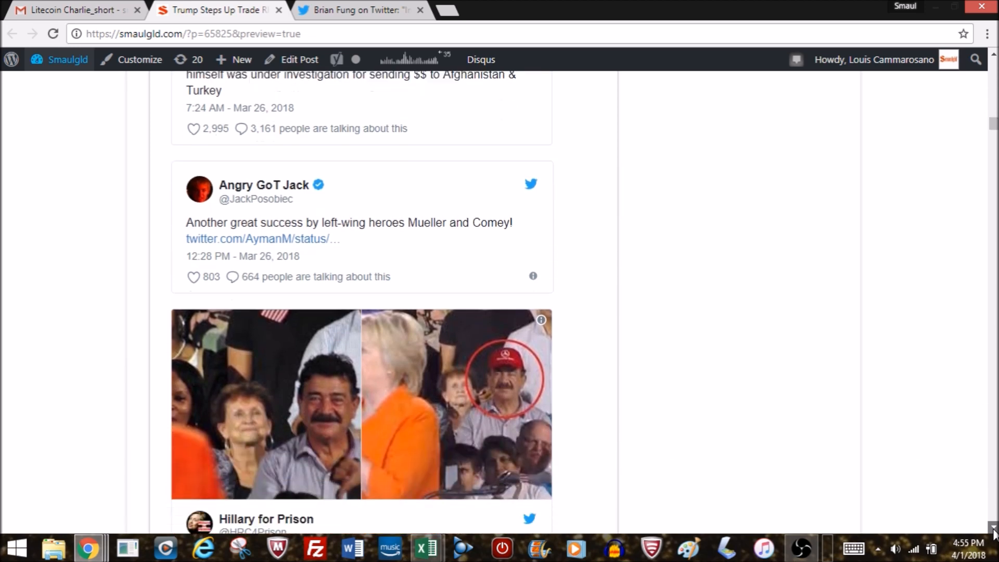
pyautogui.scroll(-3)
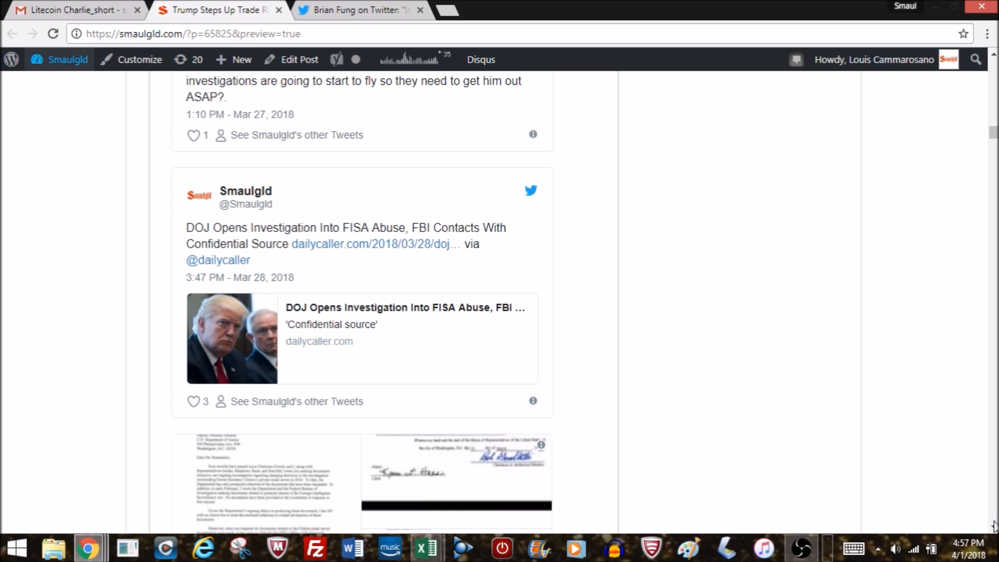
# Scroll past the Mike Tokes subpoena and Bo Snerdley NYT tweets to Smaulgld's Sessions and 'Balls' tweets
pyautogui.scroll(-3)
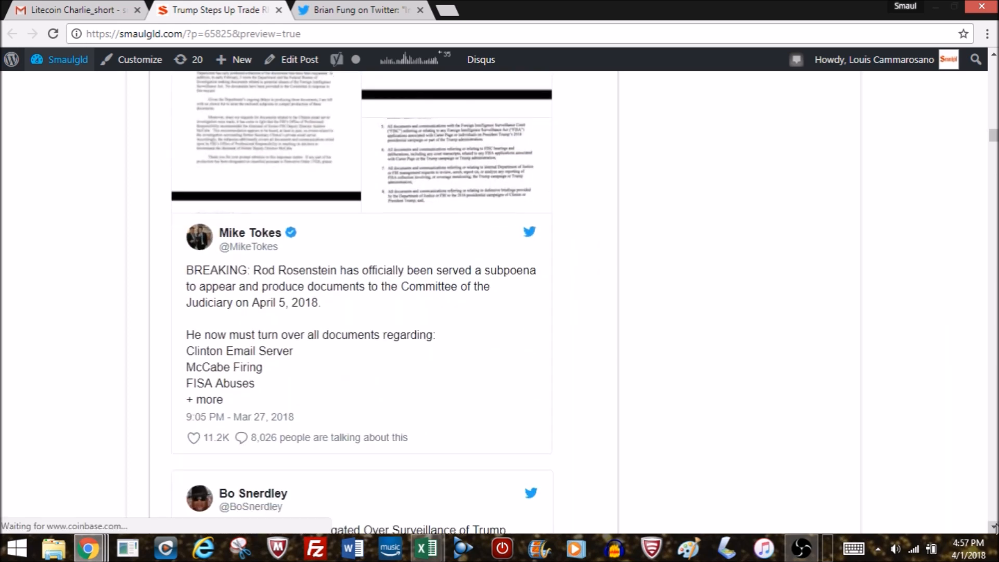
pyautogui.scroll(-3)
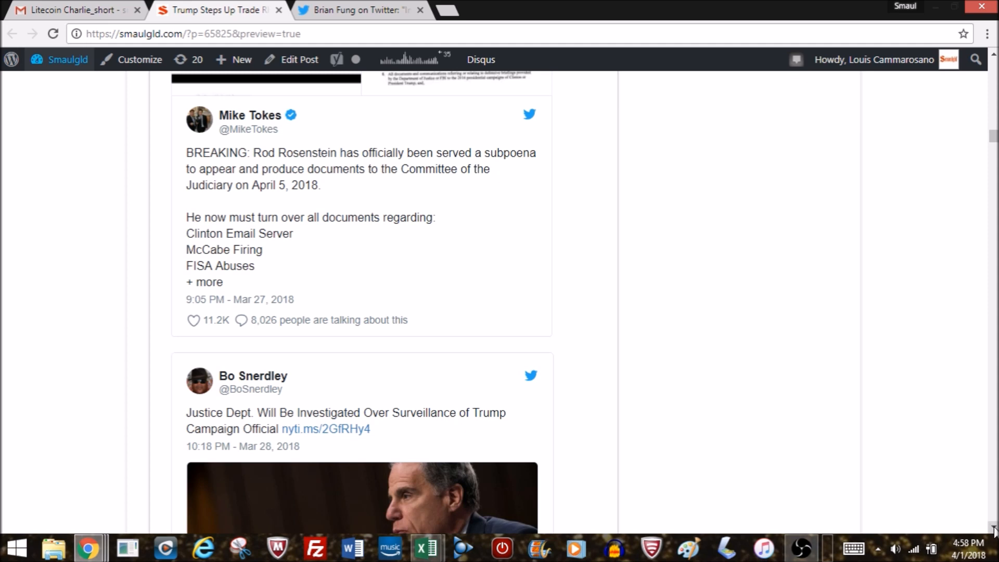
pyautogui.scroll(-3)
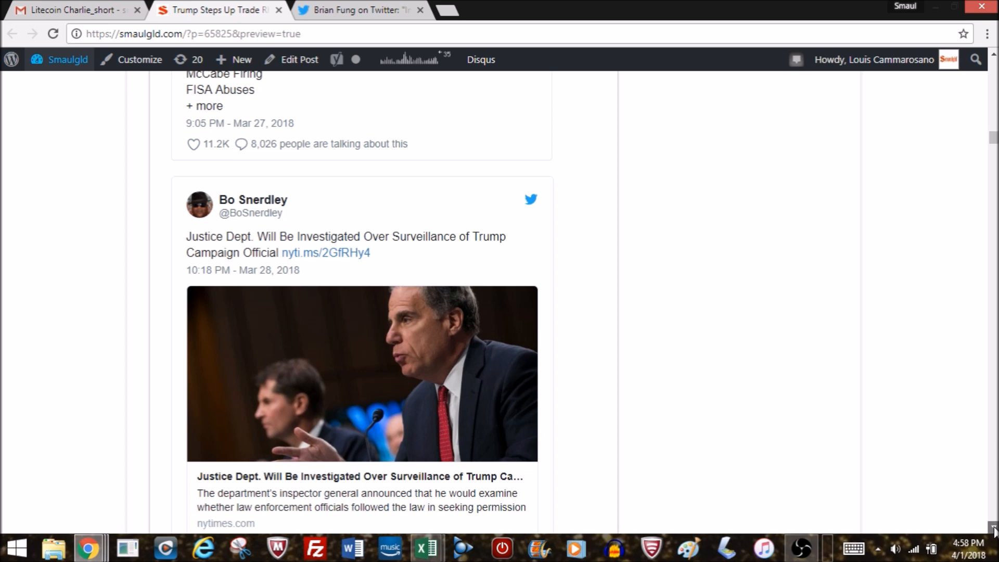
pyautogui.scroll(-3)
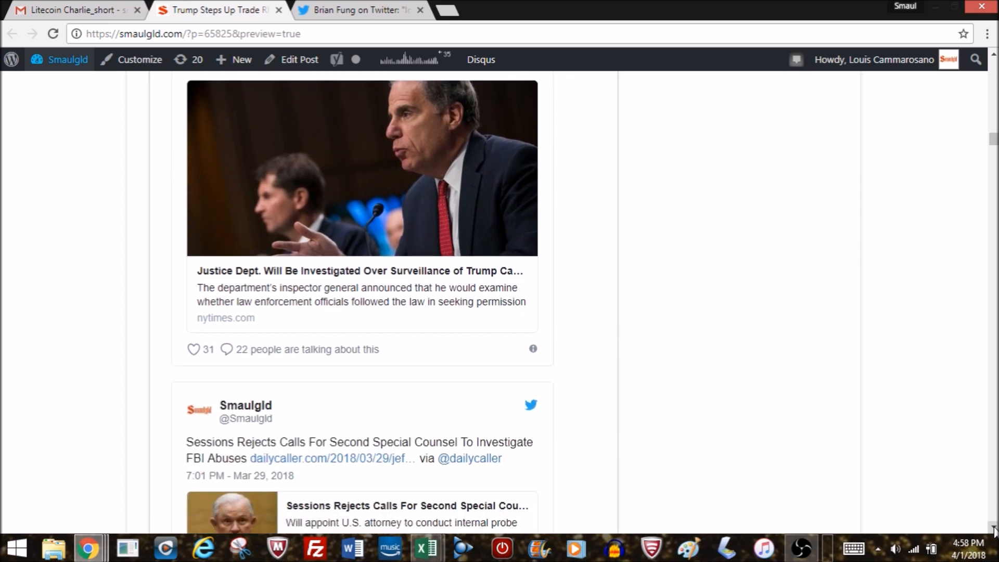
pyautogui.scroll(-3)
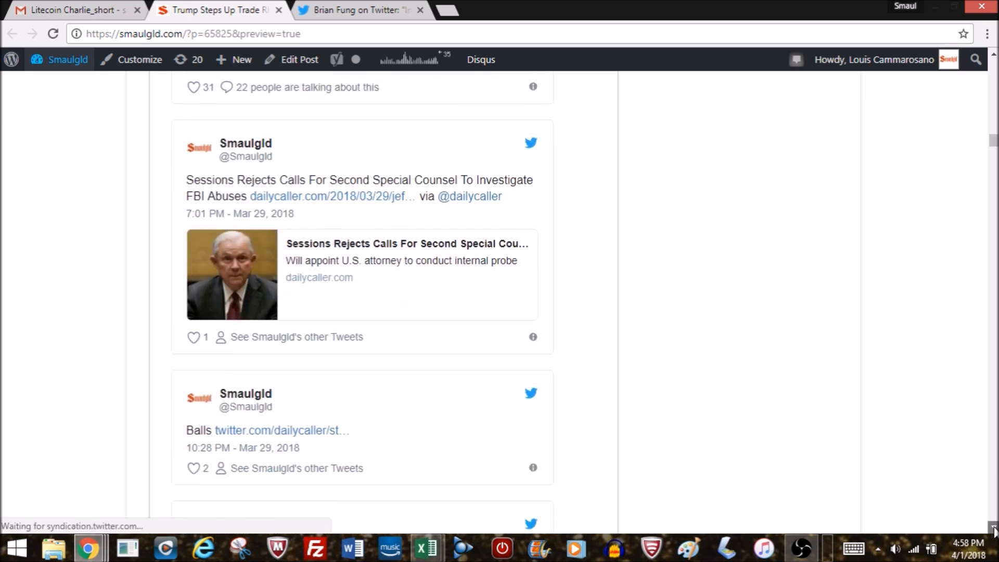
# Open the twitter.com/dailycaller link in a new tab, then scroll to the Mueller–Sessions tweet and The Budget heading
pyautogui.scroll(-3)
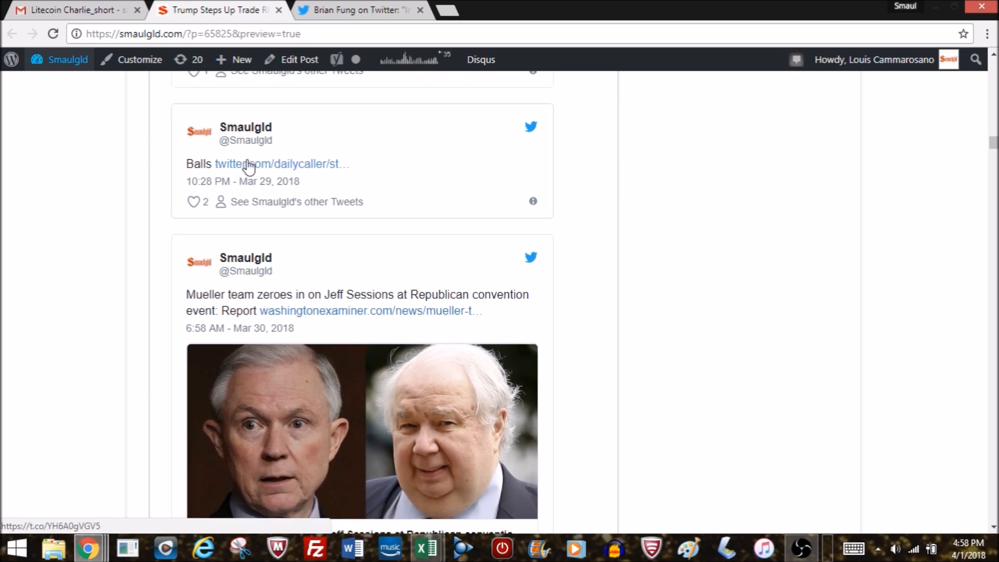
pyautogui.click(270, 163)
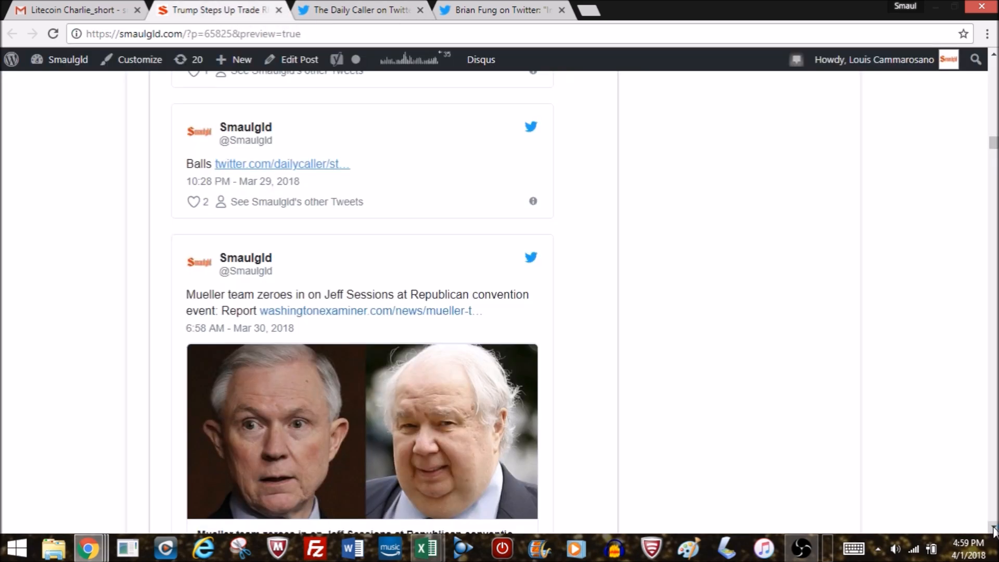
pyautogui.scroll(-3)
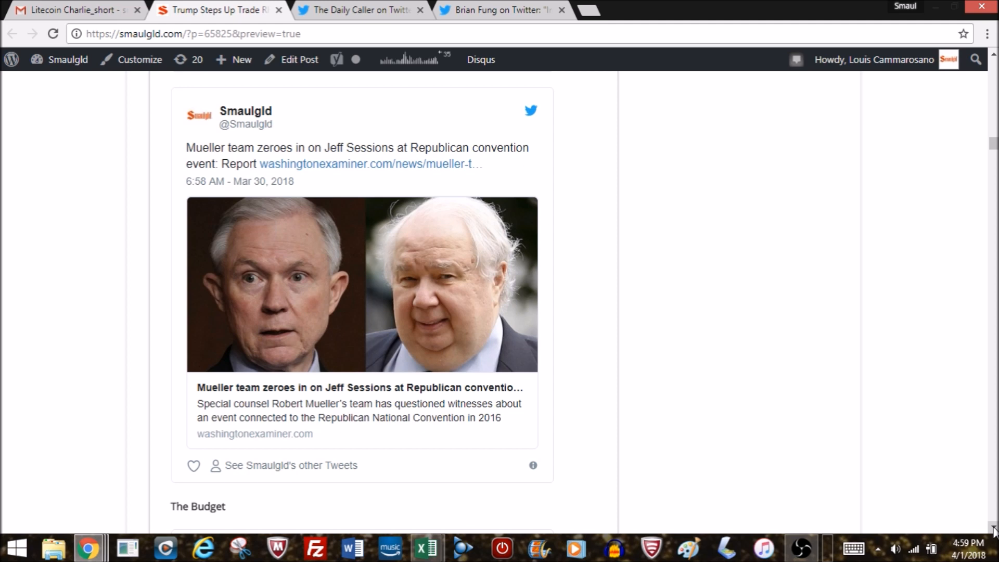
pyautogui.moveTo(267, 507)
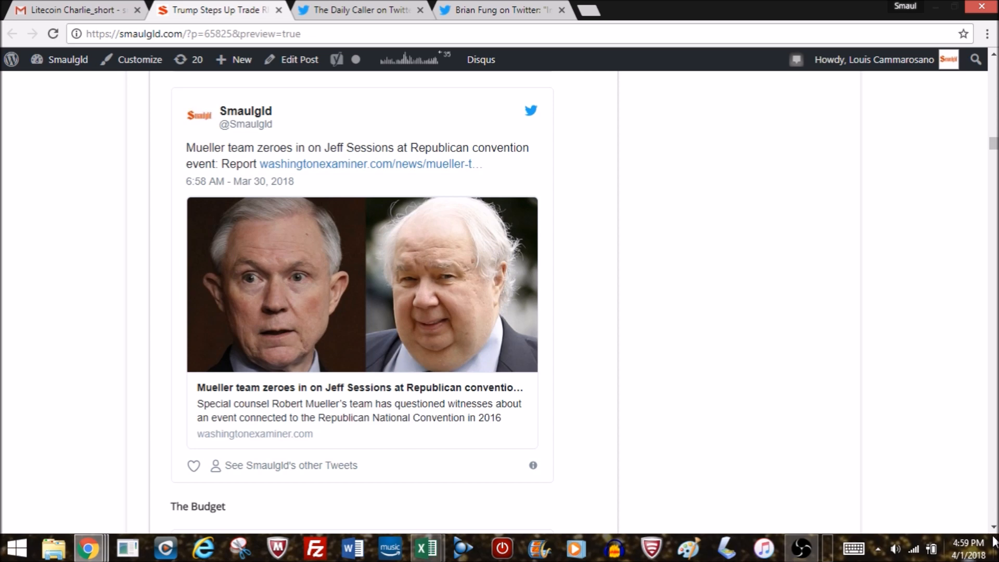
pyautogui.scroll(-3)
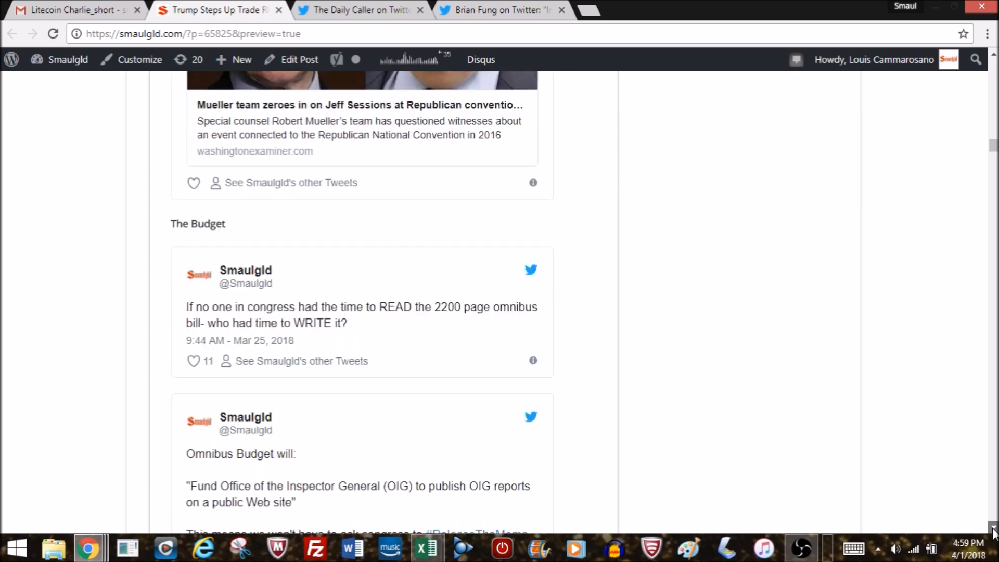
# Scroll past the omnibus letter tweet and Read the bill! heading to the border-wall tweet and Dollar Collapse! heading
pyautogui.scroll(-3)
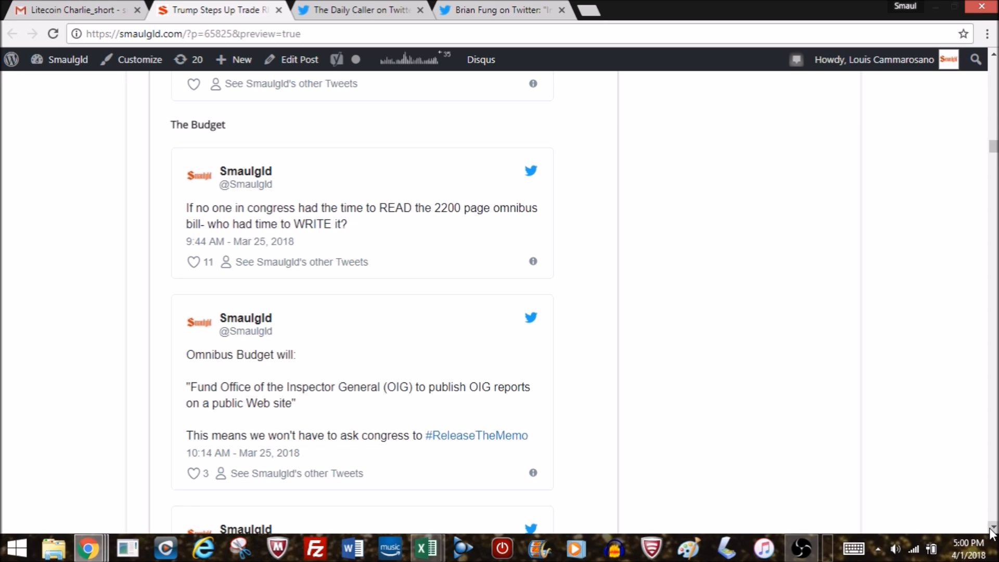
pyautogui.scroll(-3)
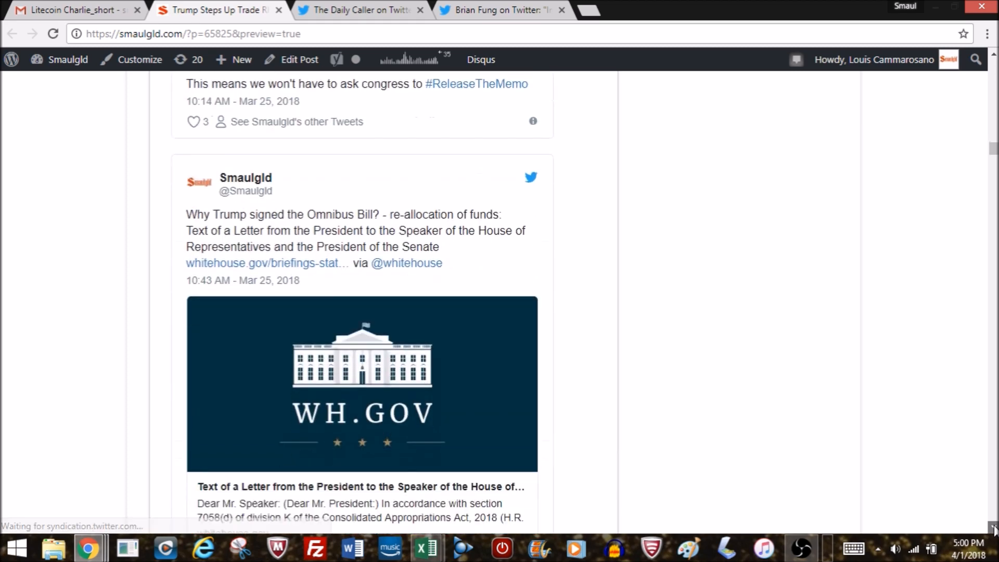
pyautogui.scroll(-3)
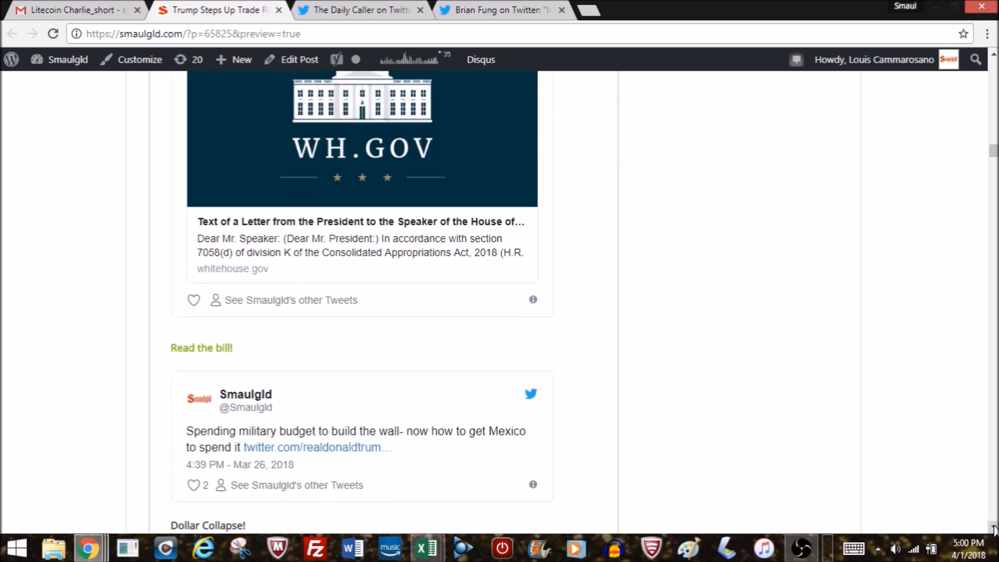
pyautogui.scroll(-3)
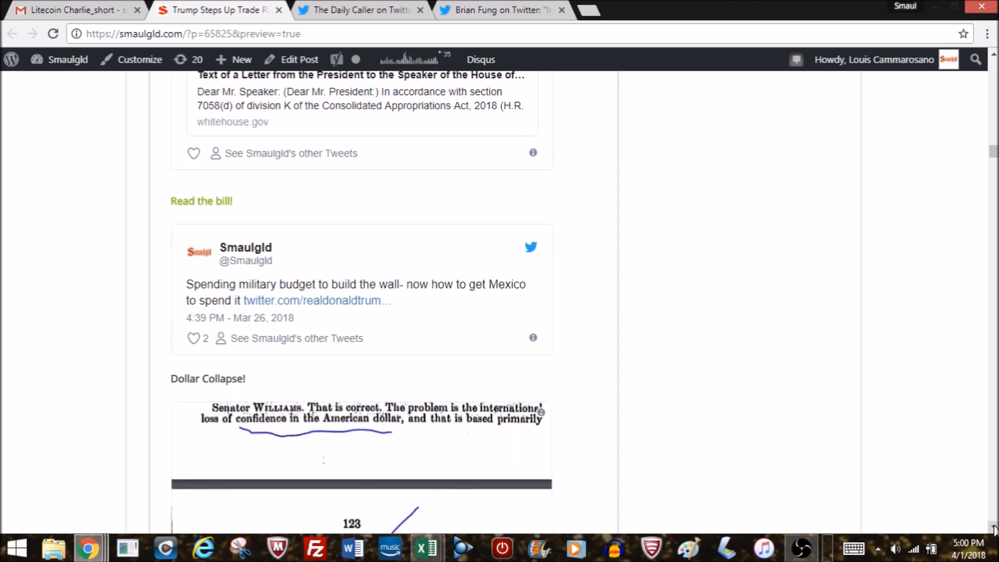
# Scroll down past the 1968 Senate hearings dollar tweet to the Bloomberg euro and Dollar Index tweets
pyautogui.scroll(-3)
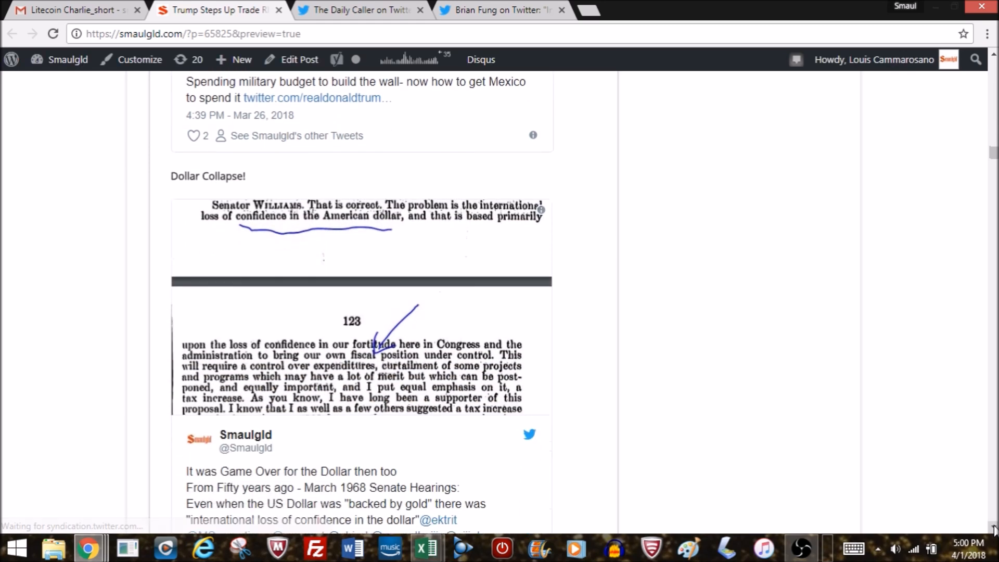
pyautogui.scroll(-3)
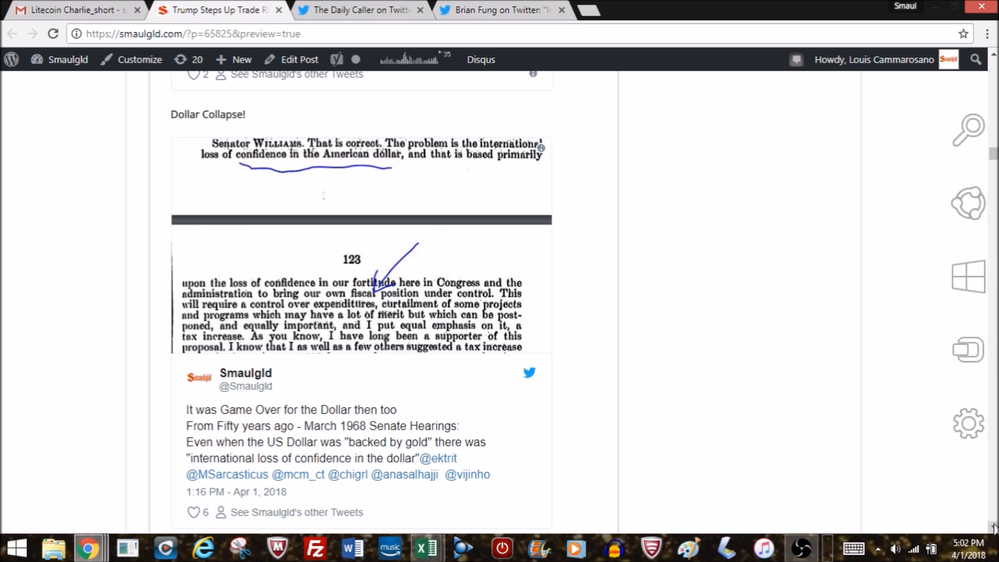
pyautogui.moveTo(992, 527)
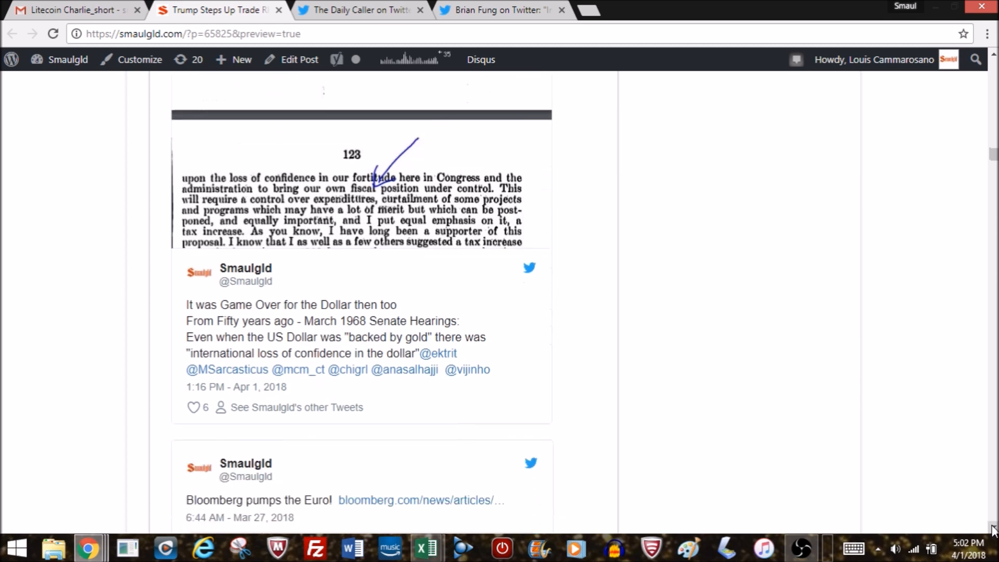
pyautogui.scroll(-3)
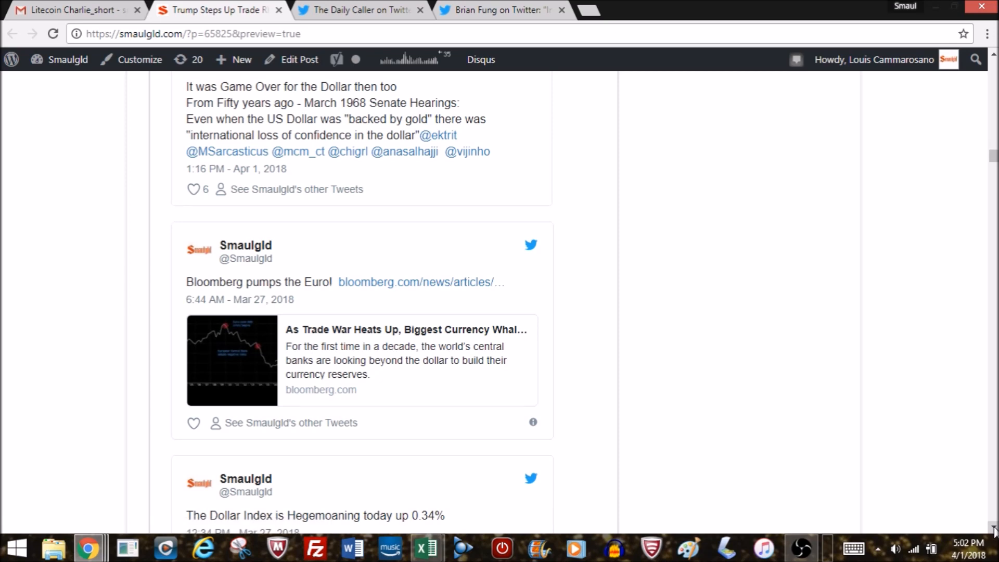
# Scroll down through the Dollar Index HegeMoans tweets to the GAME CHANGER! tweet and Tariffs heading
pyautogui.scroll(-3)
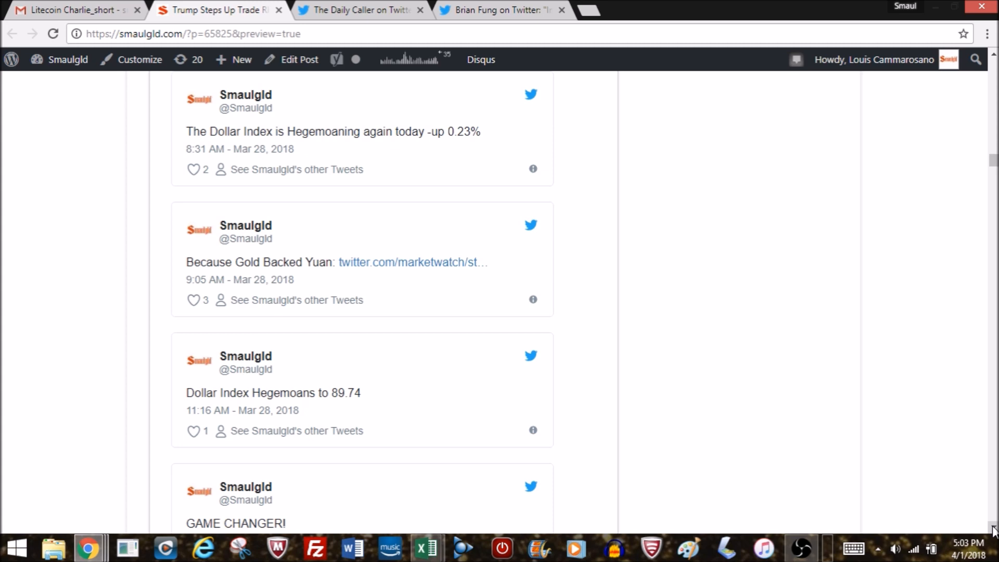
pyautogui.scroll(-3)
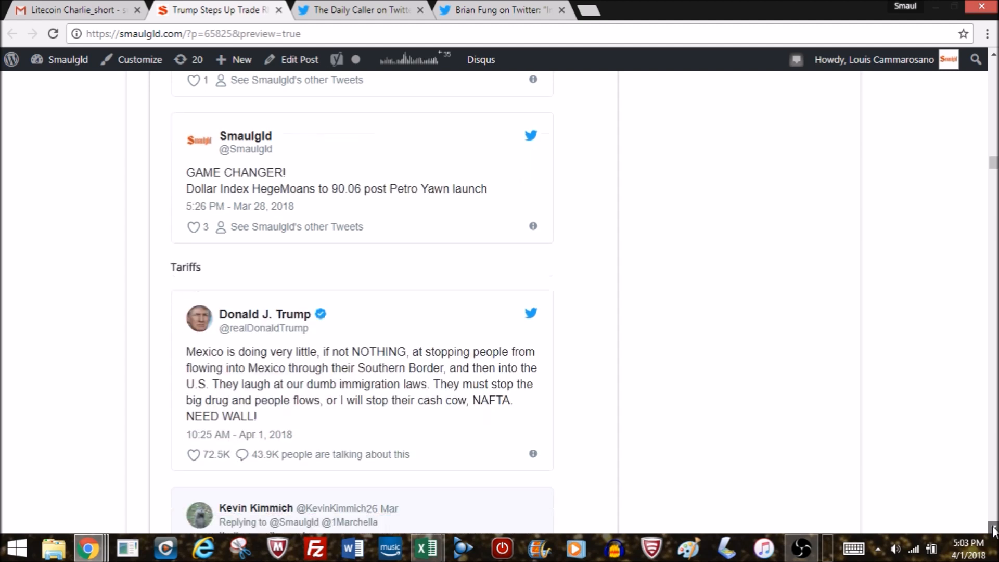
# Scroll down the Tariffs section past Trump's Mexico/NAFTA tweet to the global trade tweet
pyautogui.scroll(-3)
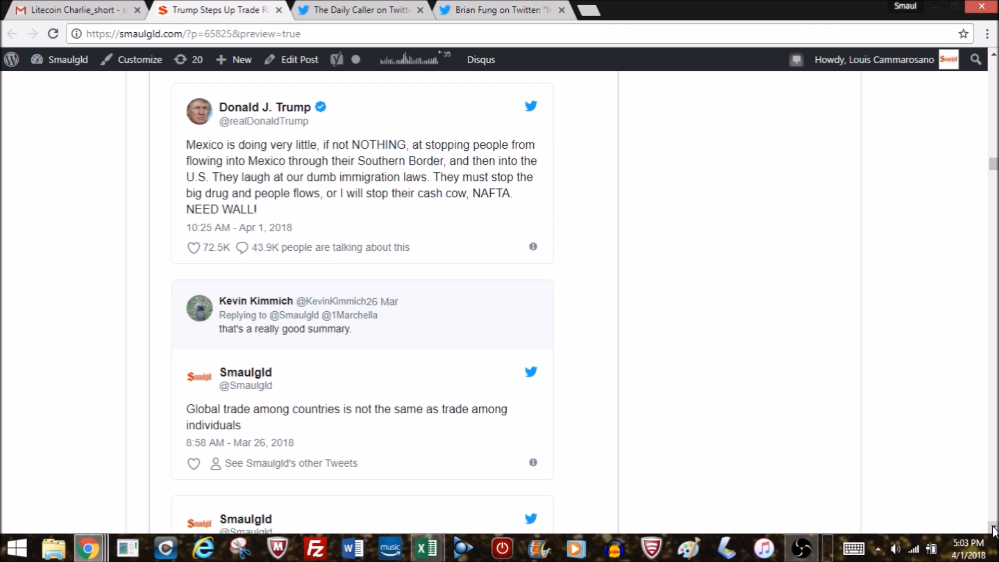
pyautogui.scroll(-3)
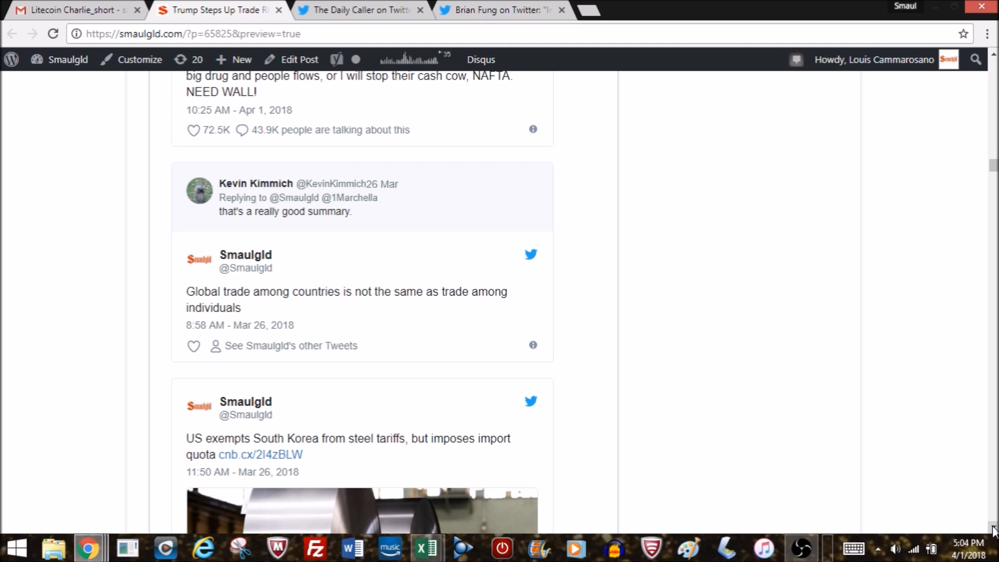
# Scroll down past the South Korea steel tariffs tweet to the Breaking911 trade deal tweet and US–China video
pyautogui.scroll(-3)
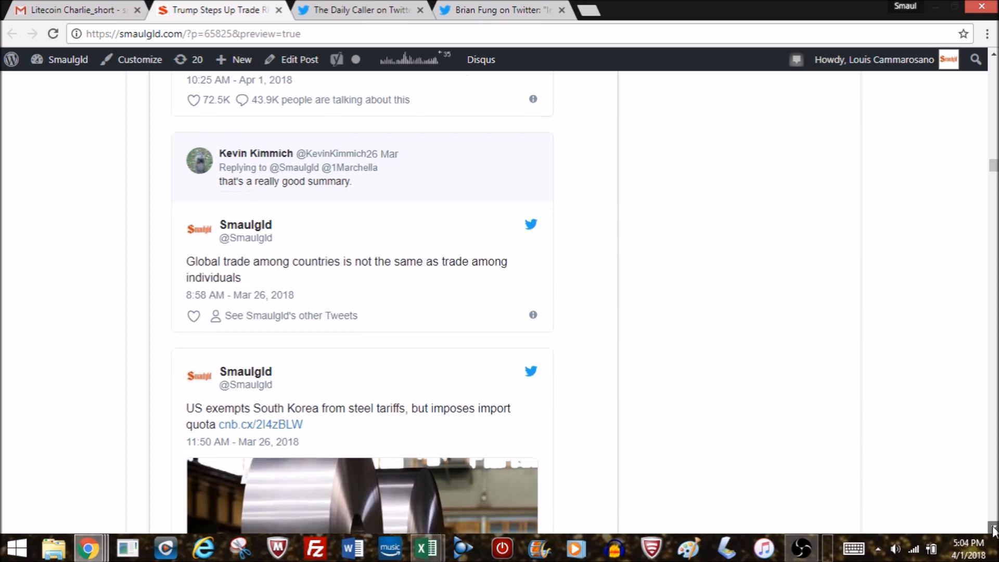
pyautogui.scroll(-3)
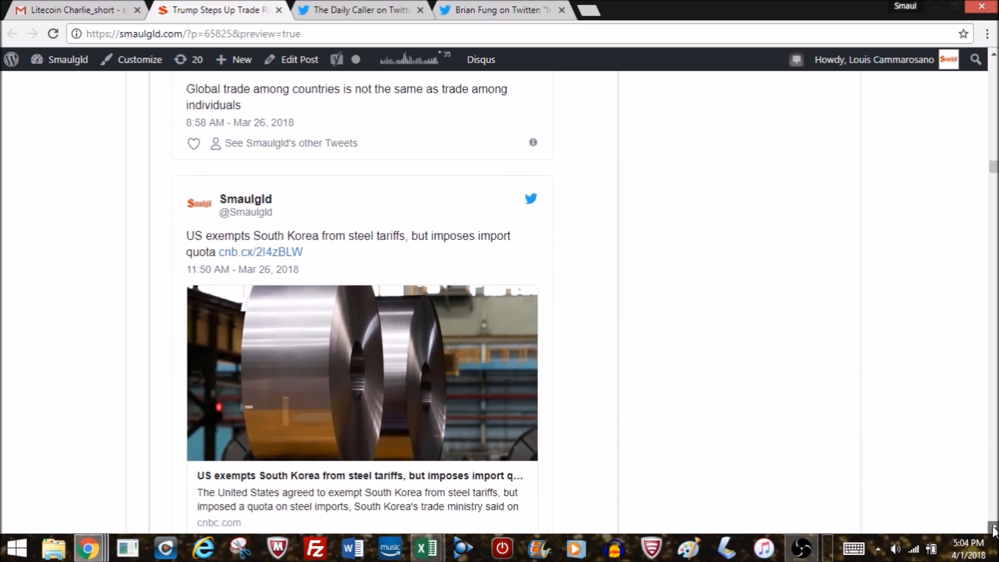
pyautogui.scroll(-3)
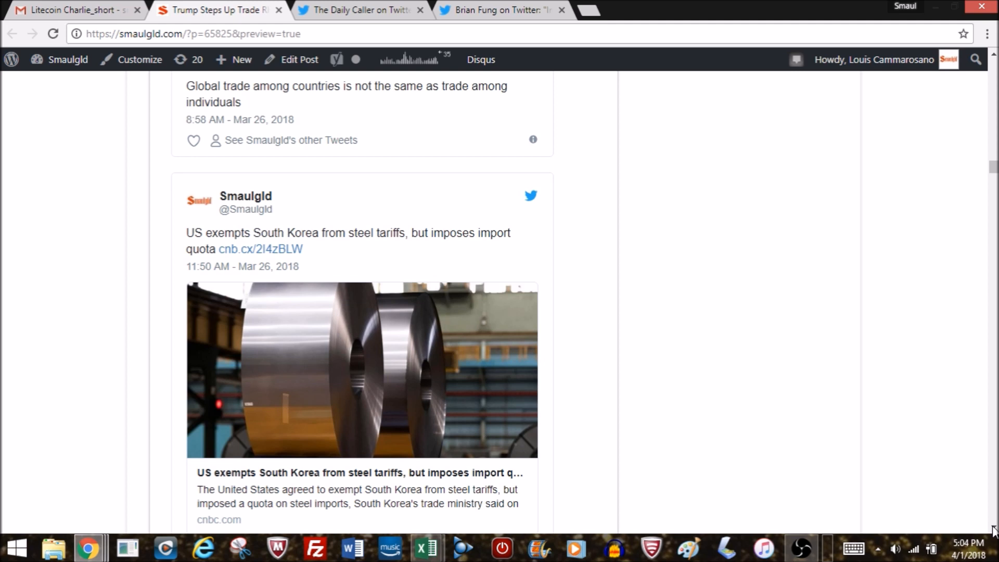
pyautogui.scroll(-3)
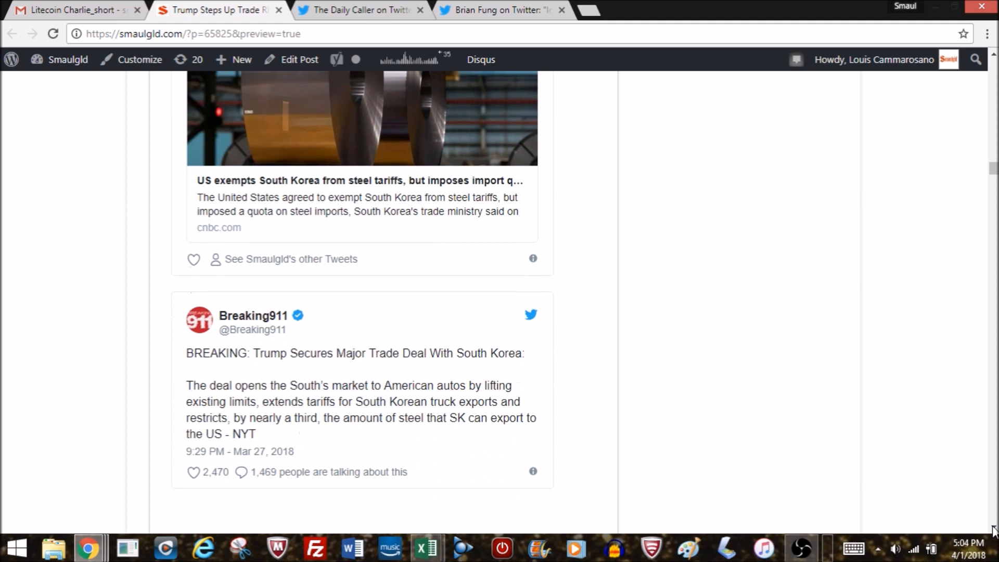
pyautogui.scroll(-3)
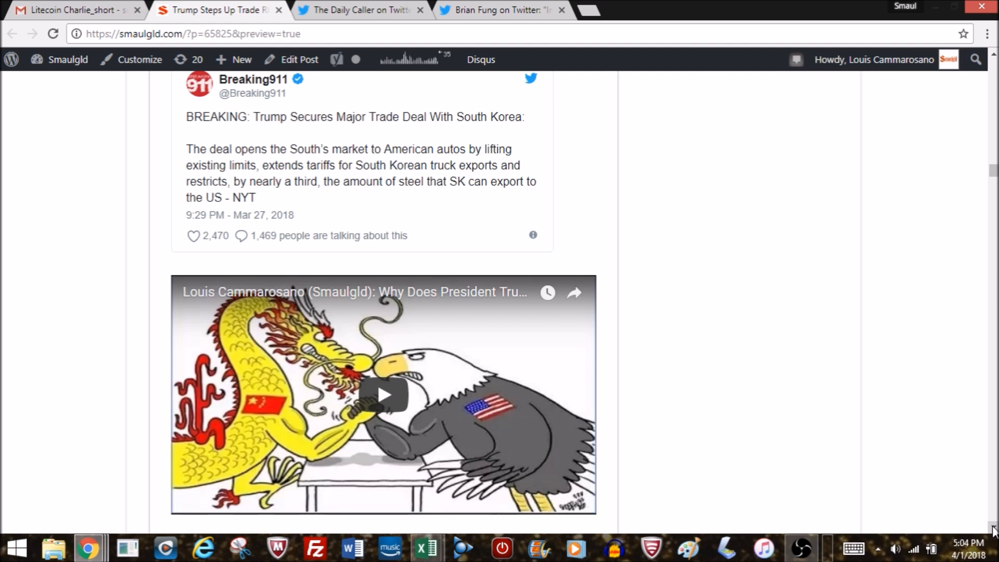
# Scroll past the dragon and eagle video to the Sun Tzu, dollar hegemoaning and China VAT tweets
pyautogui.scroll(-3)
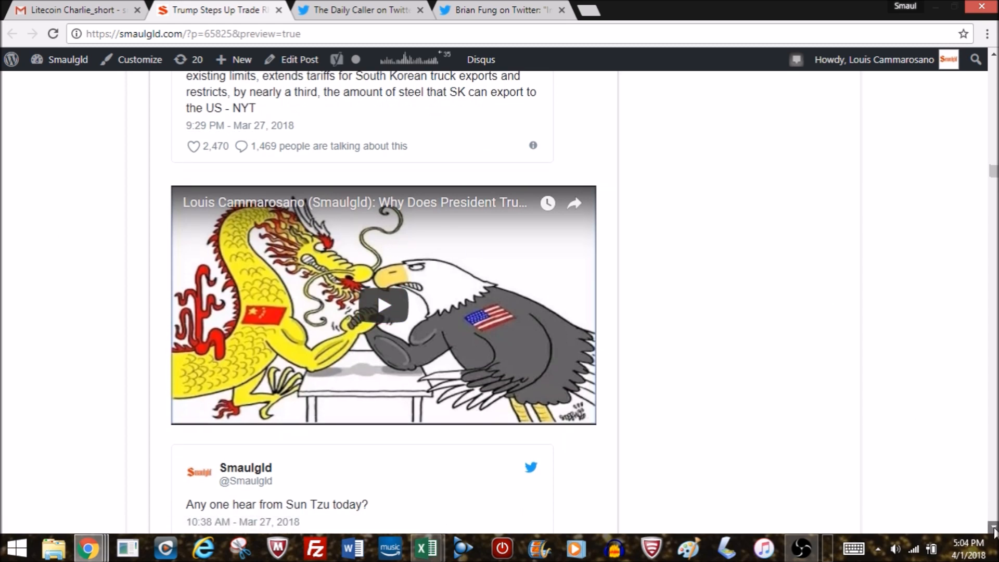
pyautogui.scroll(-3)
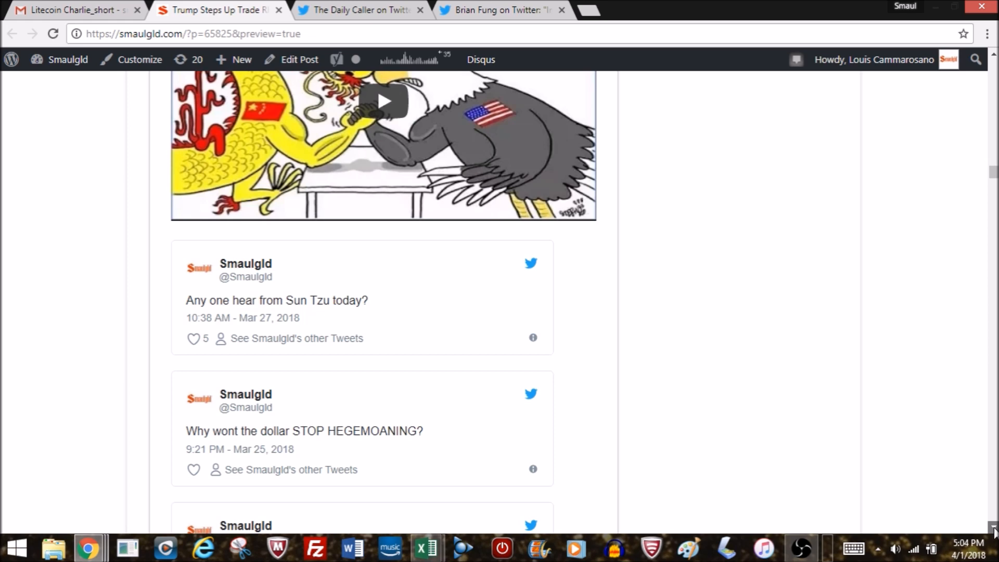
pyautogui.scroll(-3)
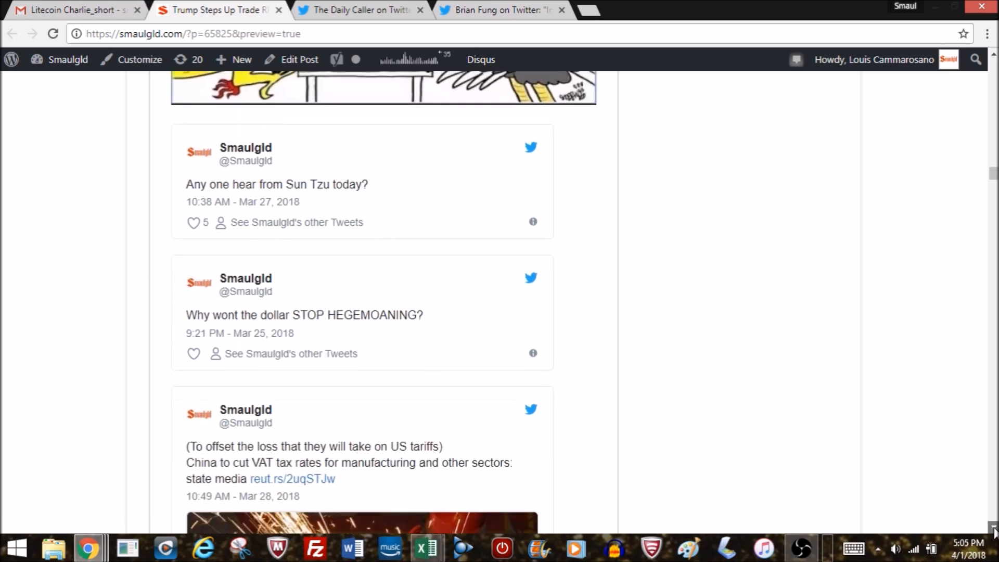
# Scroll through Bloomberg's China tax-cut and Trump trade deal tweets to Reuters' chipmaker tax cuts tweet
pyautogui.scroll(-3)
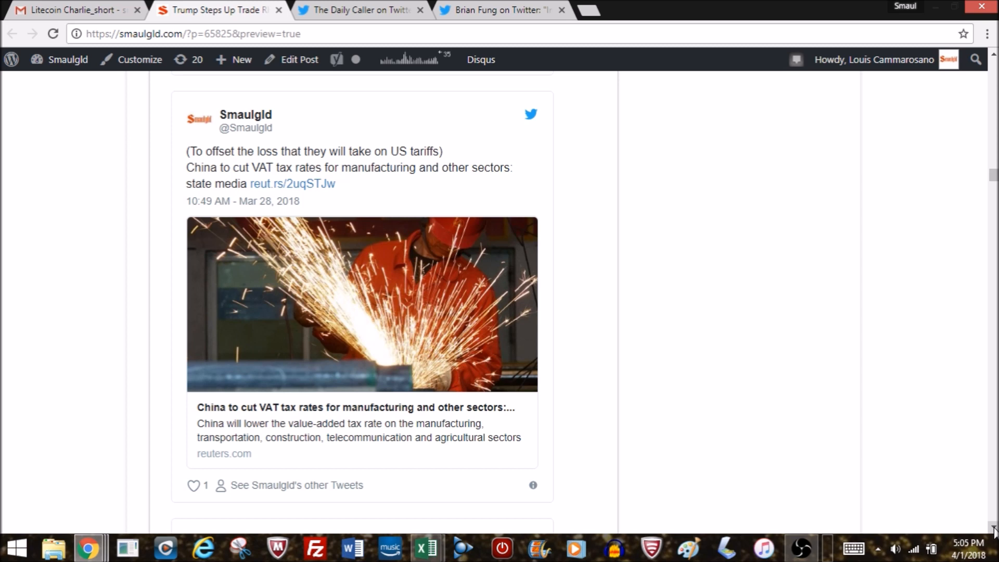
pyautogui.scroll(-3)
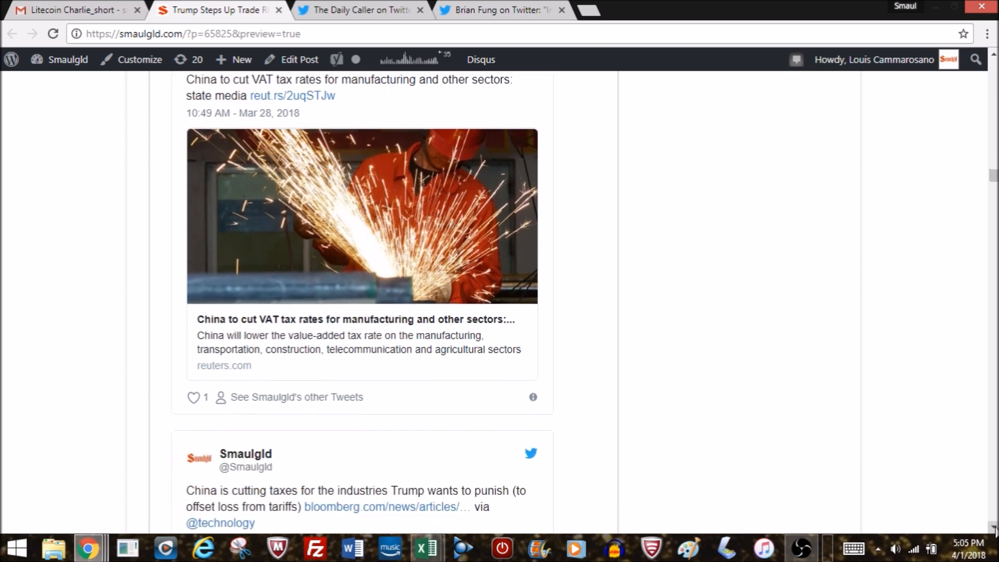
pyautogui.scroll(-3)
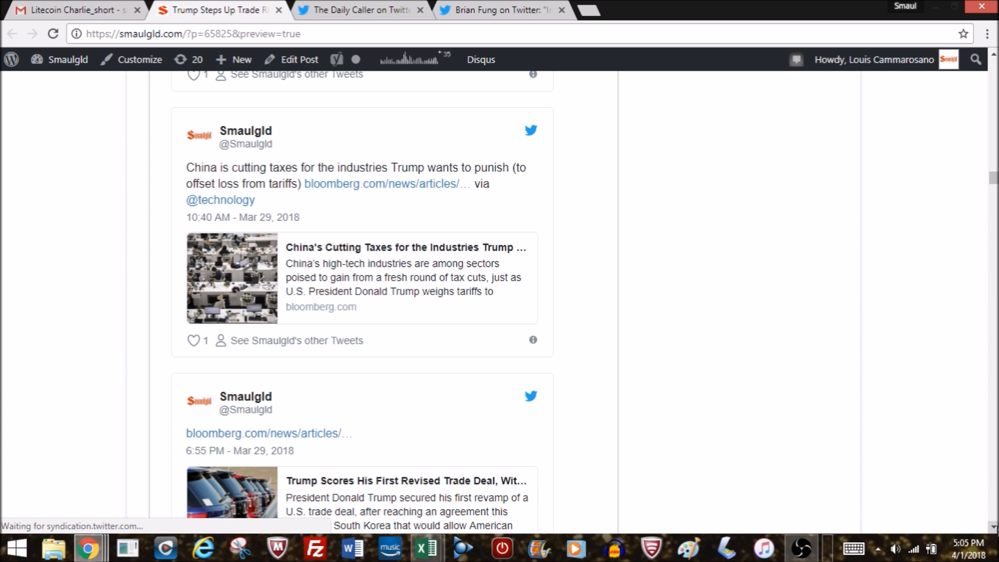
pyautogui.scroll(-3)
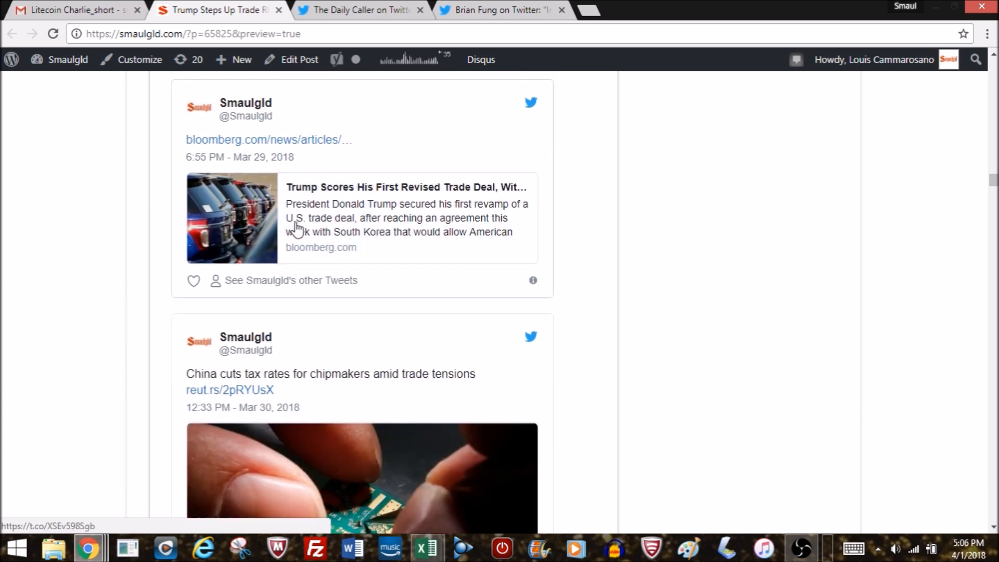
pyautogui.moveTo(924, 521)
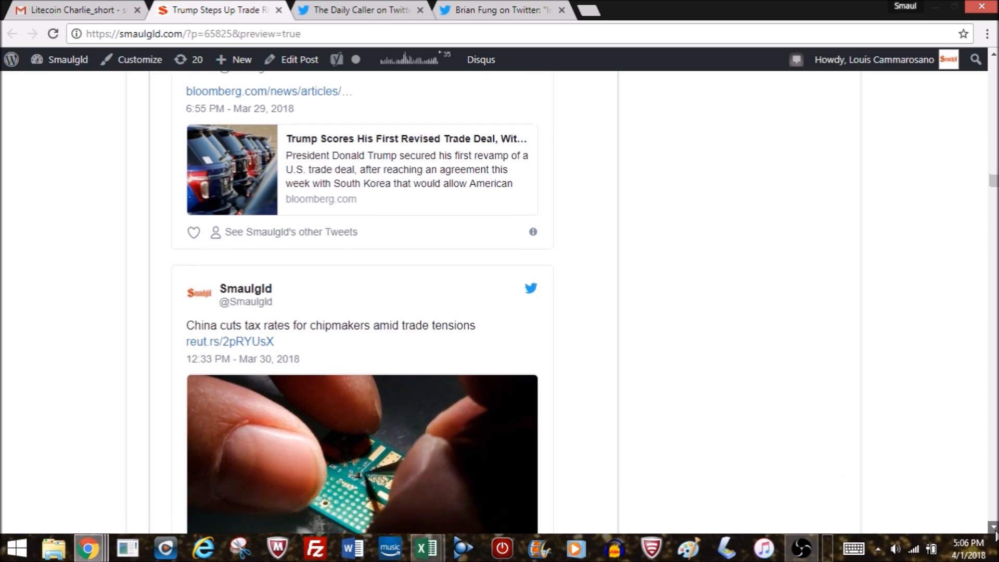
pyautogui.scroll(-3)
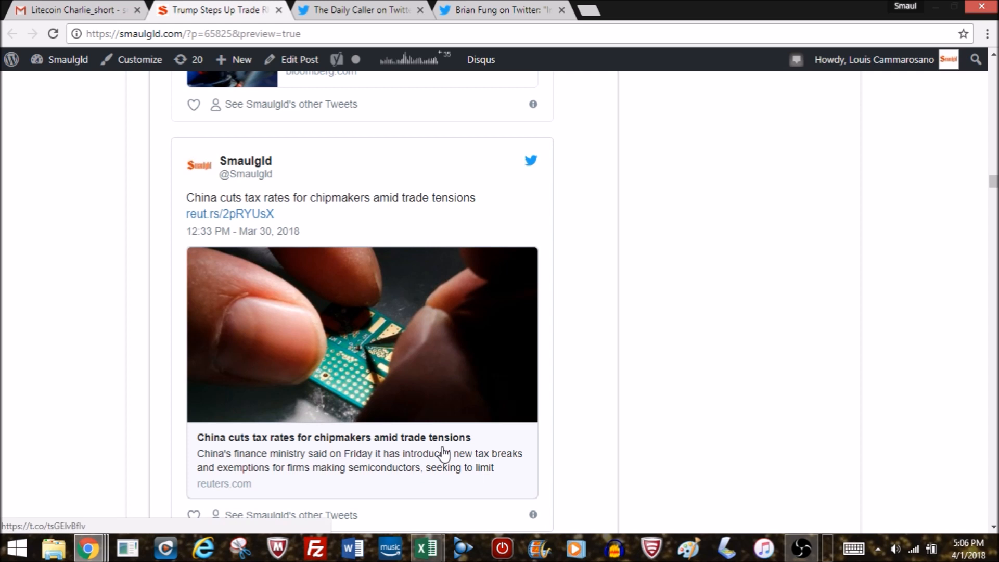
pyautogui.moveTo(455, 426)
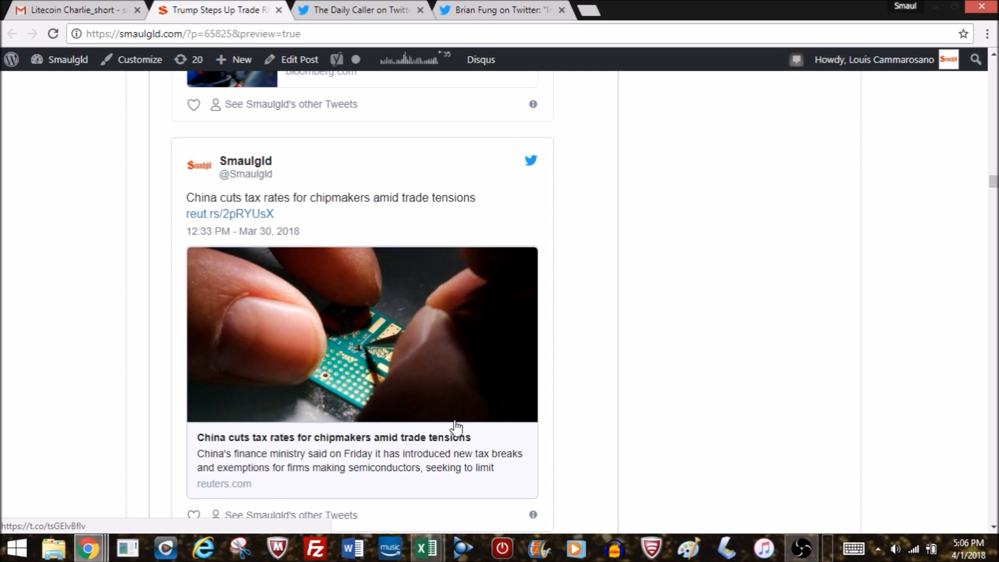
pyautogui.scroll(-3)
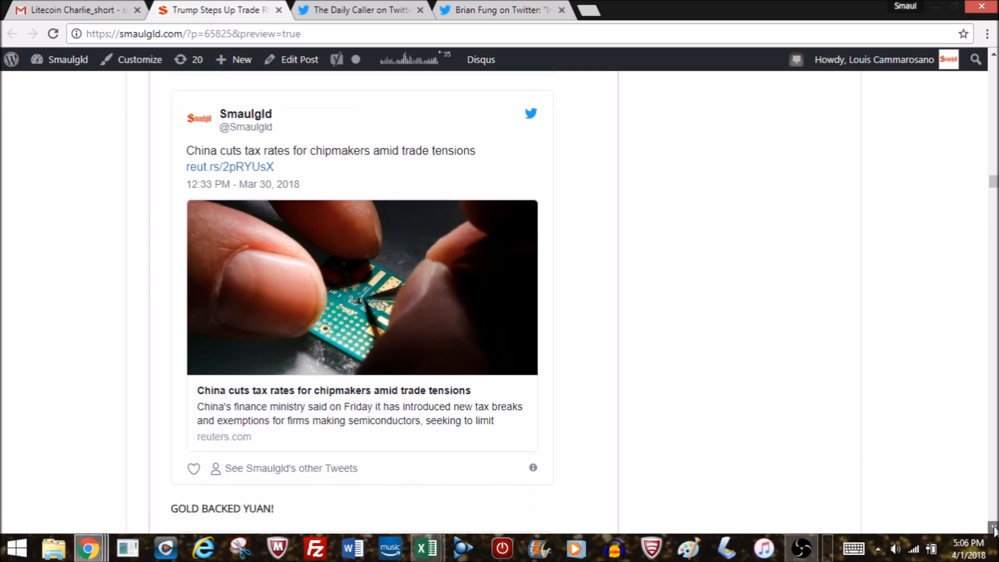
pyautogui.scroll(-3)
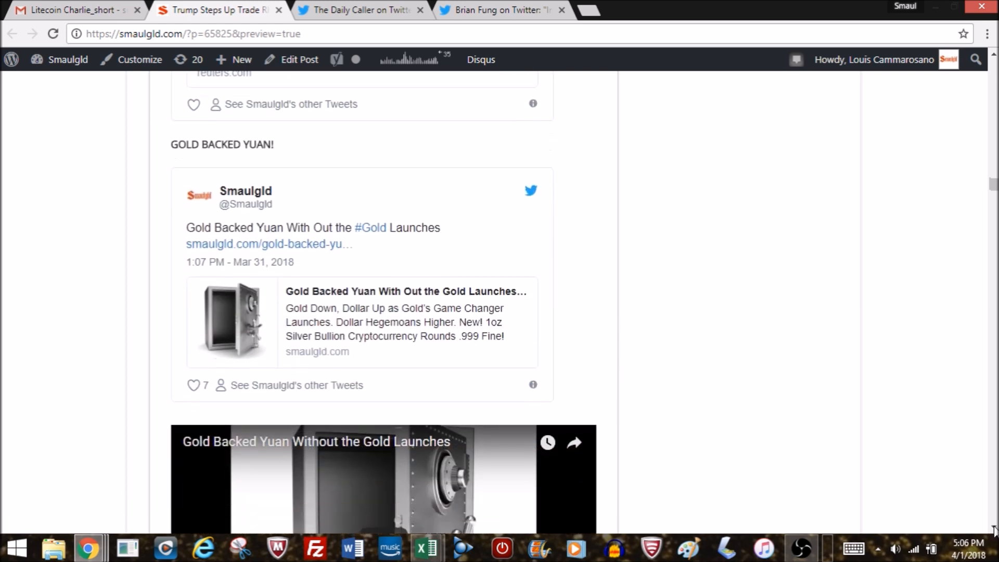
pyautogui.scroll(-3)
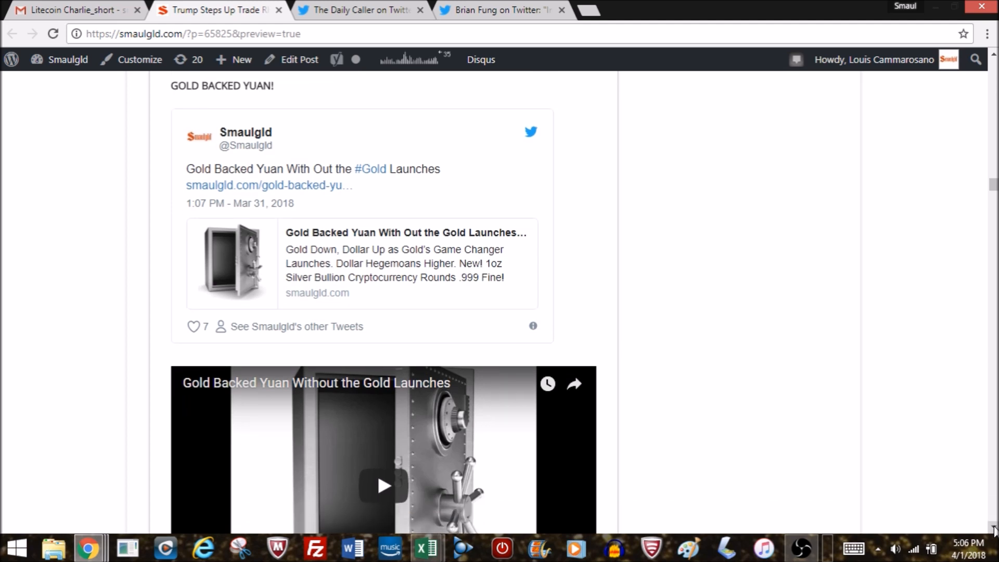
pyautogui.scroll(-3)
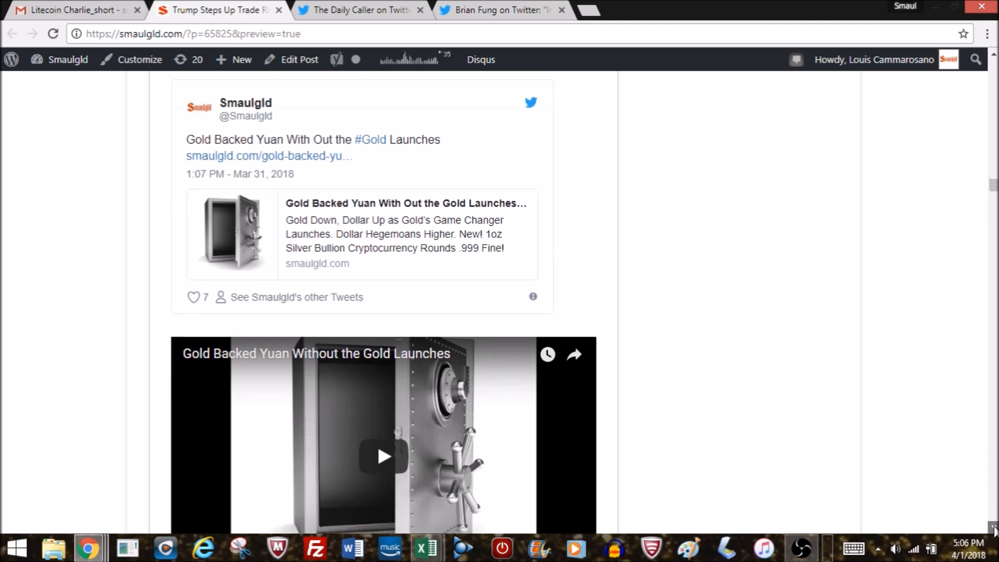
pyautogui.scroll(-3)
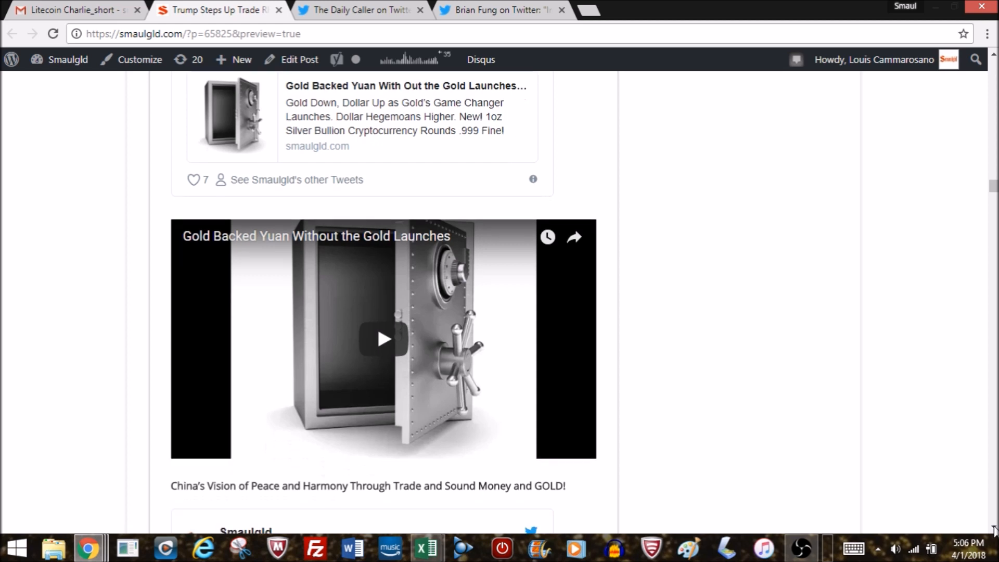
pyautogui.scroll(-3)
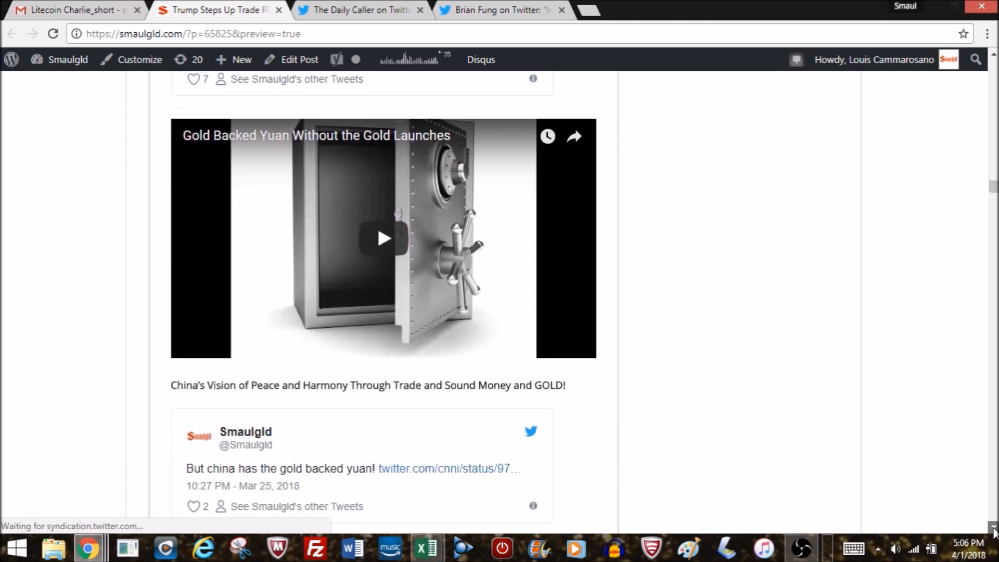
pyautogui.scroll(-3)
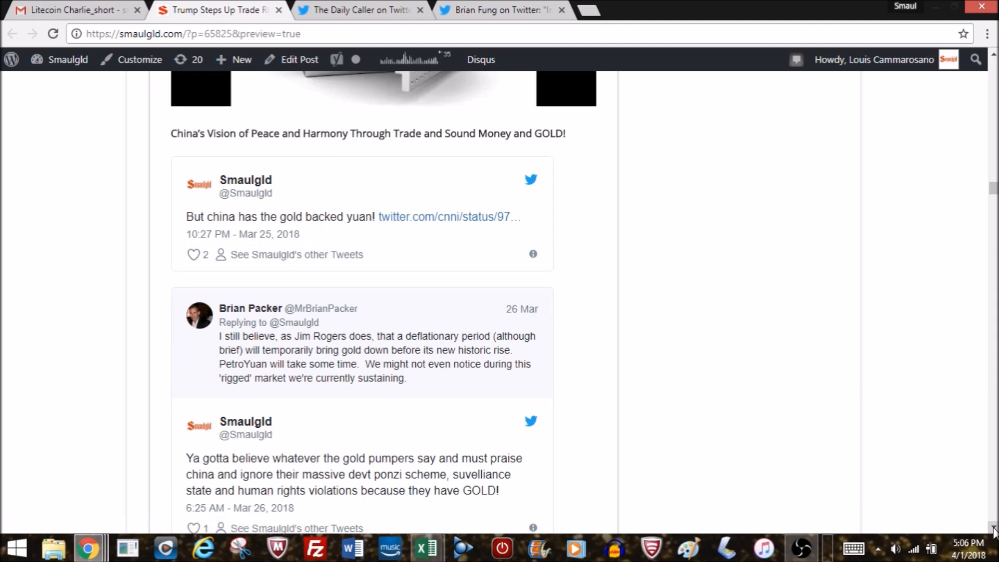
pyautogui.scroll(-3)
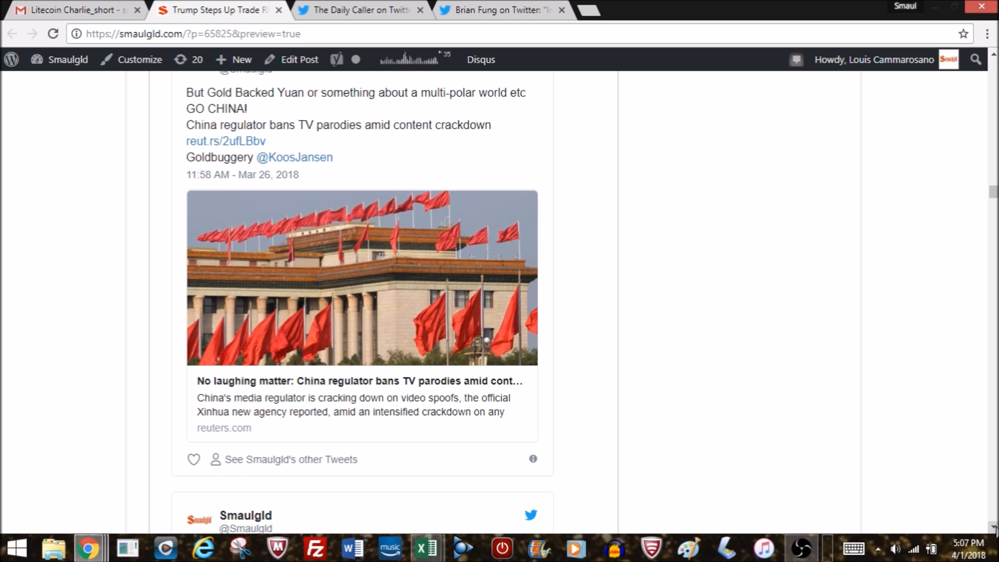
pyautogui.scroll(-3)
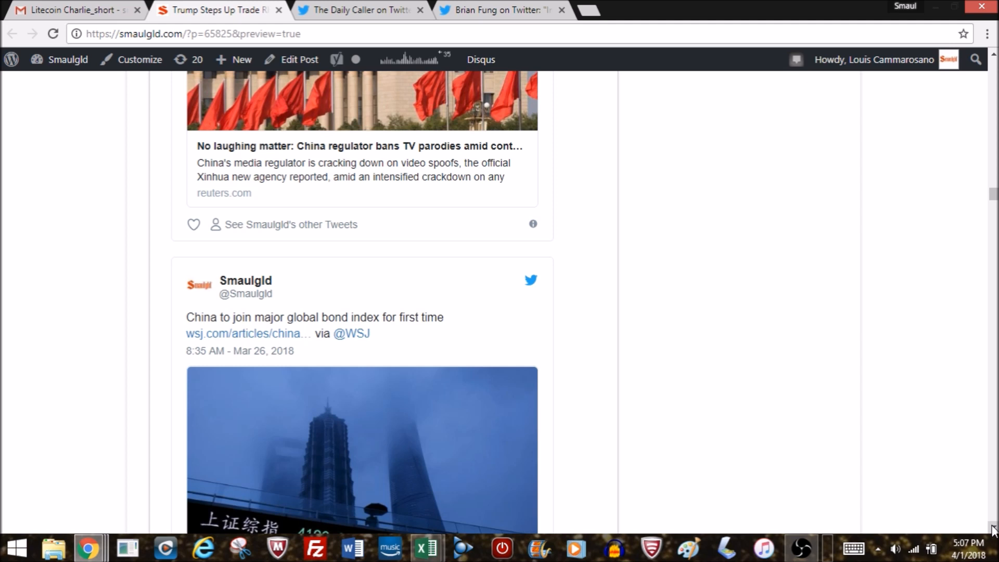
pyautogui.scroll(-3)
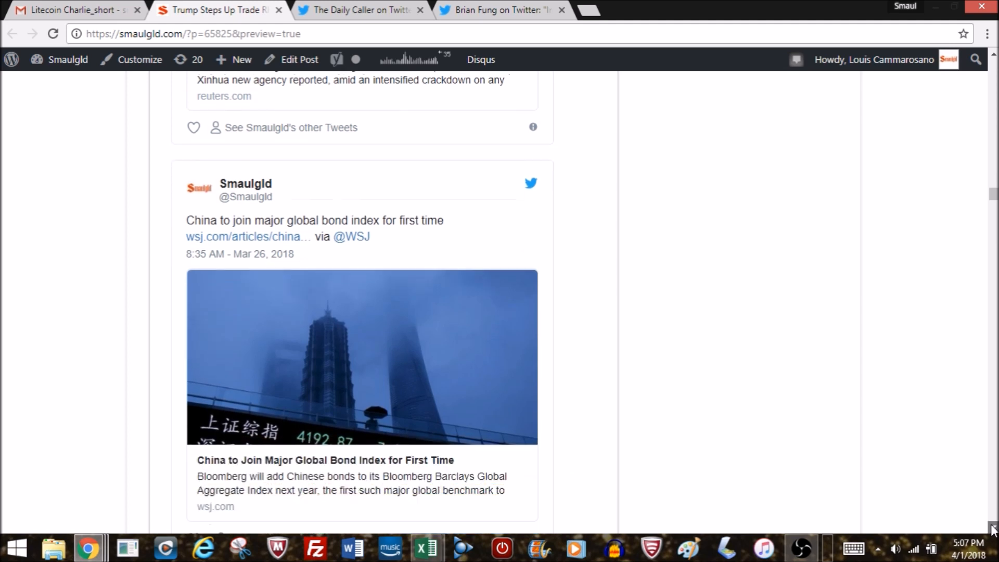
pyautogui.scroll(-3)
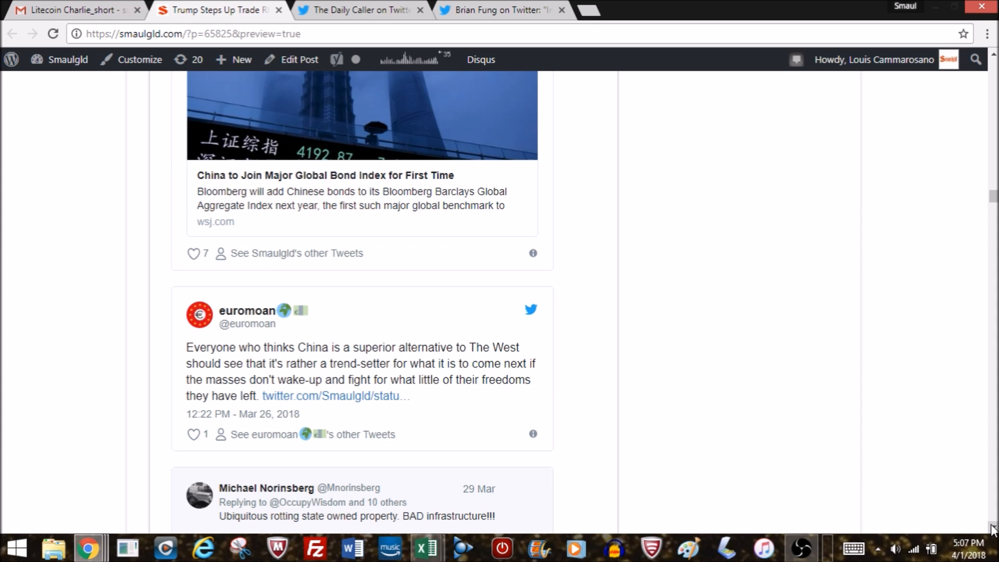
# Scroll down to Smaulgld's replies on rotting state-owned infrastructure and Chinese malinvestment
pyautogui.scroll(-3)
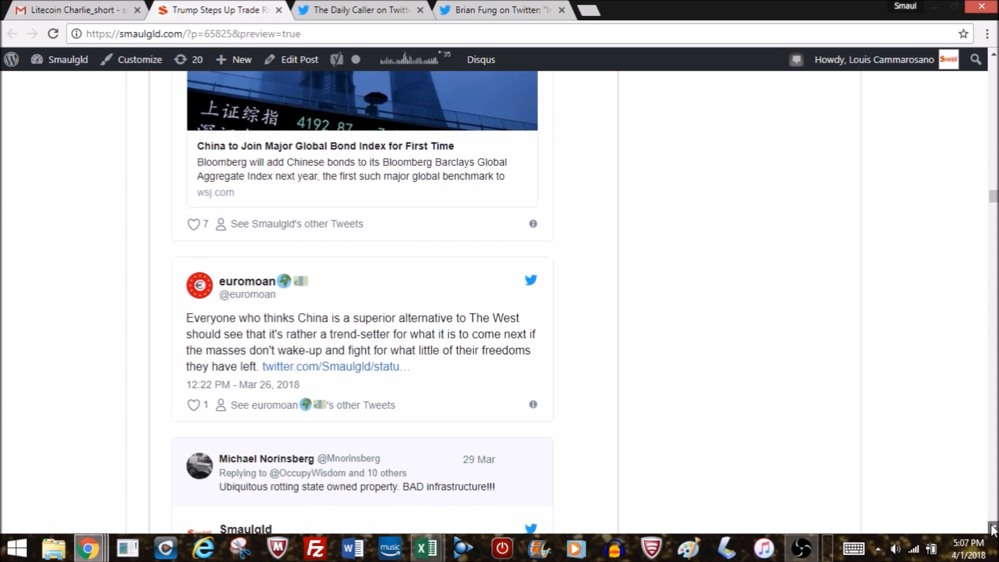
pyautogui.scroll(-3)
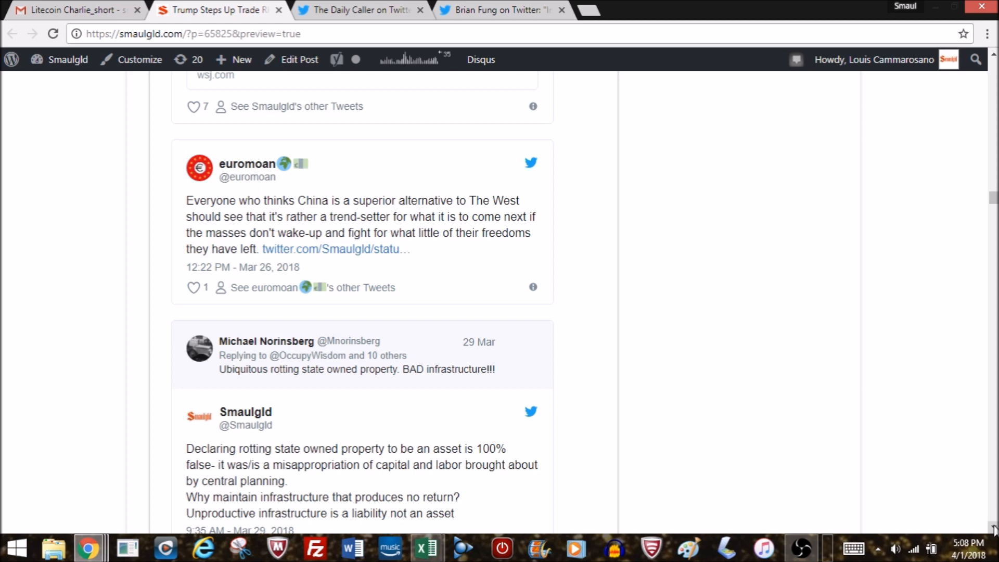
pyautogui.scroll(-3)
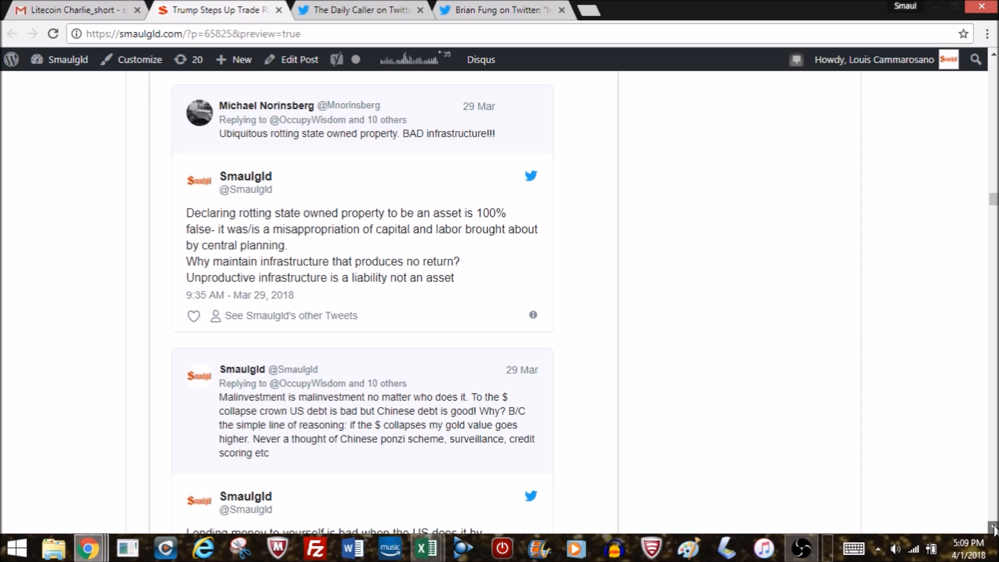
# Scroll past the SUN TZU lending and jaywalker crackdown tweets to the gold-backed yuan and sound money tweets
pyautogui.scroll(-3)
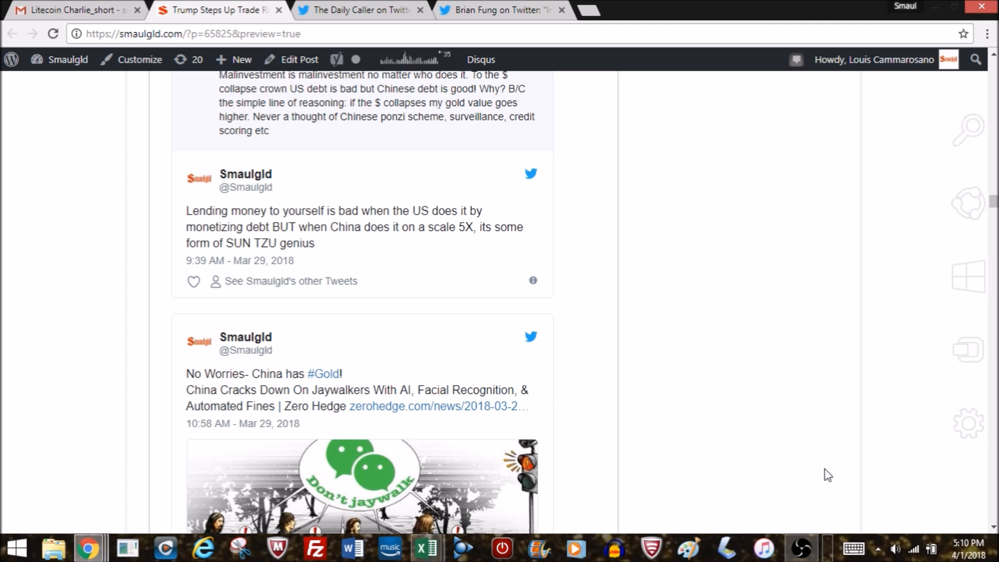
pyautogui.moveTo(801, 494)
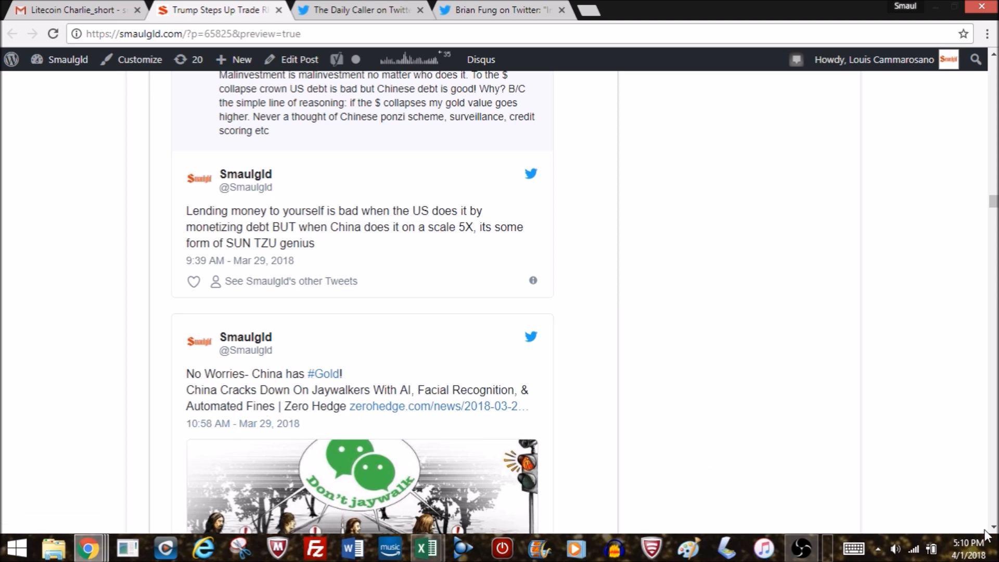
pyautogui.scroll(-3)
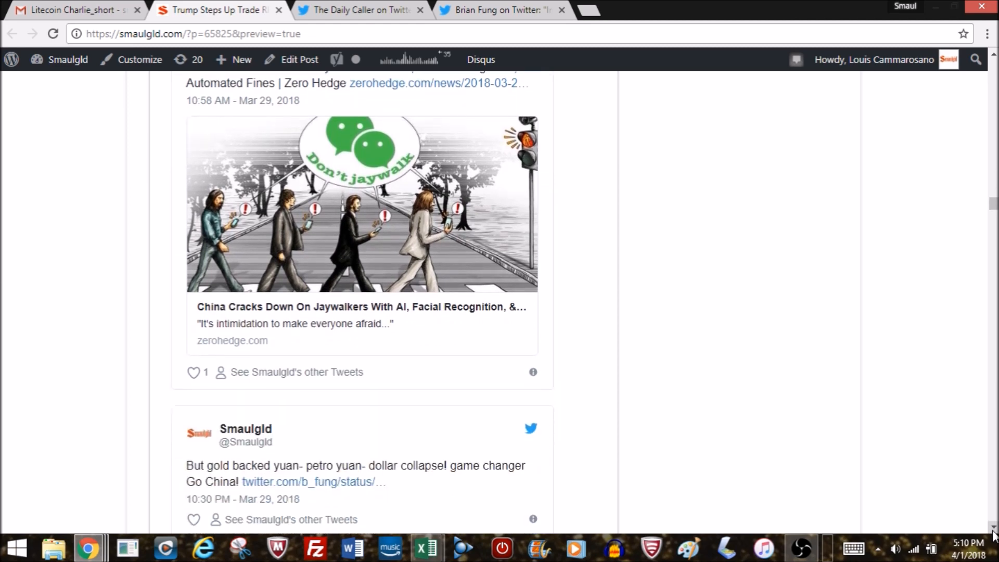
pyautogui.scroll(-3)
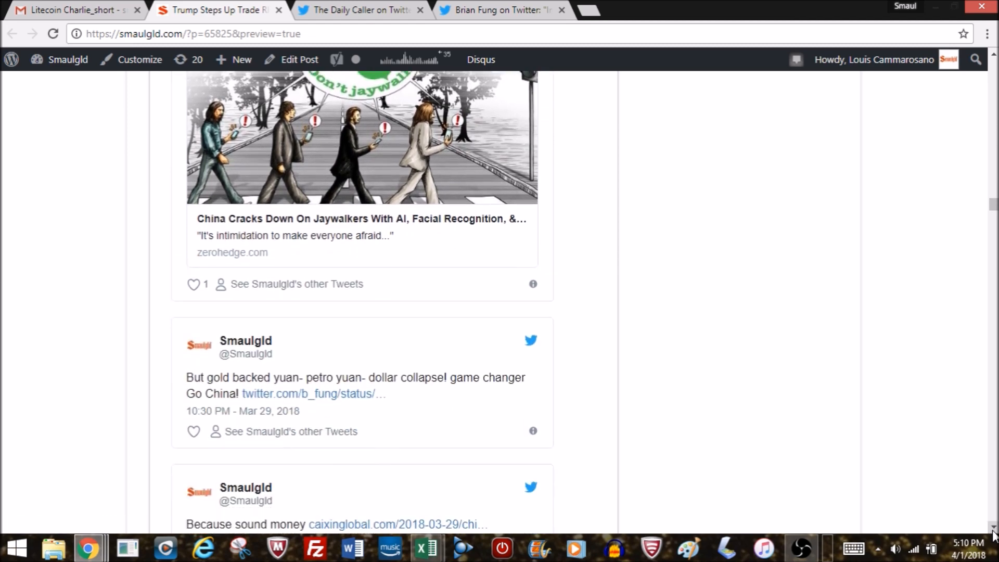
pyautogui.click(313, 393)
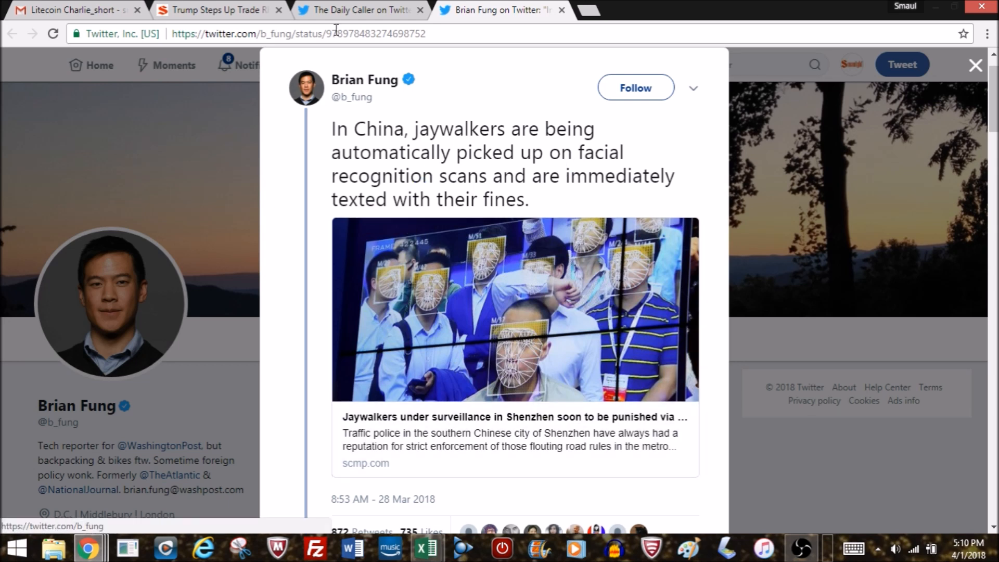
pyautogui.click(217, 11)
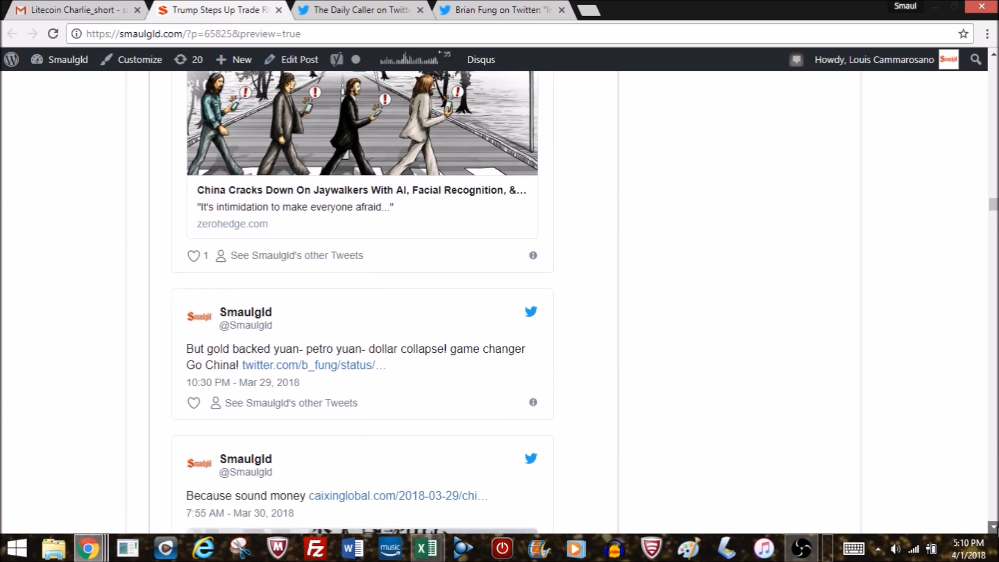
# Scroll past the 'Because sound money' tweet to the China Construction Bank link and Belt and Road GAME CHANGER tweet
pyautogui.scroll(-3)
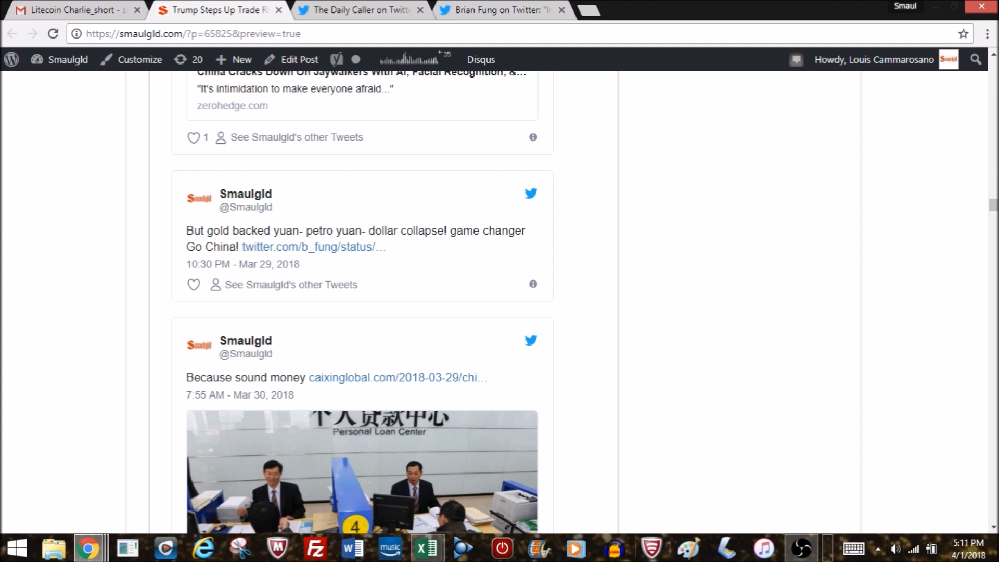
pyautogui.scroll(-3)
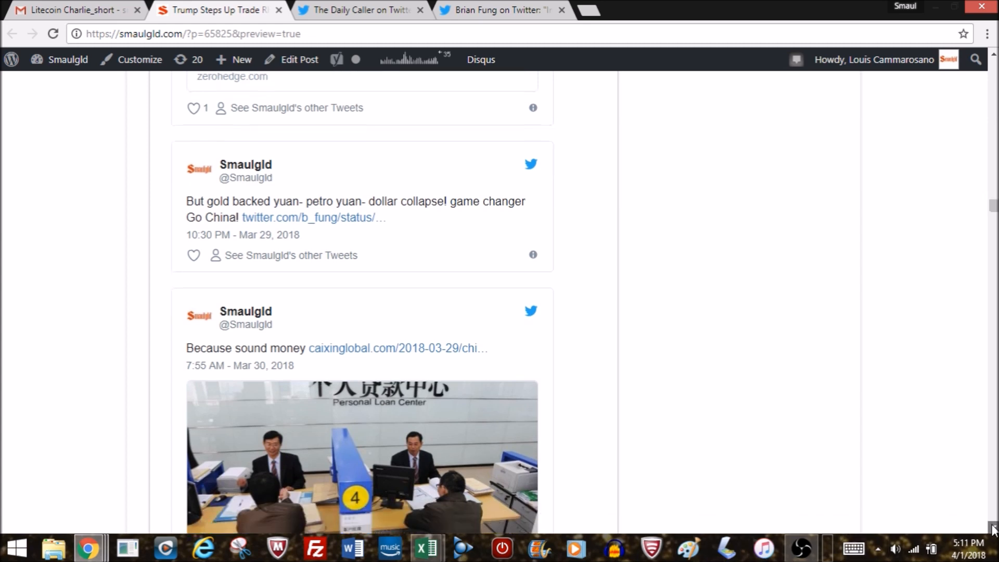
pyautogui.scroll(-3)
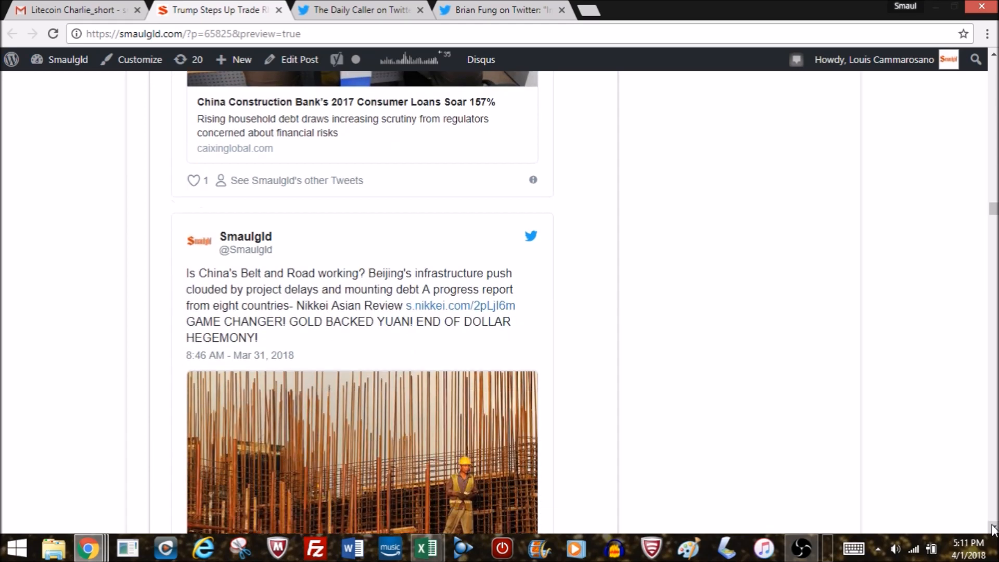
# Scroll past the Tiangong 1 space lab and Turkey gold tweets to the Cryptocurrencies heading with its bitcoin image
pyautogui.scroll(-3)
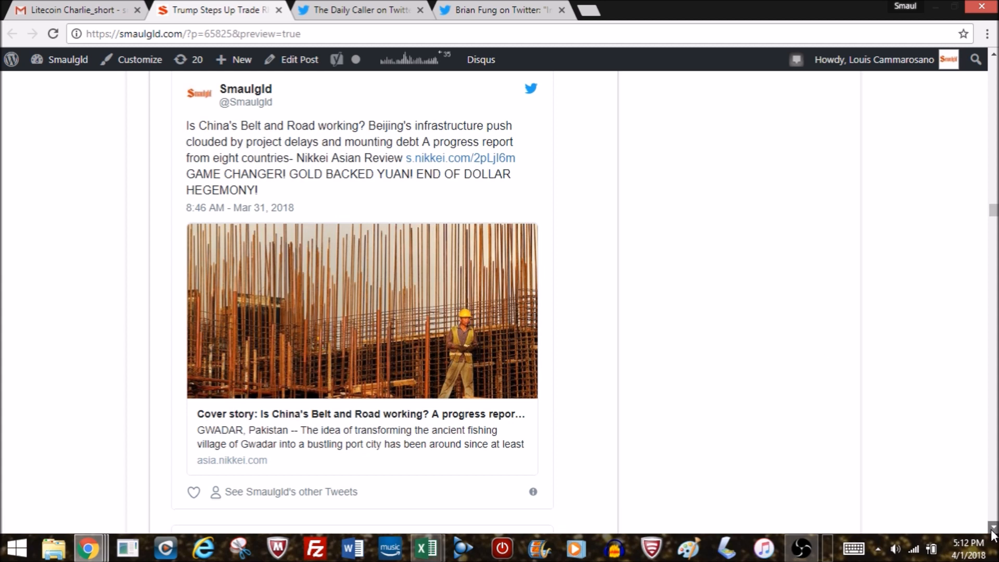
pyautogui.scroll(-3)
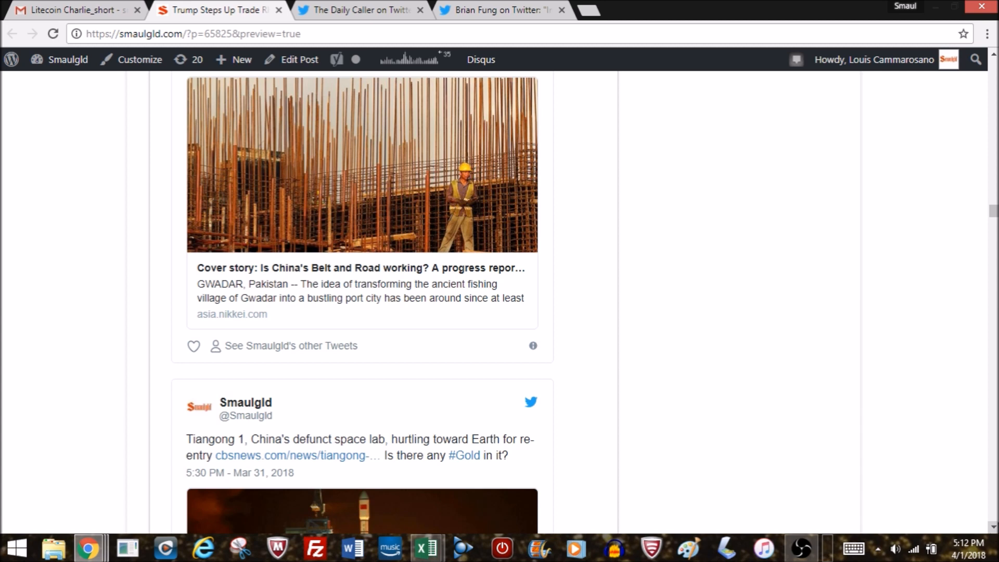
pyautogui.scroll(-3)
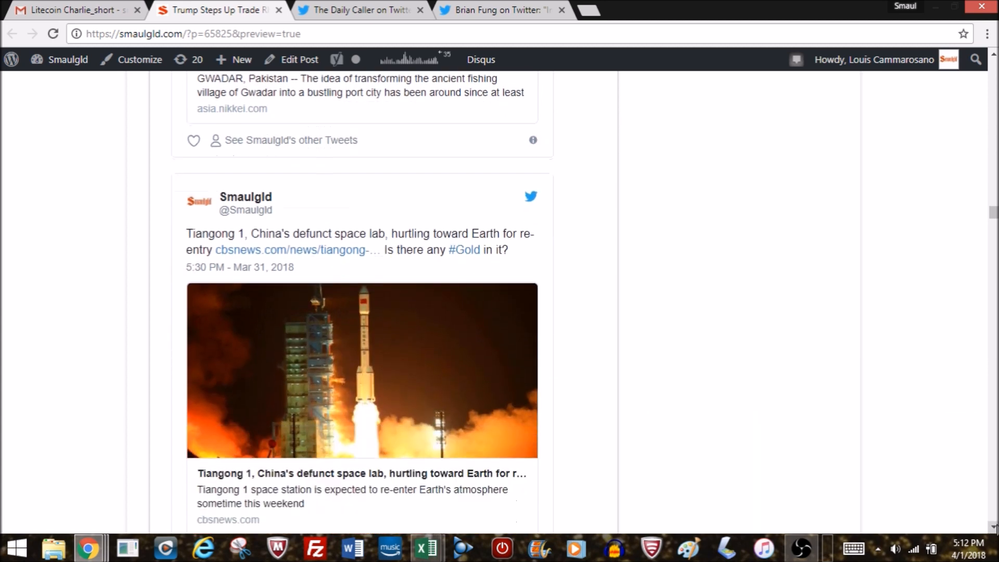
pyautogui.scroll(-3)
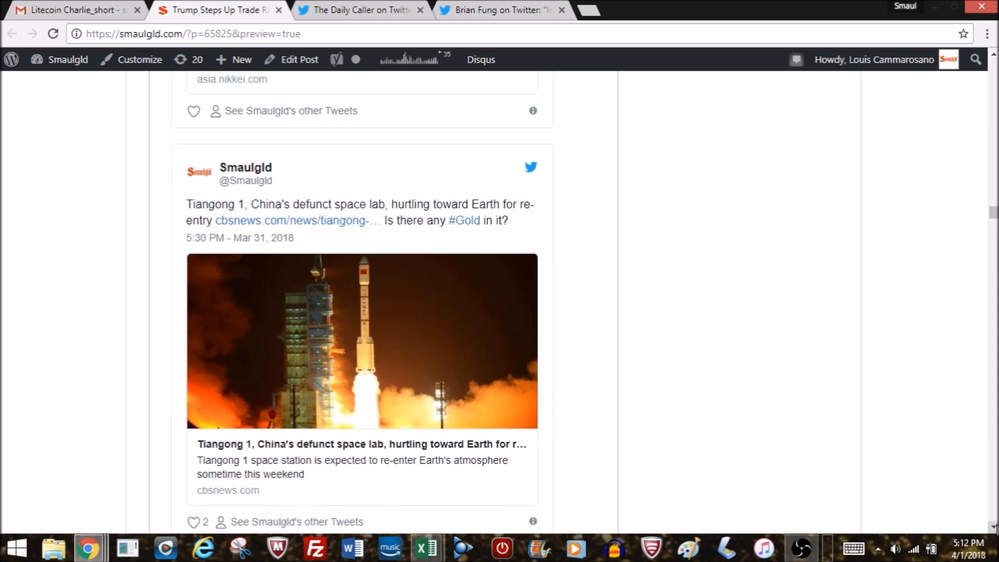
pyautogui.scroll(-3)
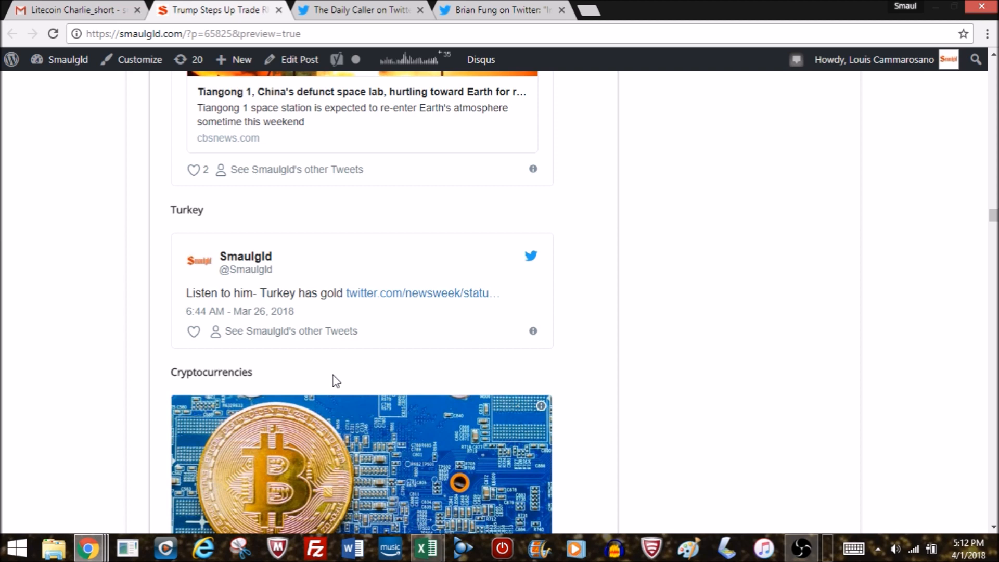
pyautogui.moveTo(377, 293)
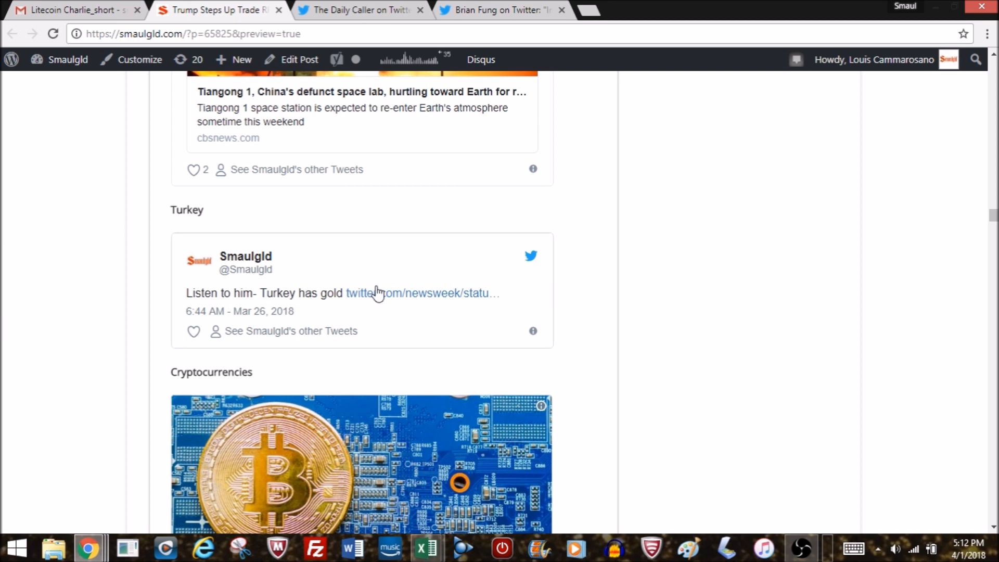
pyautogui.scroll(-3)
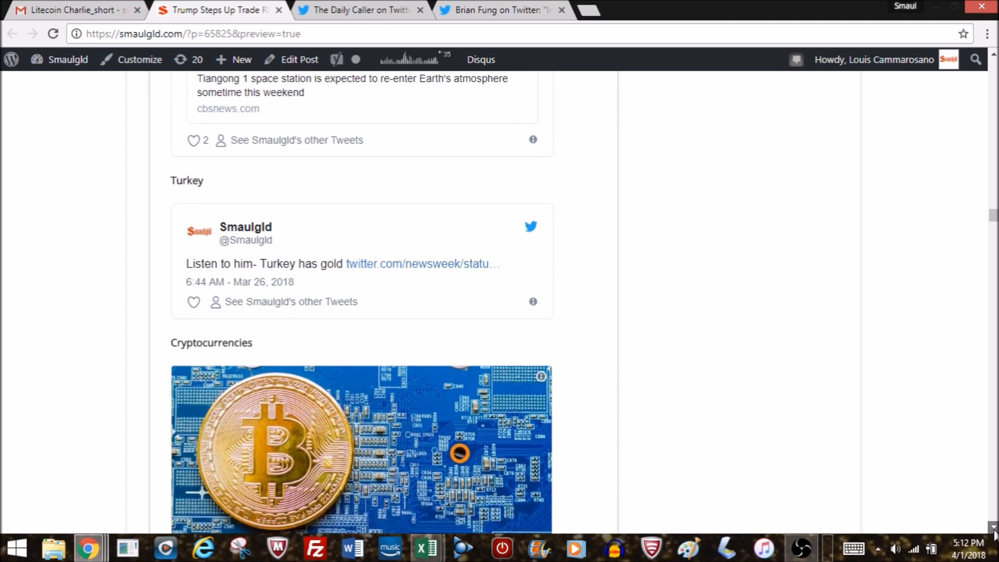
# Scroll to the Forbes millennials crypto tweet, BERBL Dominance tweet and Litecoin is Life LitePay announcement
pyautogui.scroll(-3)
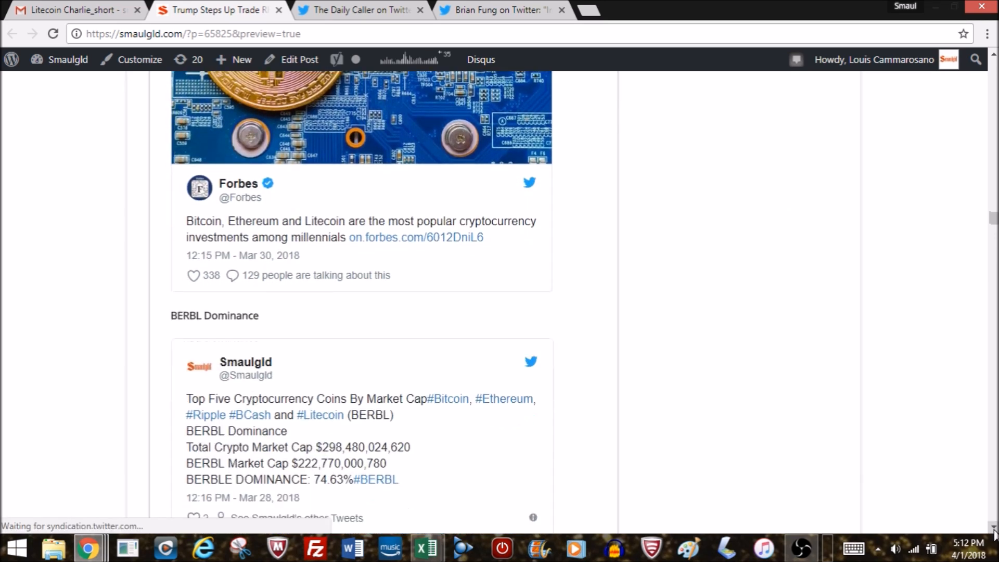
pyautogui.scroll(-3)
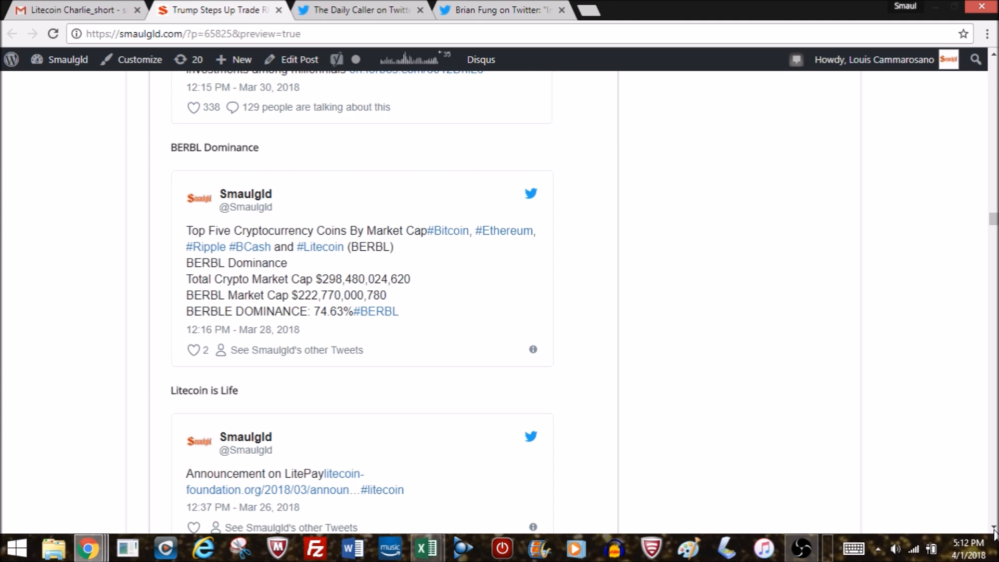
pyautogui.scroll(-3)
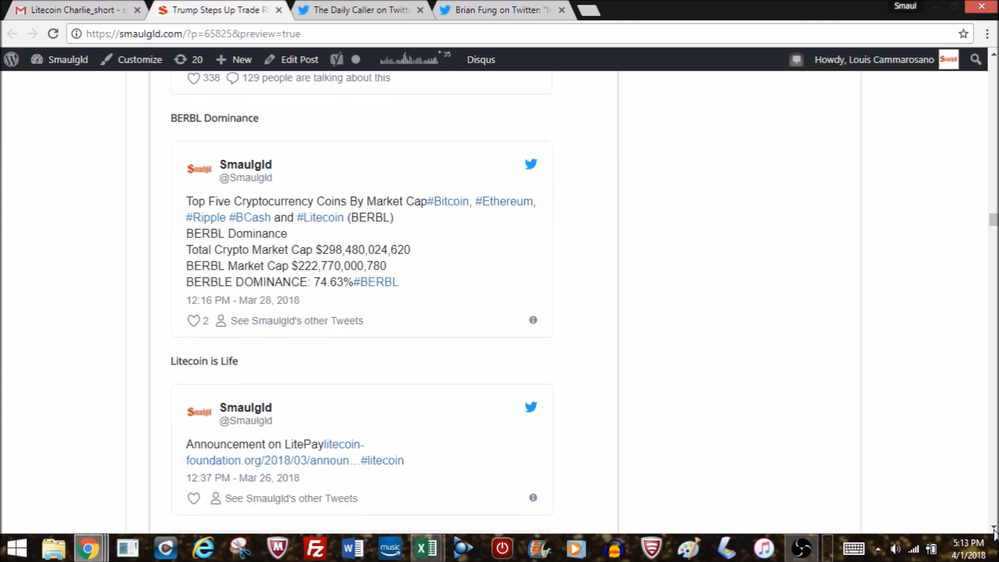
# Scroll through the Litecoin tweets to the Abra smart contracts tweet
pyautogui.scroll(-3)
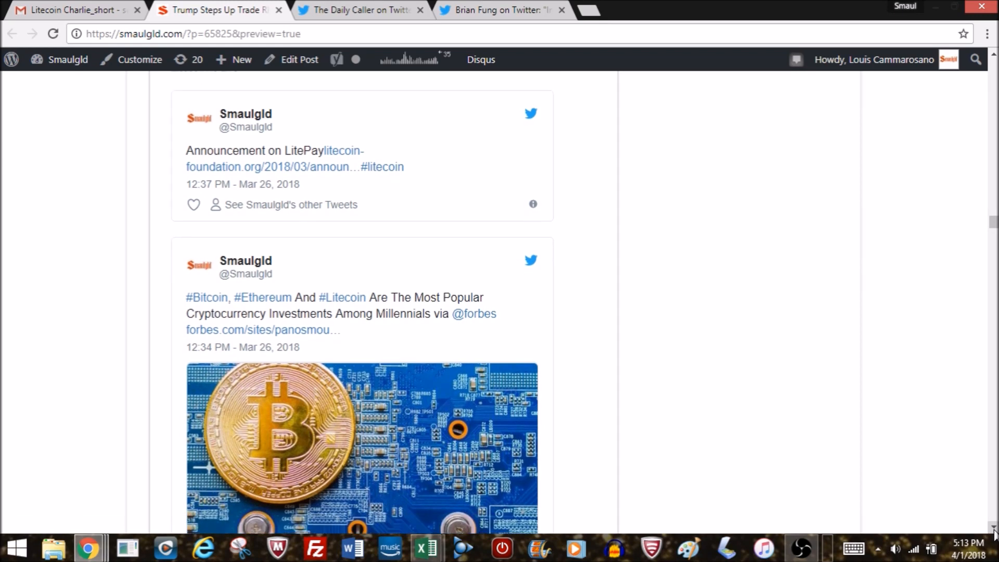
pyautogui.scroll(-3)
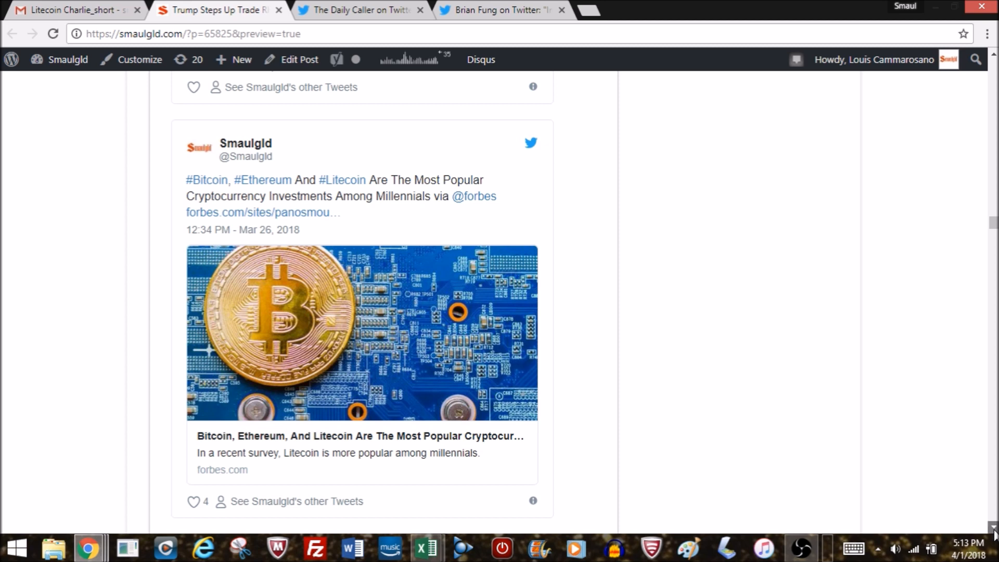
pyautogui.scroll(-3)
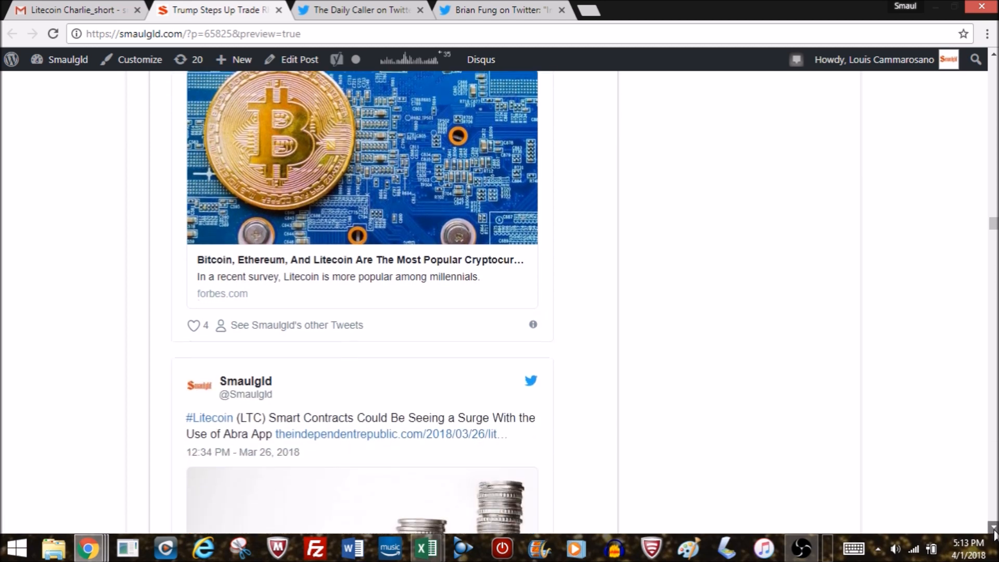
pyautogui.scroll(-3)
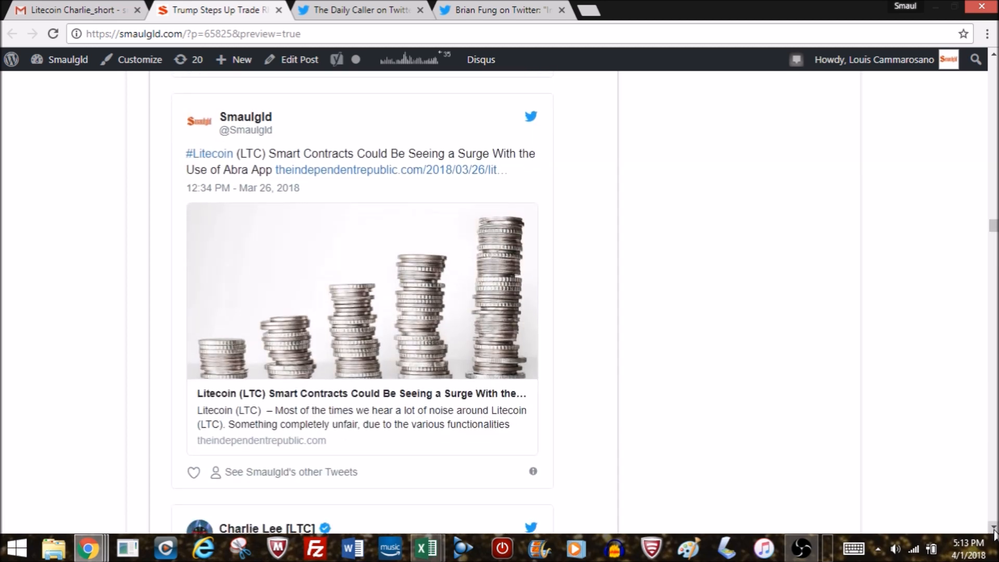
pyautogui.scroll(-3)
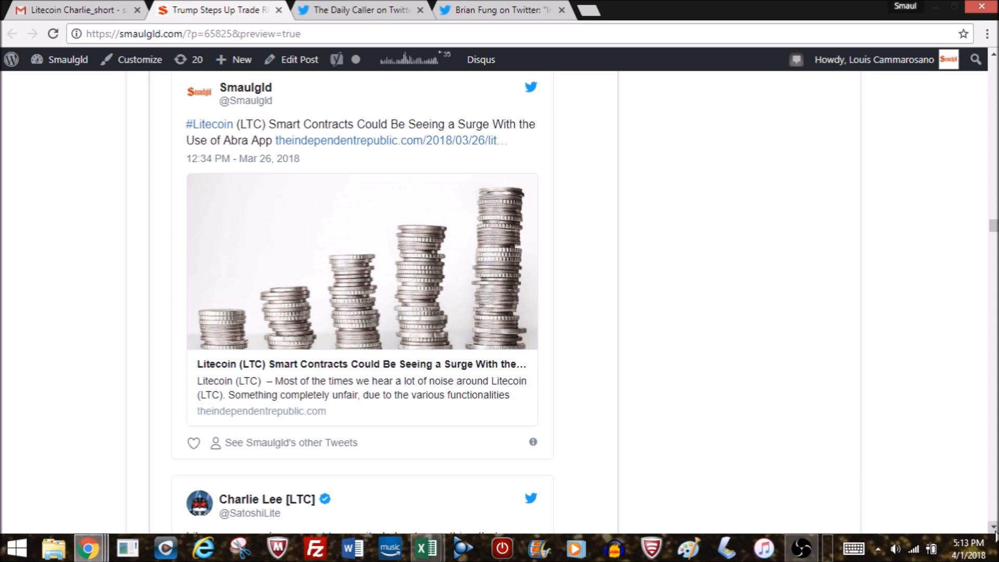
# Continue down past Charlie Lee's apology to the Express 'Is LTC DEAD?' price tweet
pyautogui.scroll(-3)
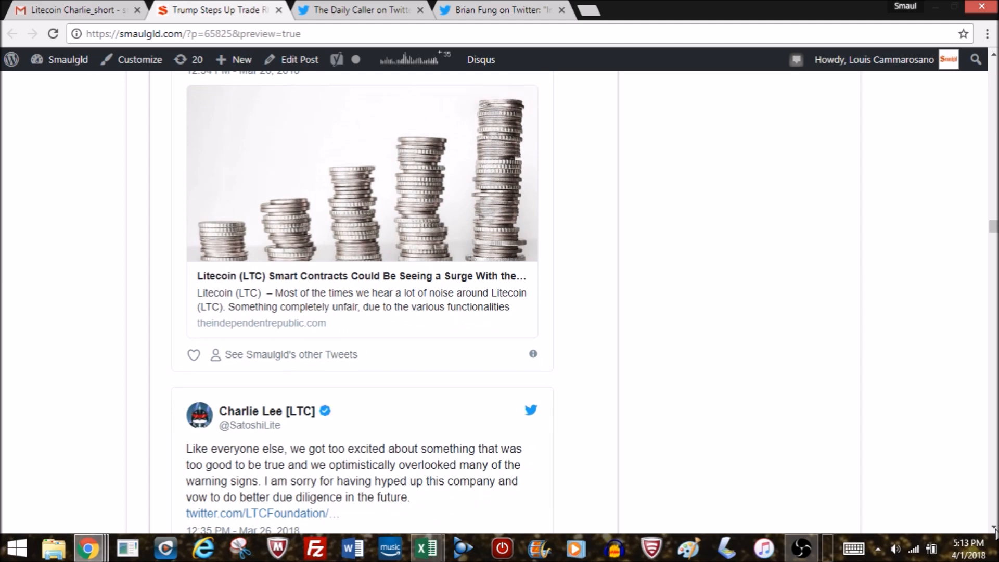
pyautogui.scroll(-3)
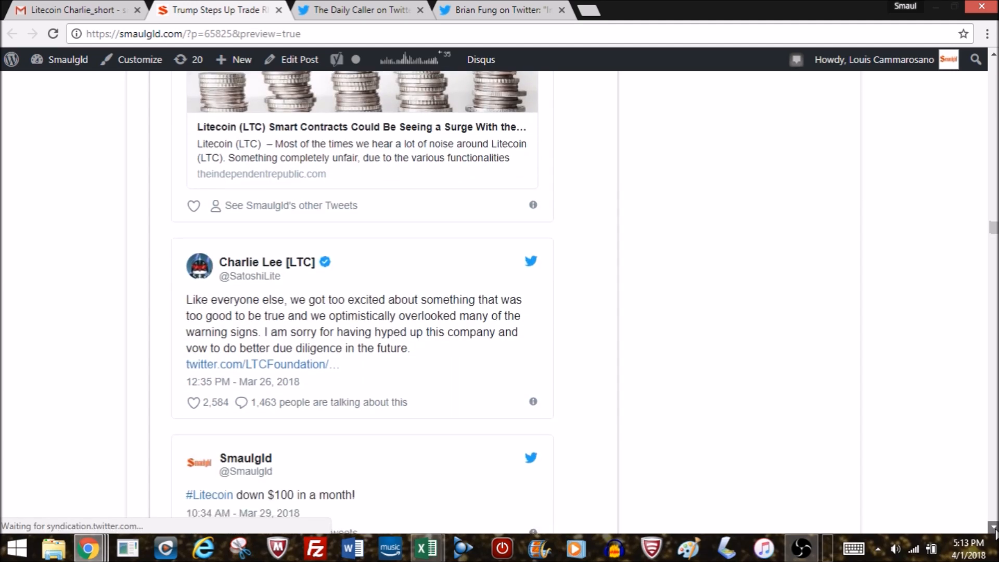
pyautogui.scroll(-3)
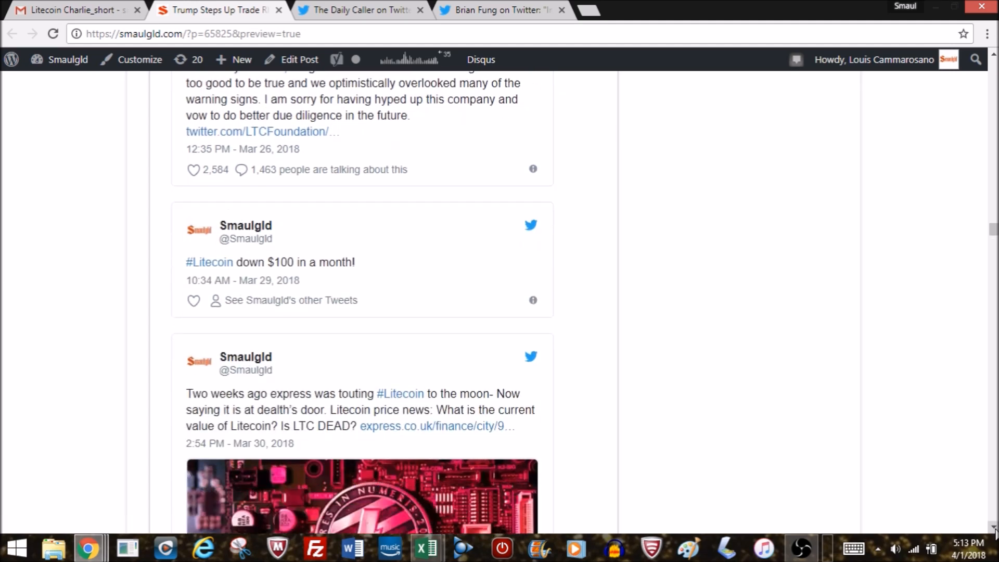
pyautogui.scroll(-3)
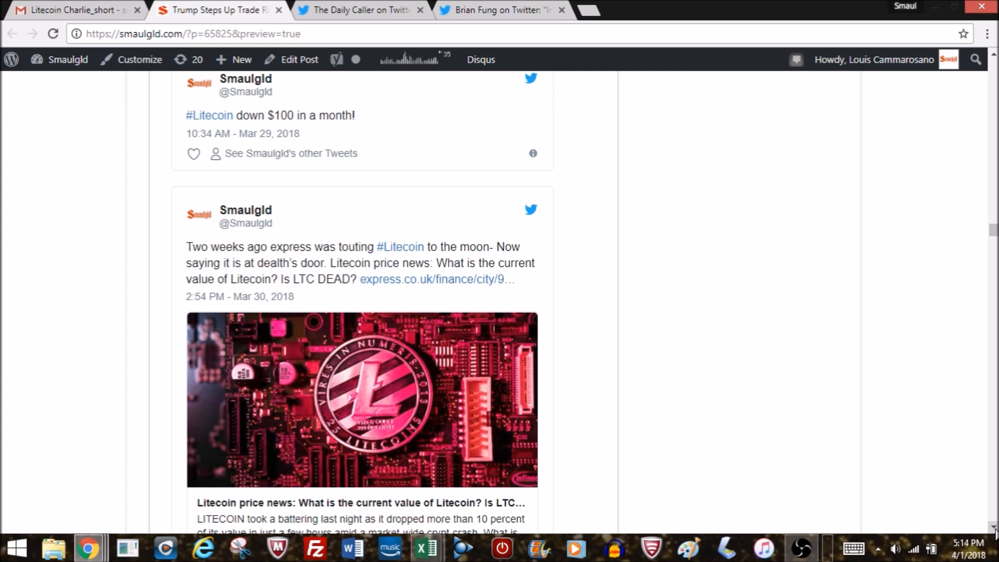
pyautogui.scroll(-3)
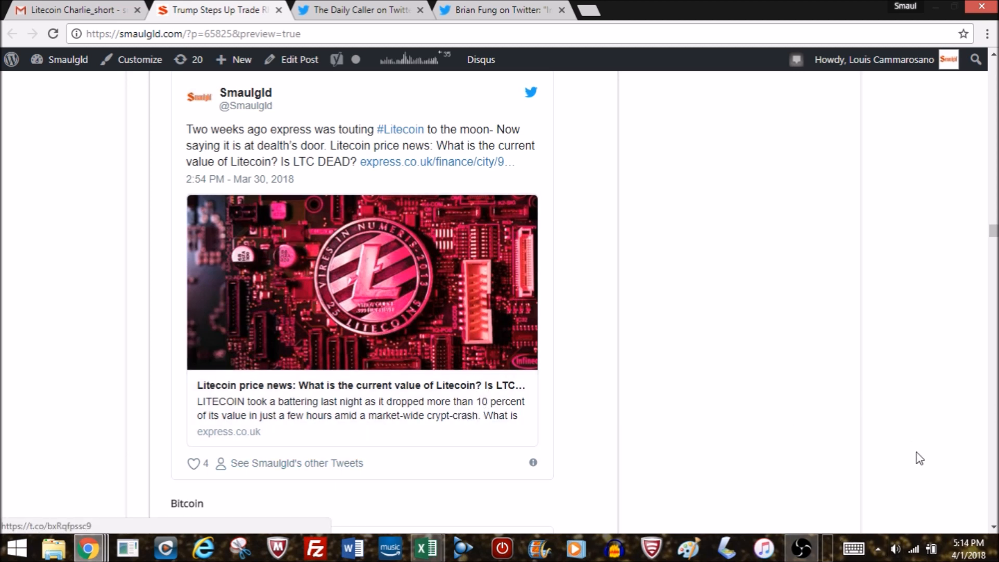
# Scroll to the Bitcoin heading, Smaulgld's Jack Dorsey crypto ads tweet and the zap wallet image
pyautogui.scroll(-3)
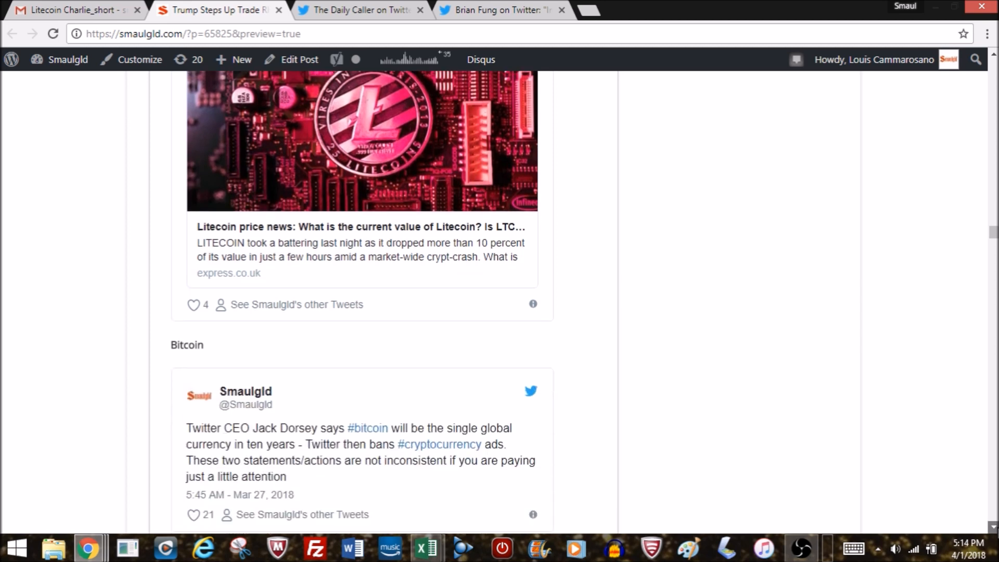
pyautogui.scroll(-3)
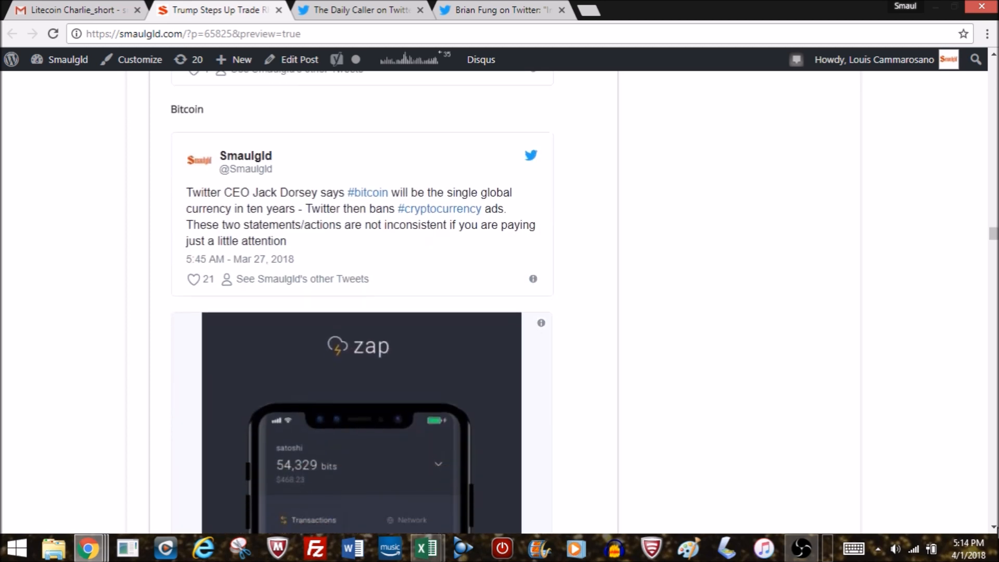
pyautogui.scroll(-3)
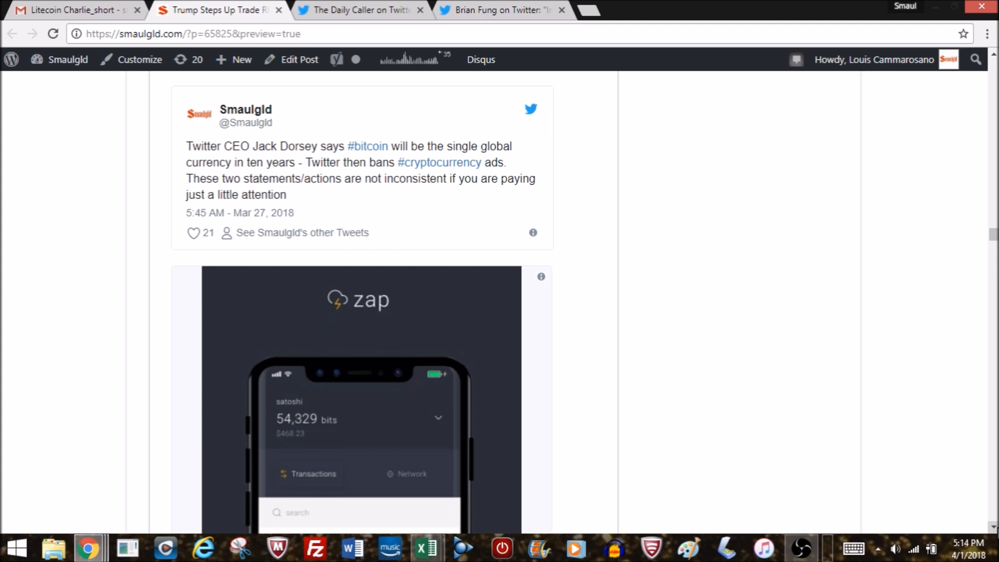
pyautogui.scroll(-3)
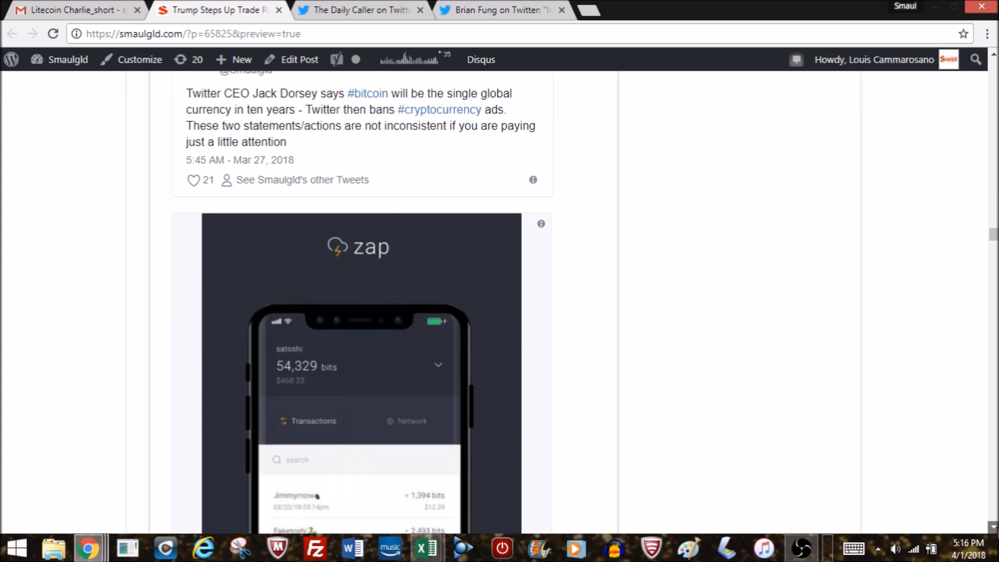
pyautogui.scroll(-3)
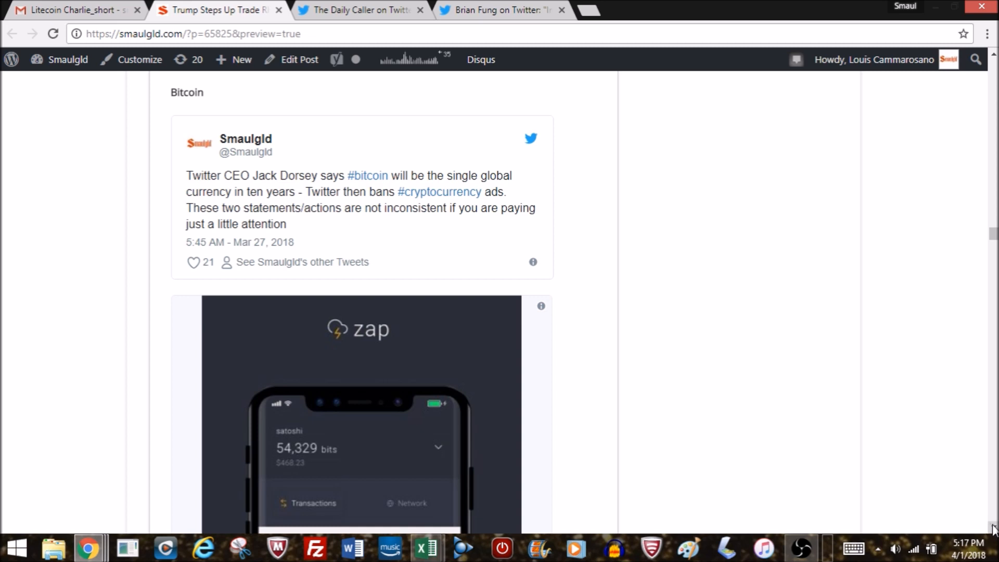
# Scroll past the lightning wallet, Peter Schiff and car dealer tweets to the Central Banks and Bitcoin heading
pyautogui.scroll(-3)
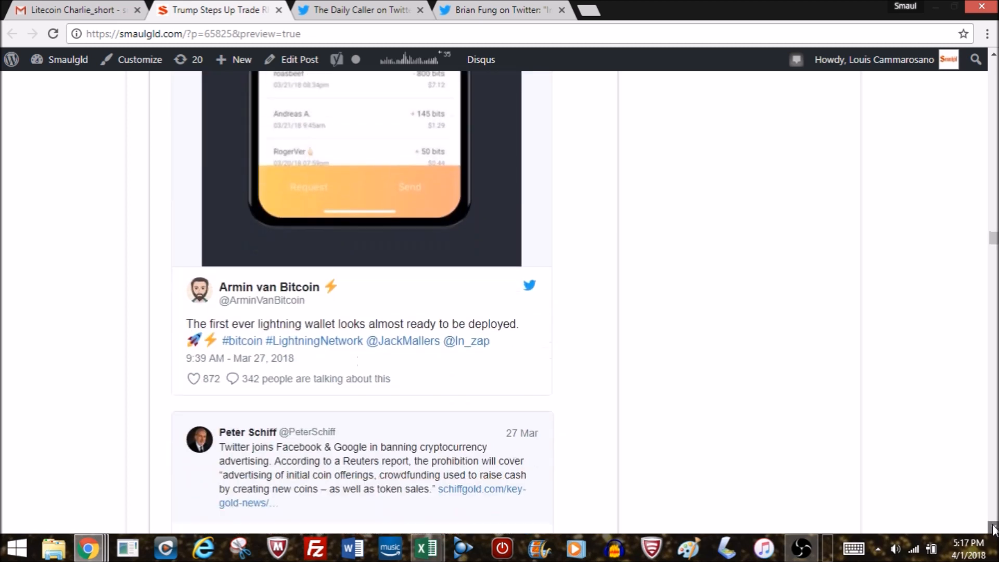
pyautogui.scroll(-3)
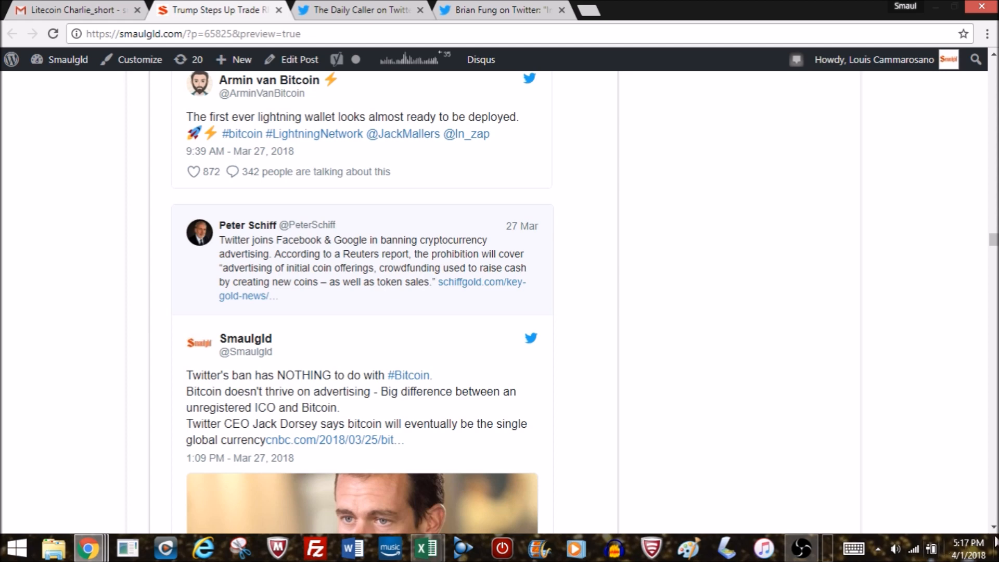
pyautogui.scroll(-3)
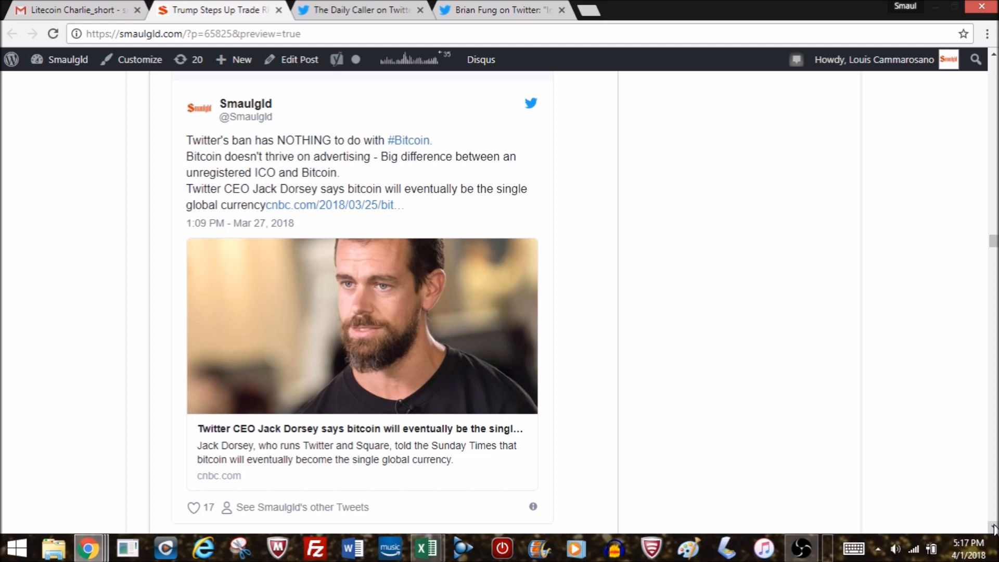
pyautogui.scroll(-3)
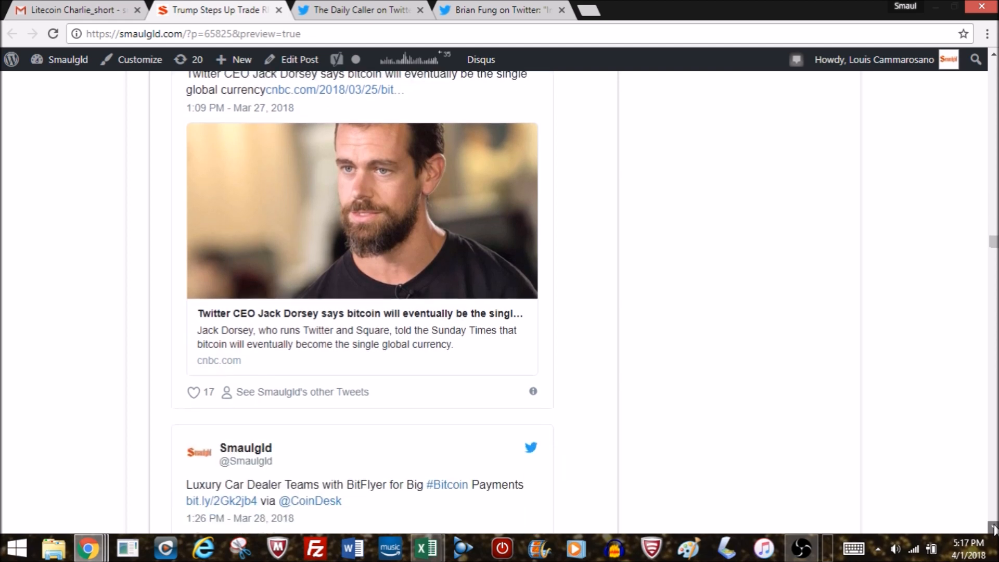
pyautogui.scroll(-3)
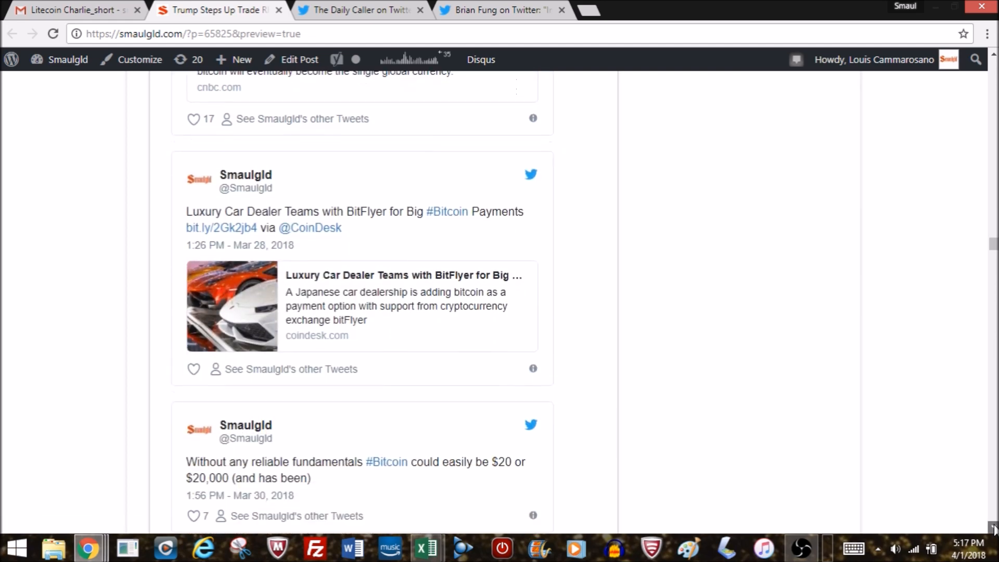
pyautogui.scroll(-3)
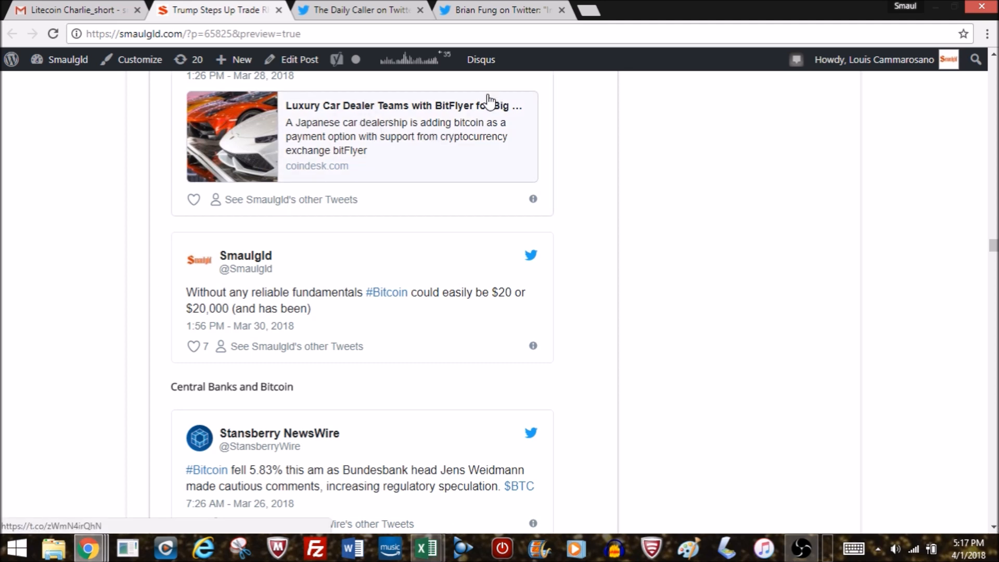
pyautogui.moveTo(433, 161)
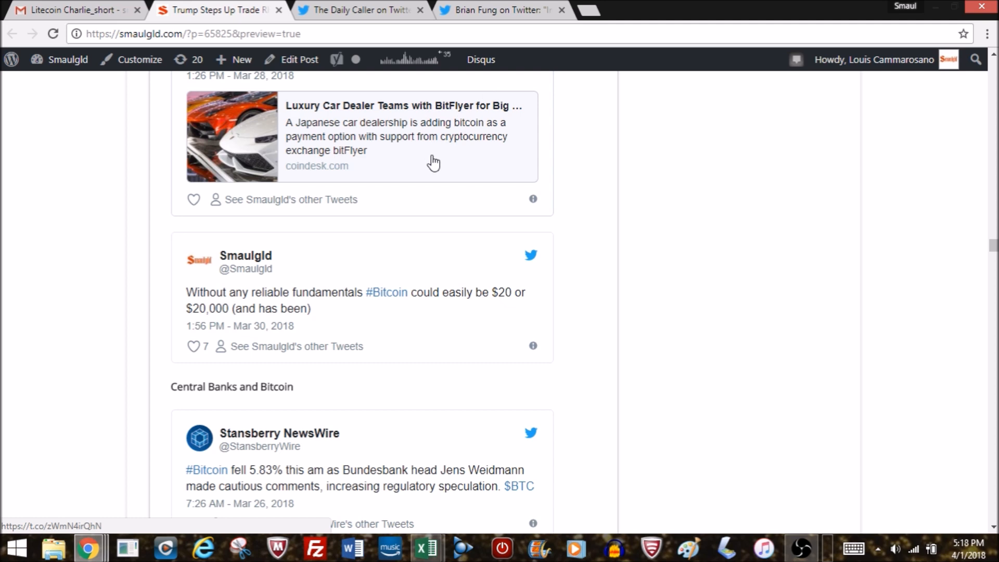
pyautogui.moveTo(238, 345)
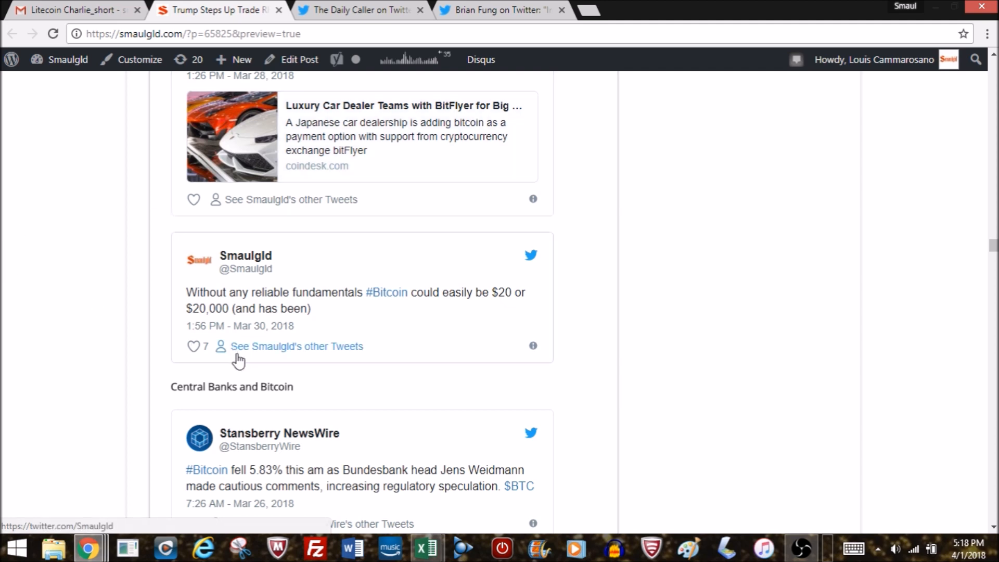
pyautogui.moveTo(441, 382)
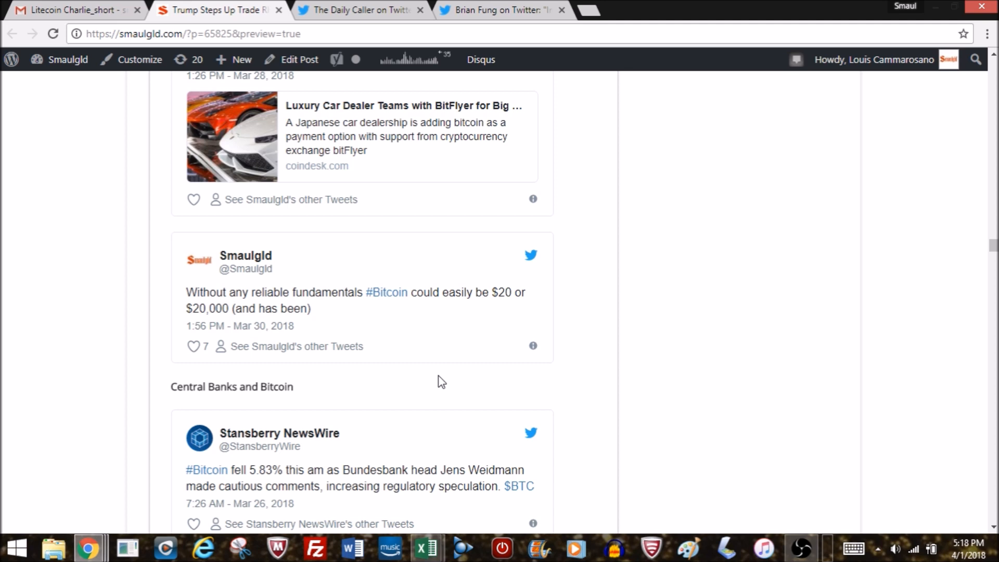
# Scroll past the Stansberry NewsWire tweet to the Crypto Regulation heading and Tennessee smart contracts tweet
pyautogui.scroll(-3)
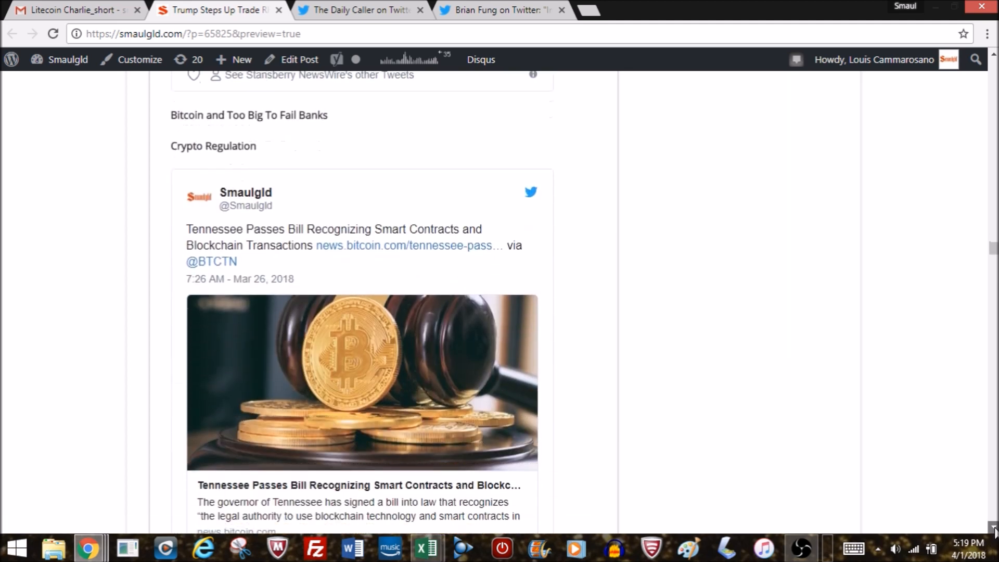
# Scroll past the CBOE bitcoin ETF tweets and the cryptocurrency regulations guide
pyautogui.scroll(-3)
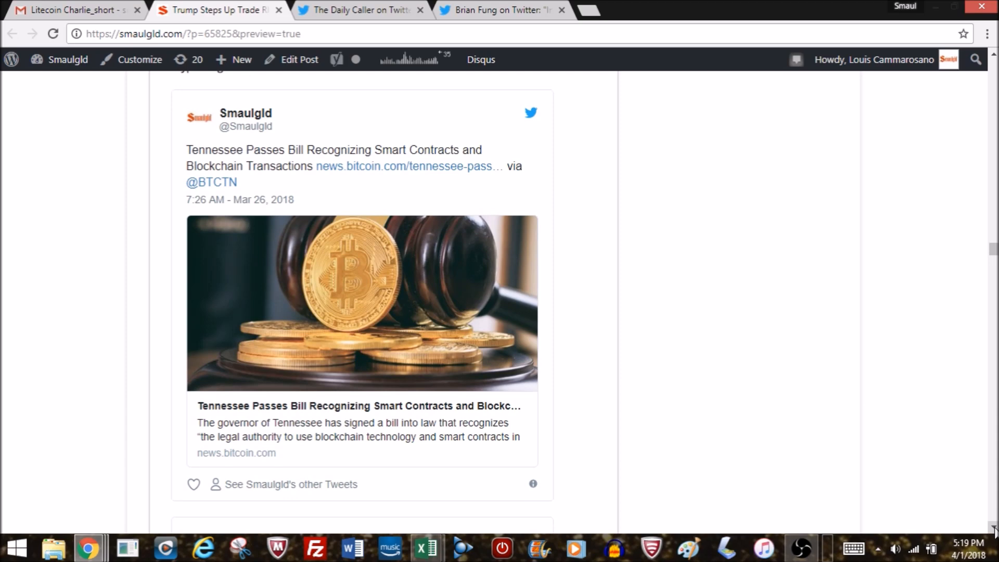
pyautogui.scroll(-3)
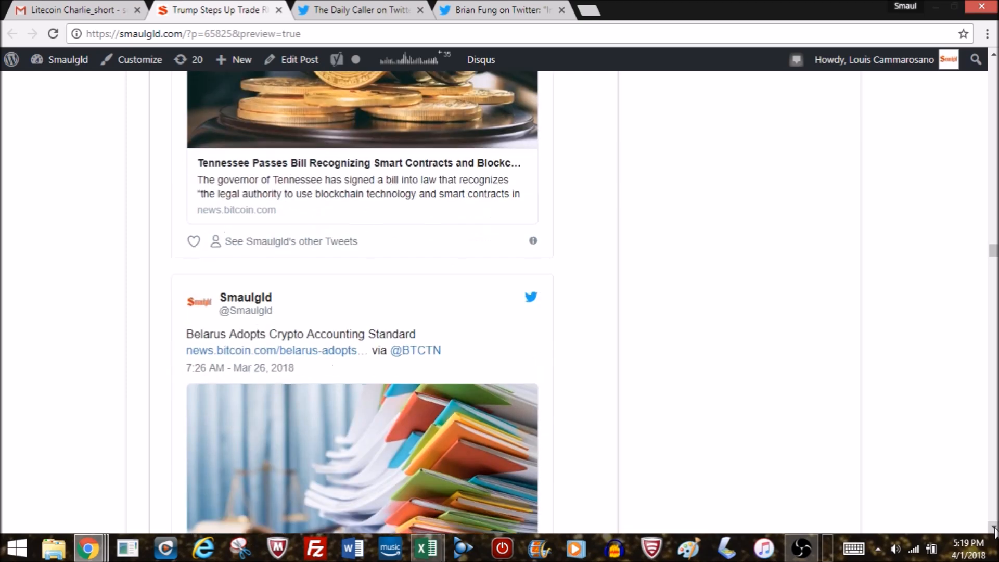
pyautogui.scroll(-3)
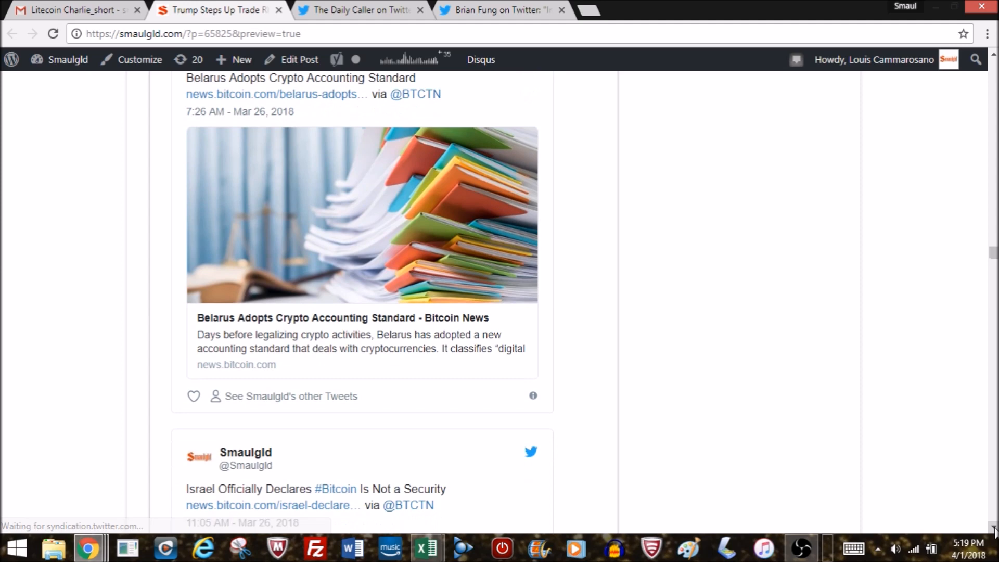
pyautogui.scroll(-3)
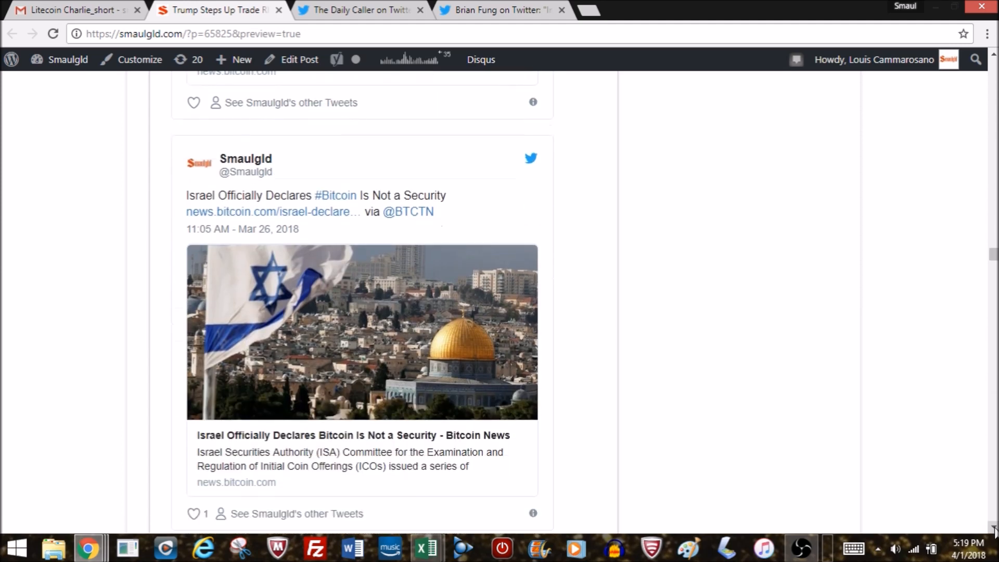
pyautogui.scroll(-3)
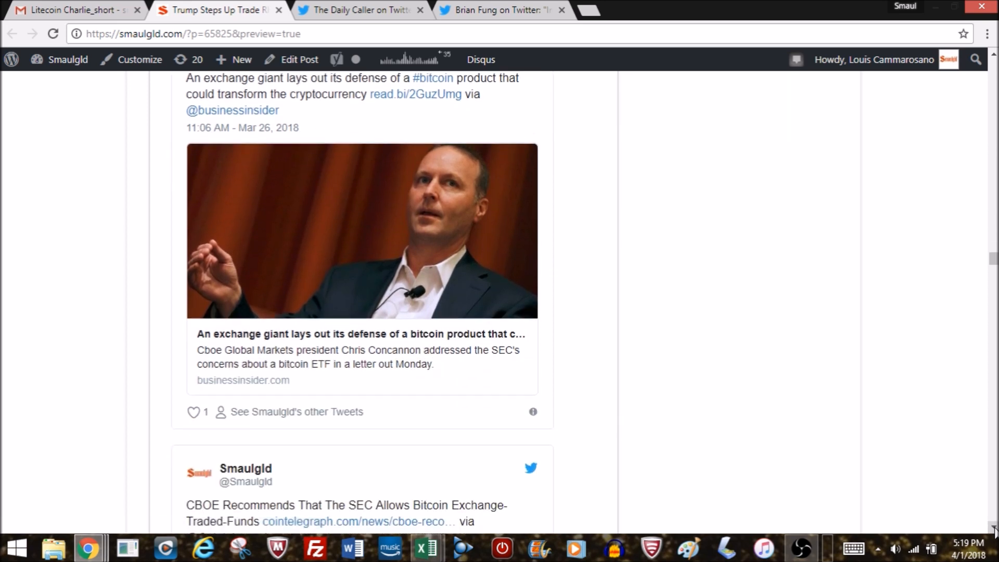
pyautogui.scroll(-3)
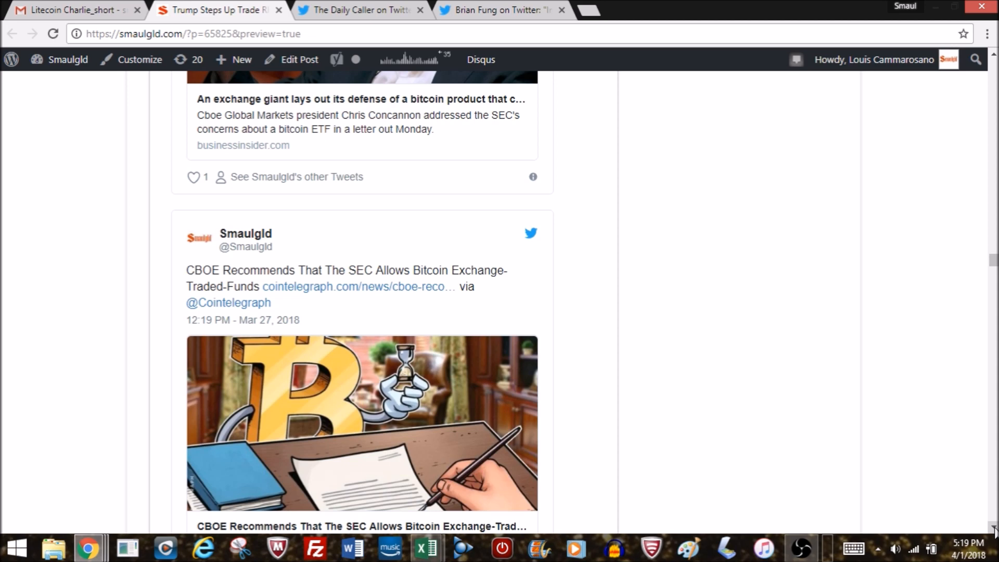
# Continue down to the BCASH heading with the OKEx BCH market closing and KuCoin tweets
pyautogui.scroll(-3)
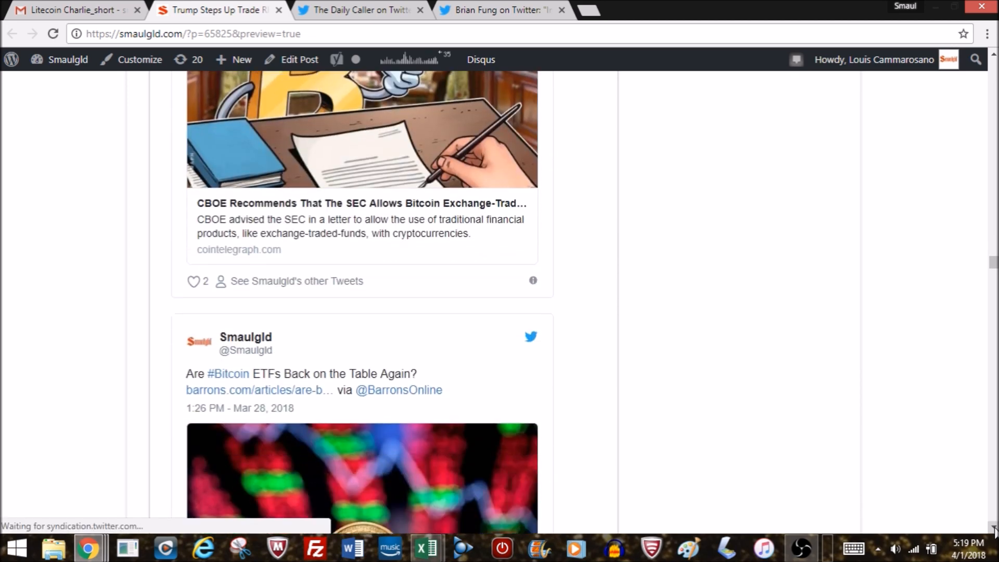
pyautogui.scroll(-3)
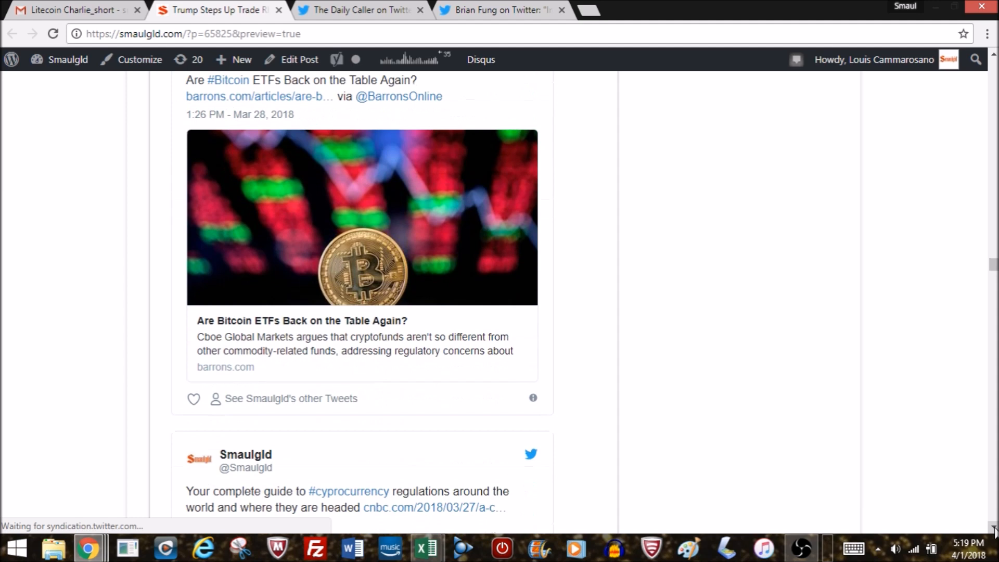
pyautogui.scroll(-3)
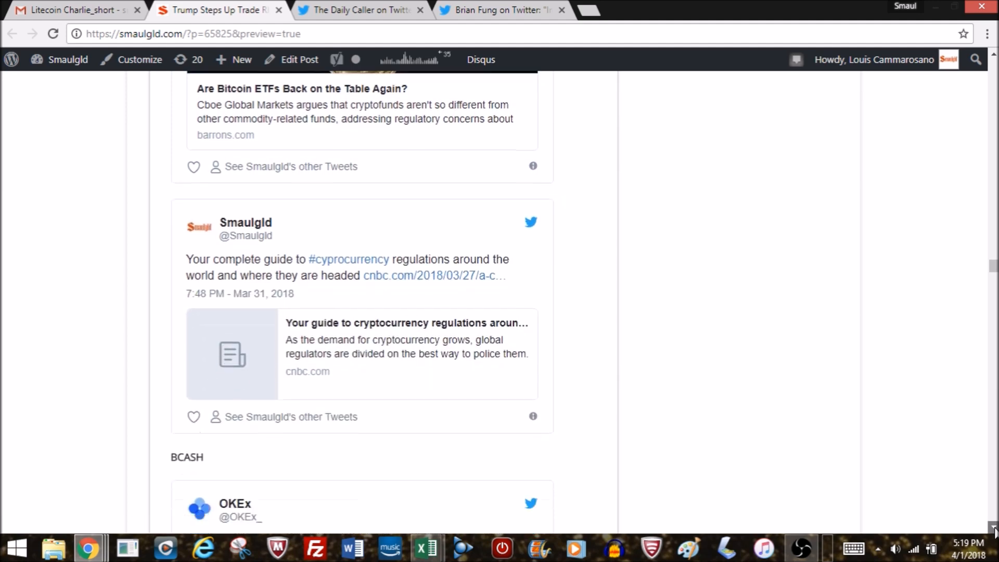
pyautogui.scroll(-3)
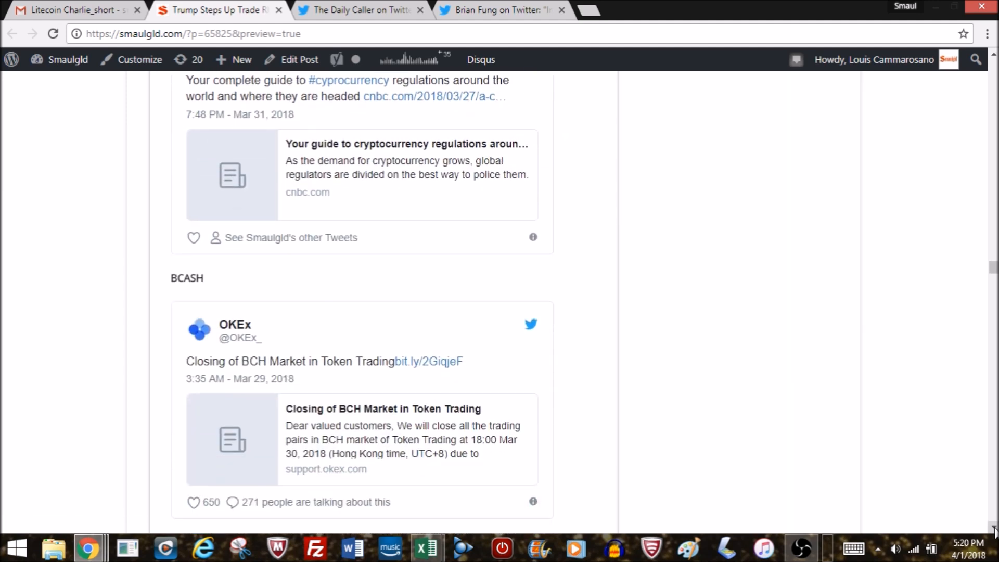
pyautogui.scroll(-3)
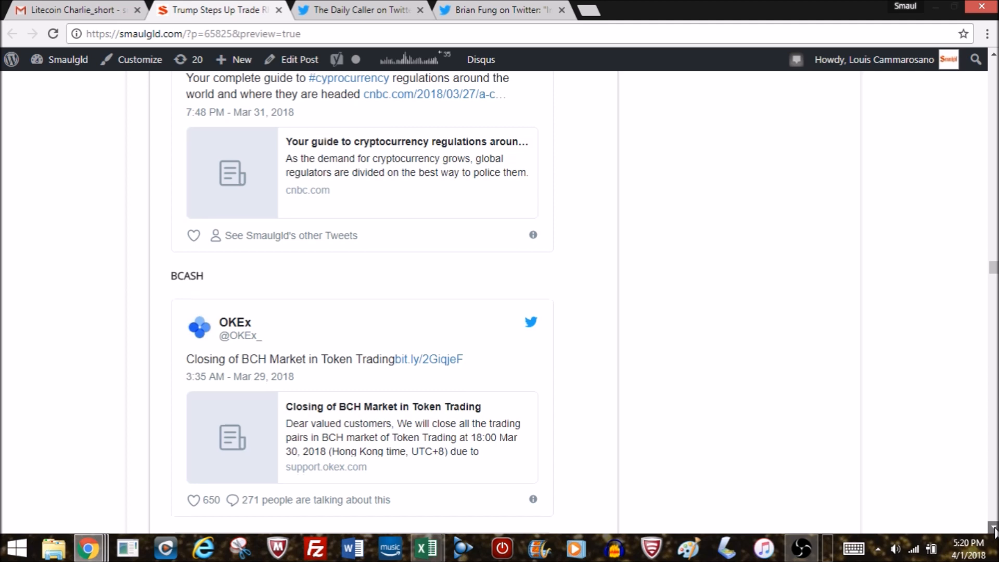
pyautogui.scroll(-3)
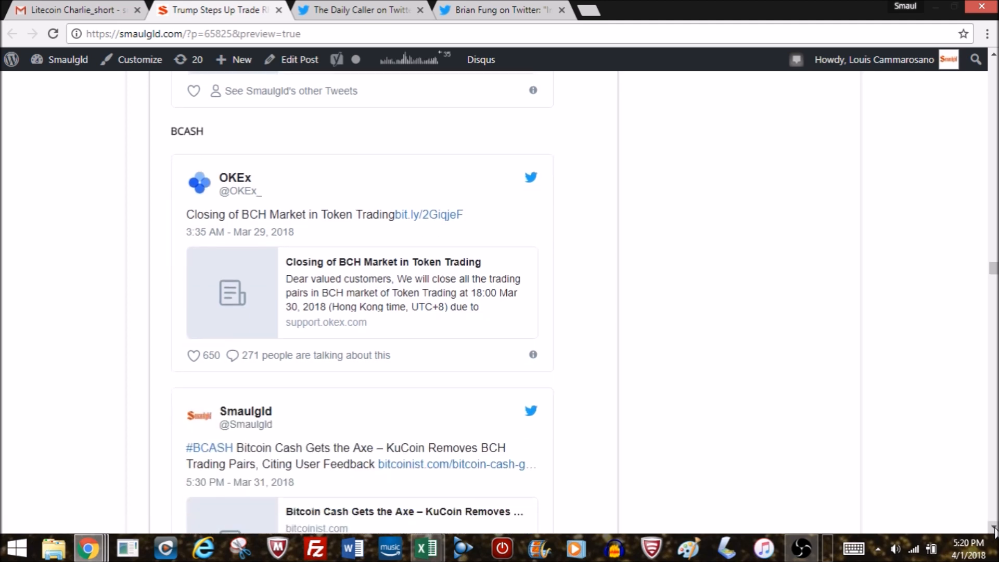
# Scroll past the KuCoin BCH tweet to the Gold heading and India digital gold sellers tweet
pyautogui.scroll(-3)
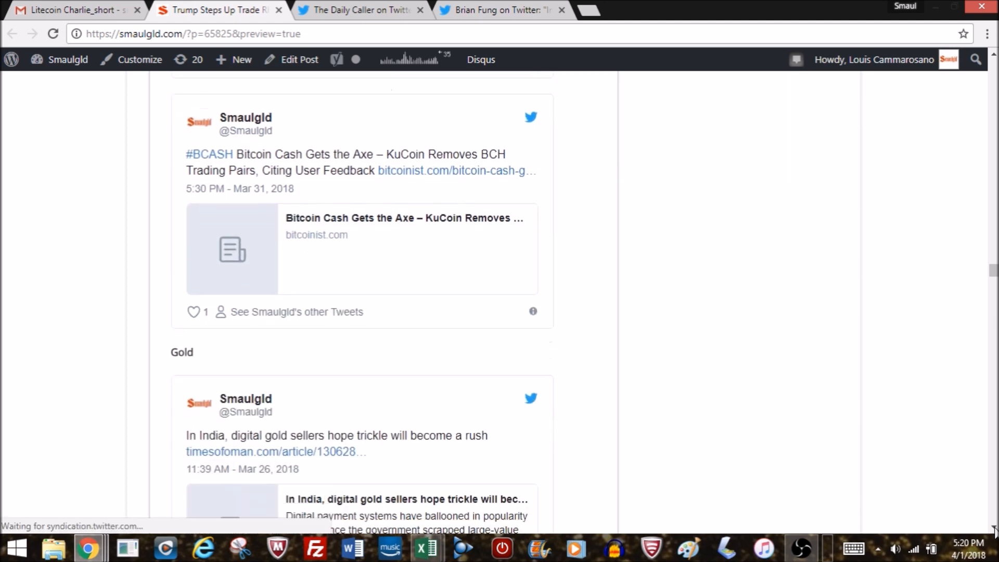
pyautogui.scroll(-3)
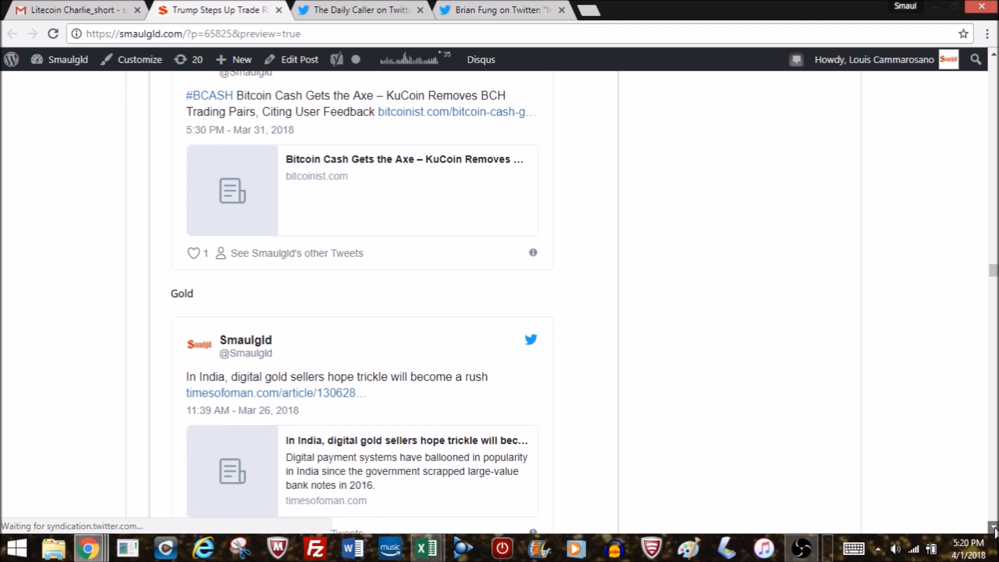
# Scroll through the Ireland mining, Kenyan women, India demand and e-waste gold tweets to the Silver heading
pyautogui.scroll(-3)
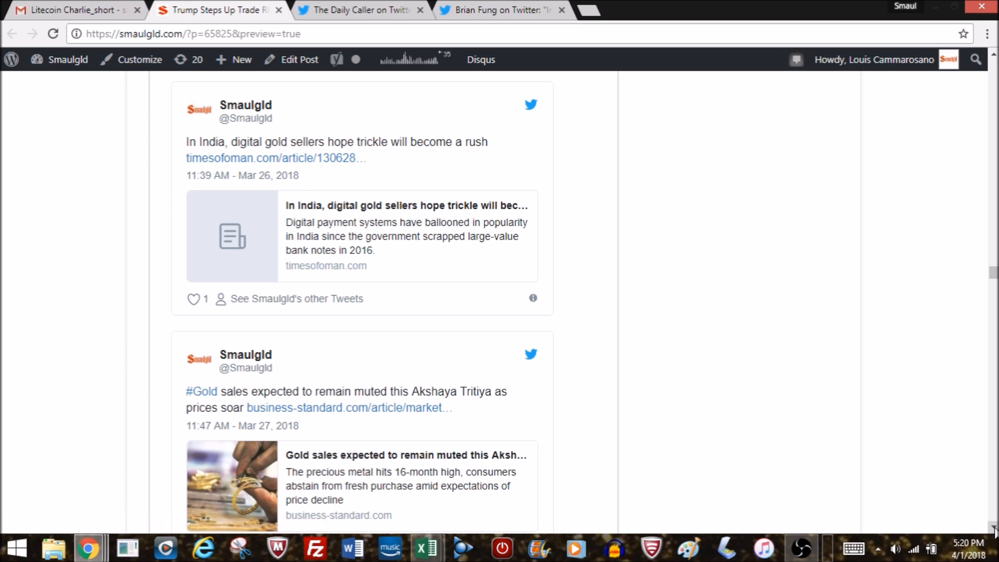
pyautogui.scroll(-3)
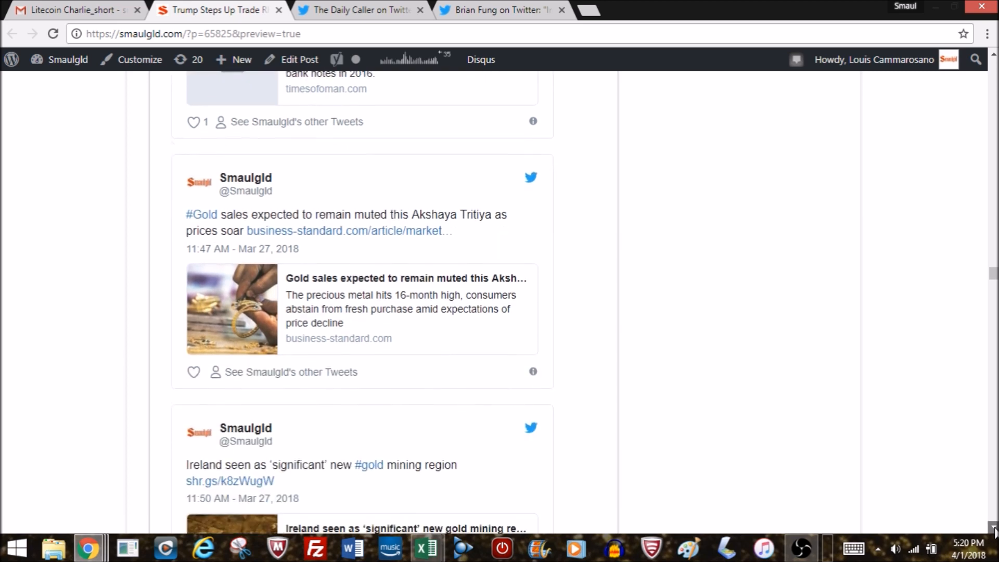
pyautogui.scroll(-3)
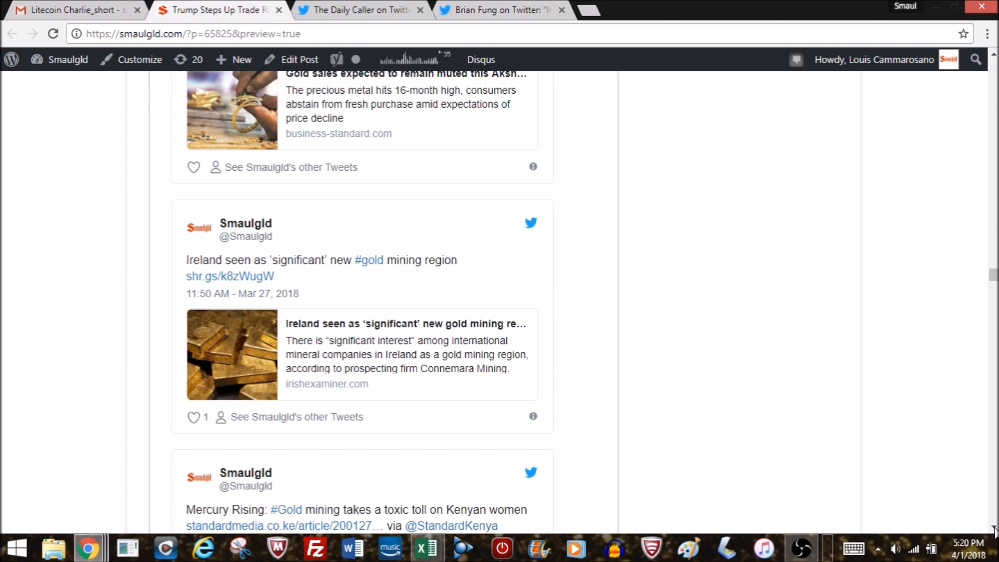
pyautogui.scroll(-3)
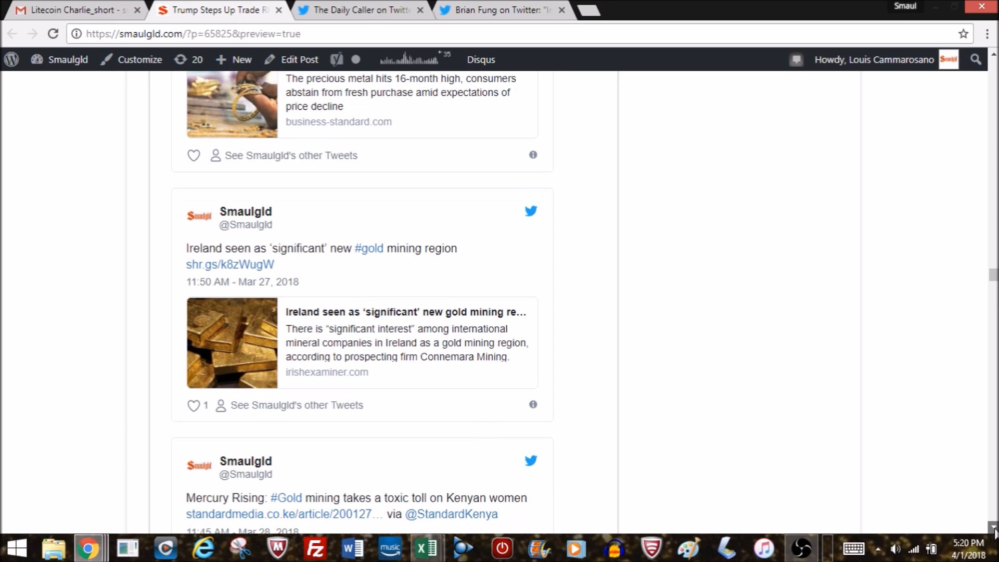
pyautogui.scroll(-3)
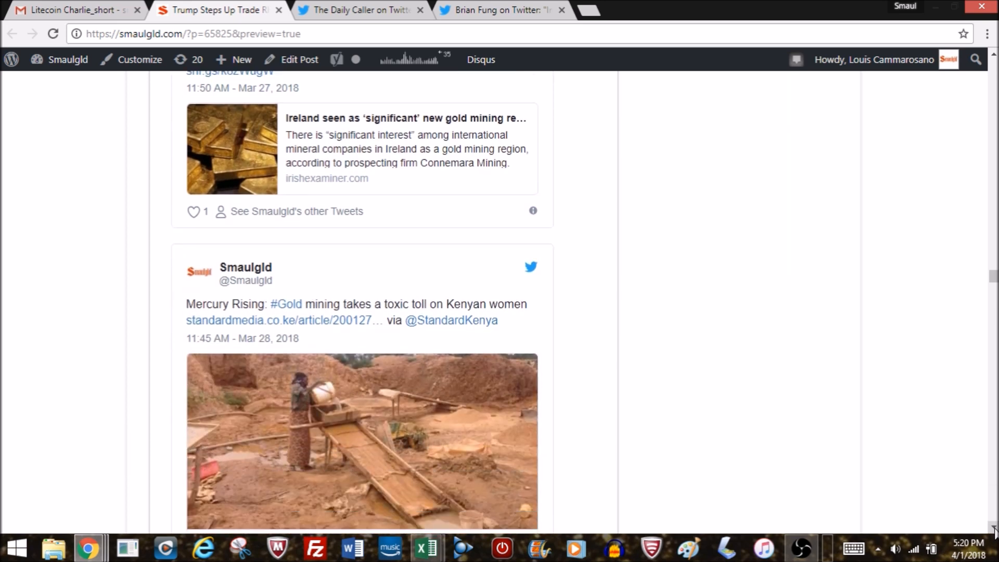
pyautogui.scroll(-3)
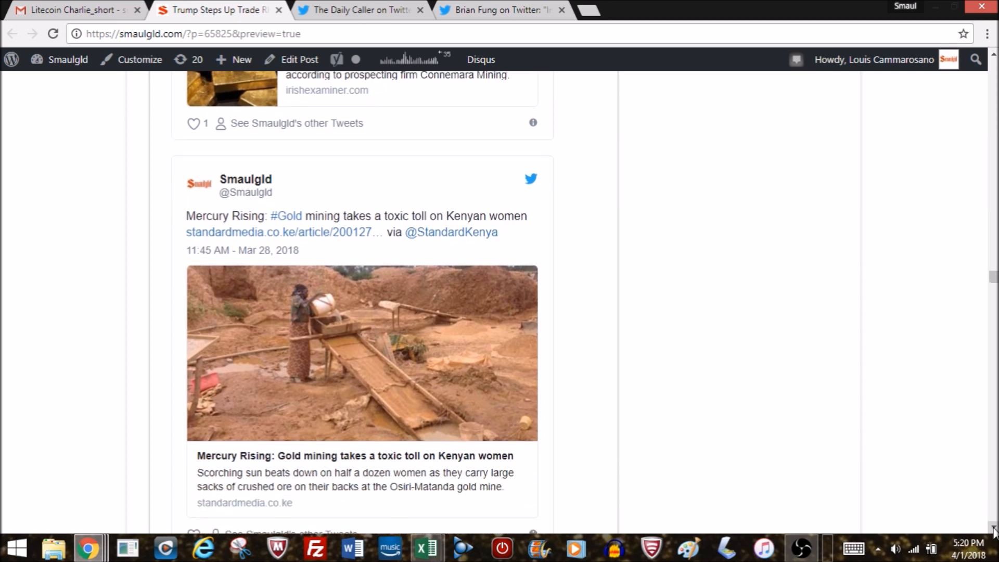
pyautogui.scroll(-3)
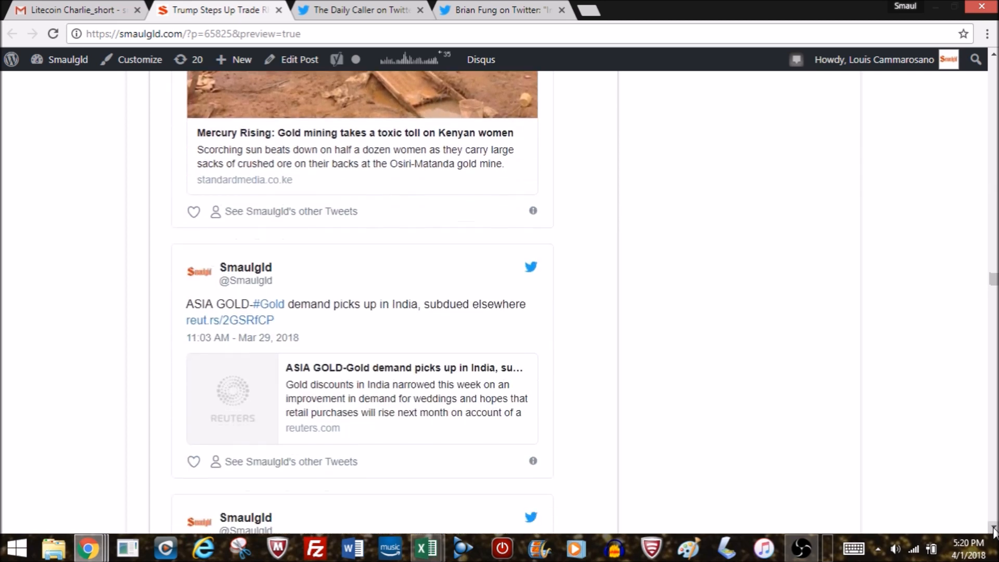
pyautogui.scroll(-3)
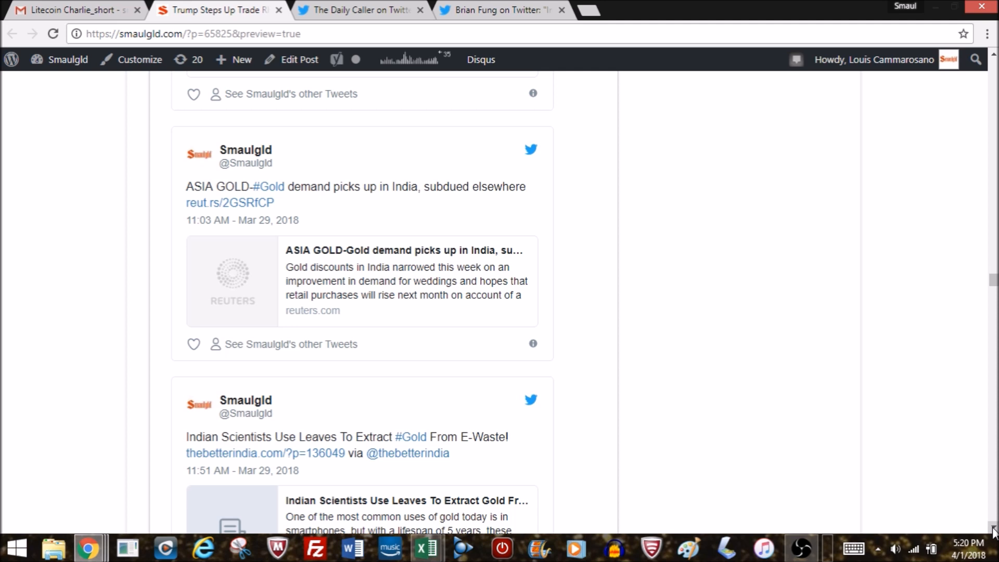
pyautogui.scroll(-3)
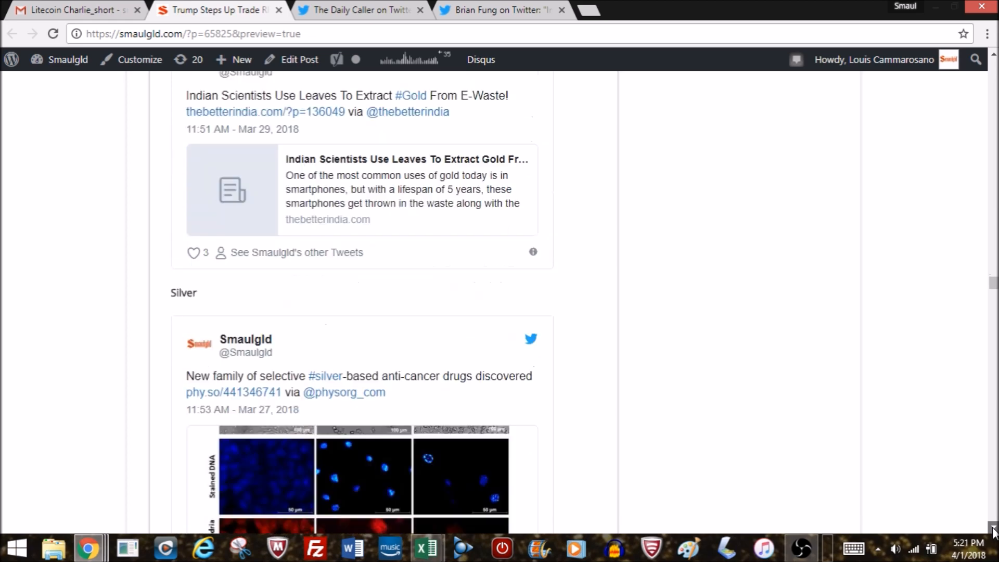
# Scroll past the silver anti-cancer and Finland mine tweets to the Platinum shrinking-mines tweet
pyautogui.scroll(-3)
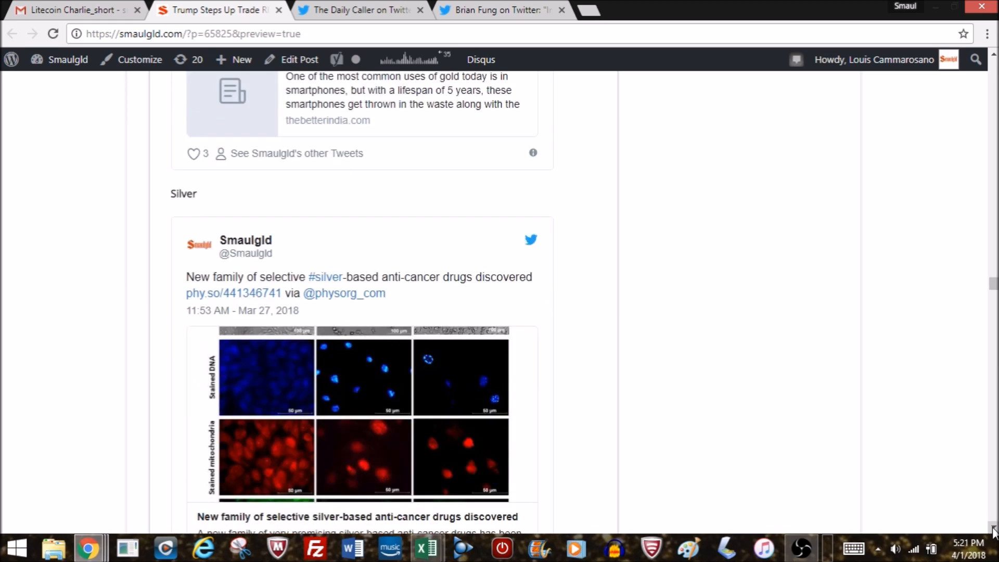
pyautogui.scroll(-3)
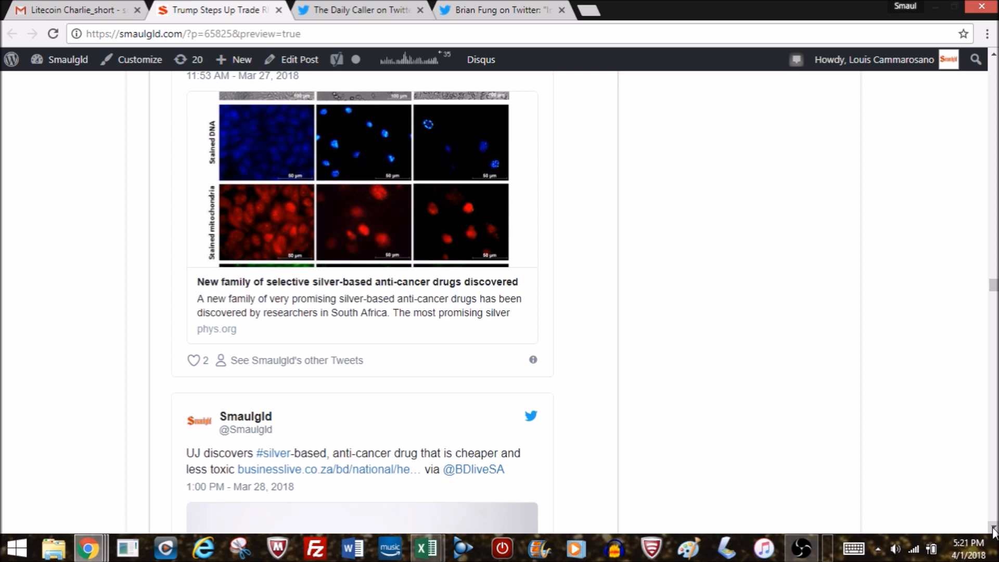
pyautogui.scroll(-3)
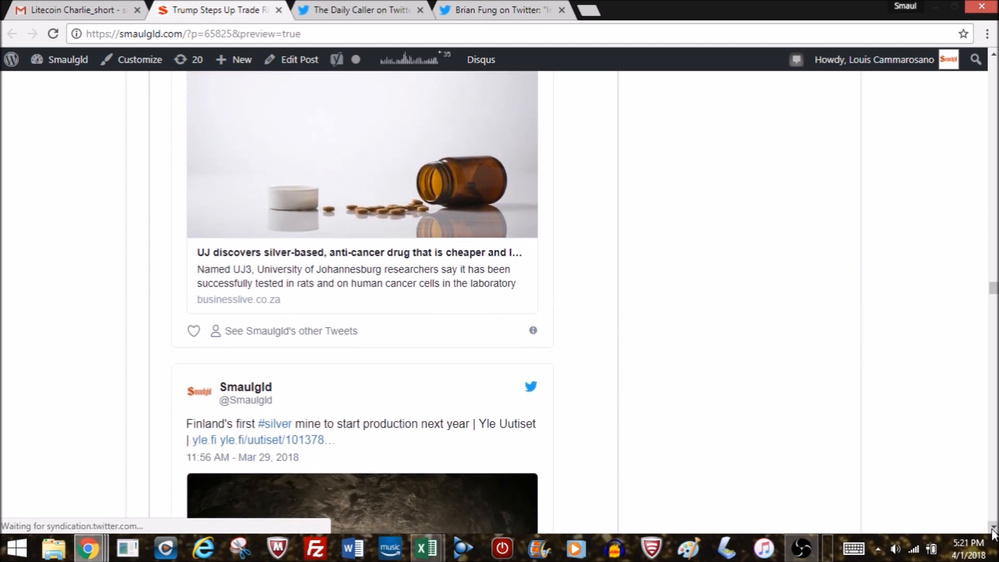
pyautogui.scroll(-3)
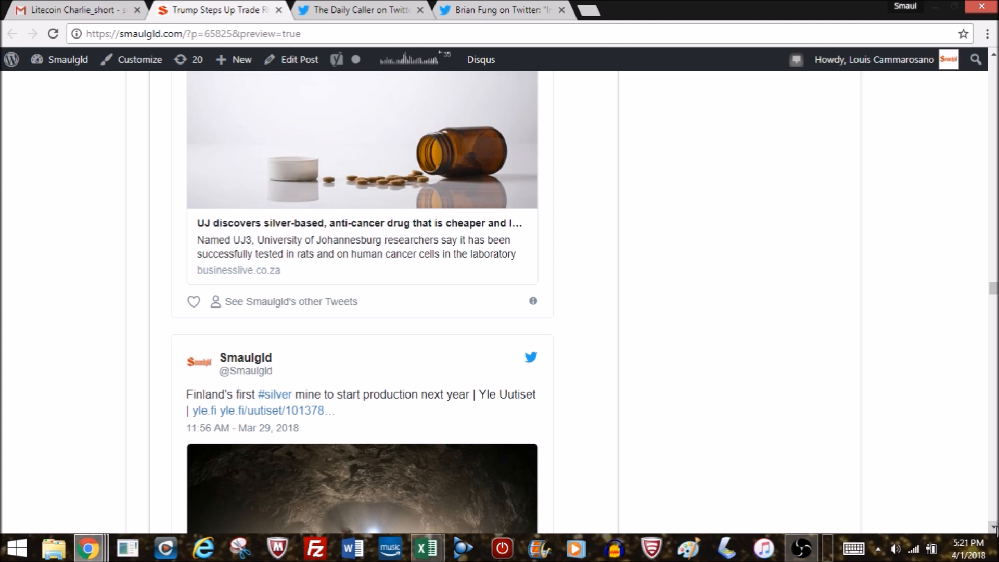
pyautogui.scroll(-3)
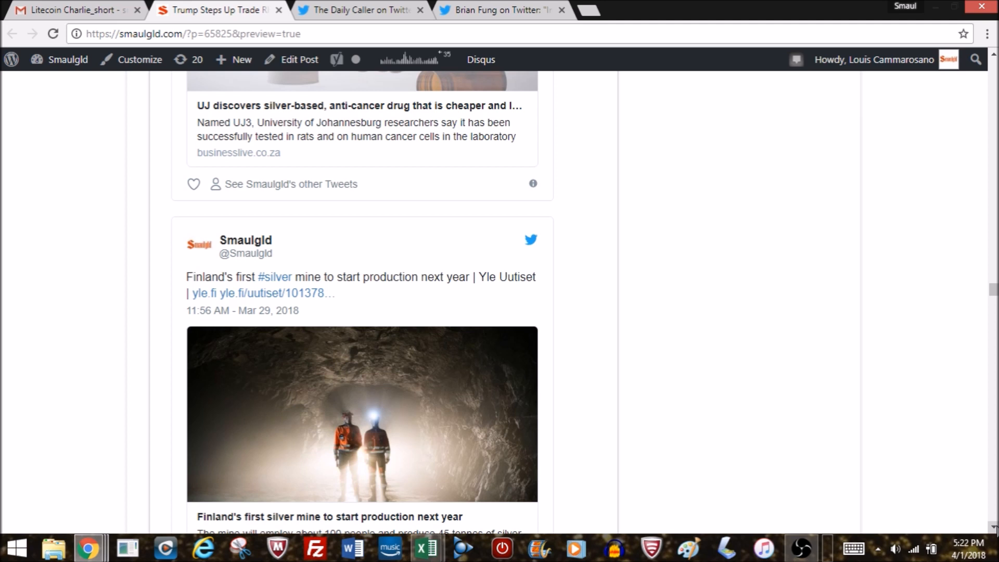
pyautogui.scroll(-3)
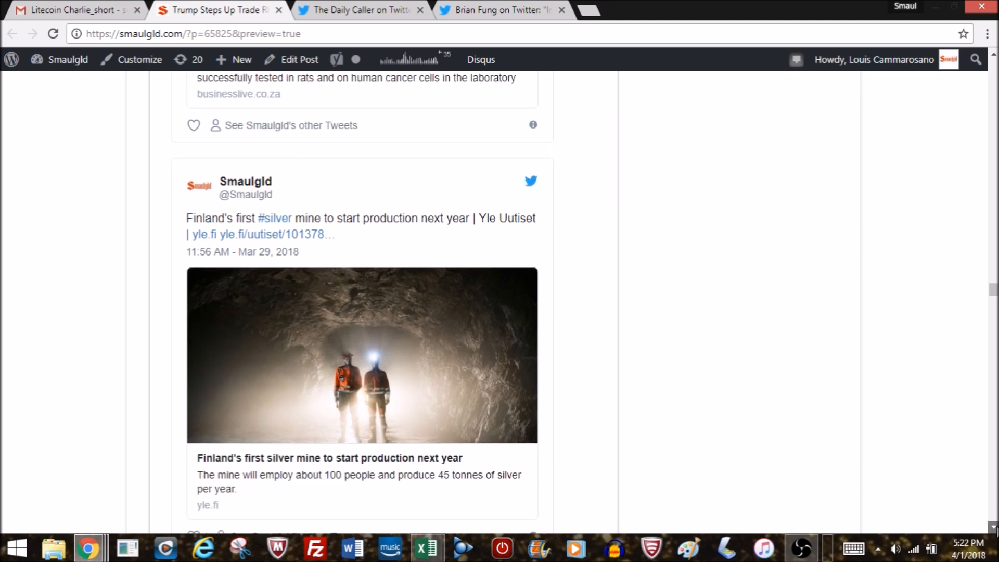
pyautogui.scroll(-3)
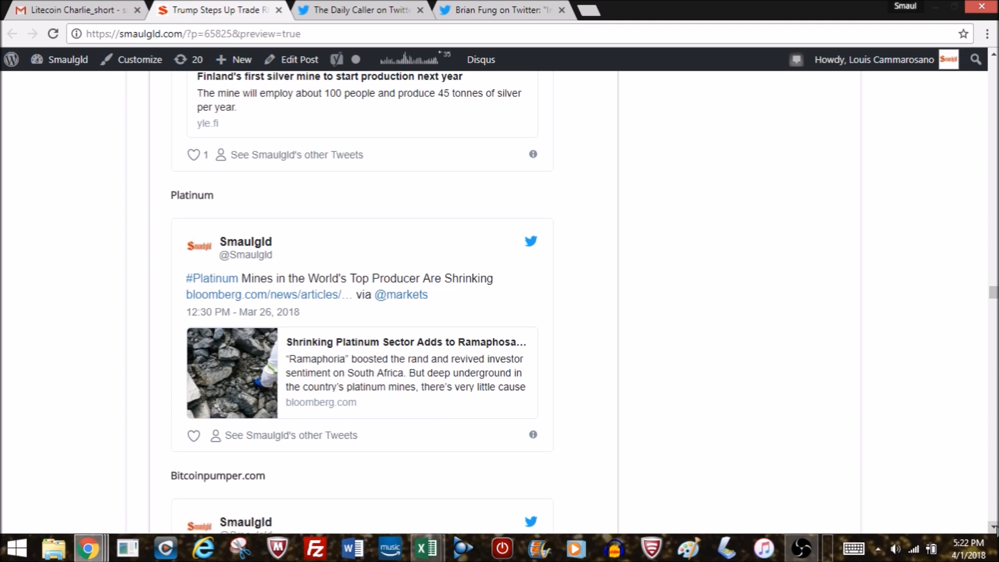
# Scroll through the Abra CEO and Forbes $20,000 Bitcoin tweets to the Goldpumper.com Greyerz tweet
pyautogui.scroll(-3)
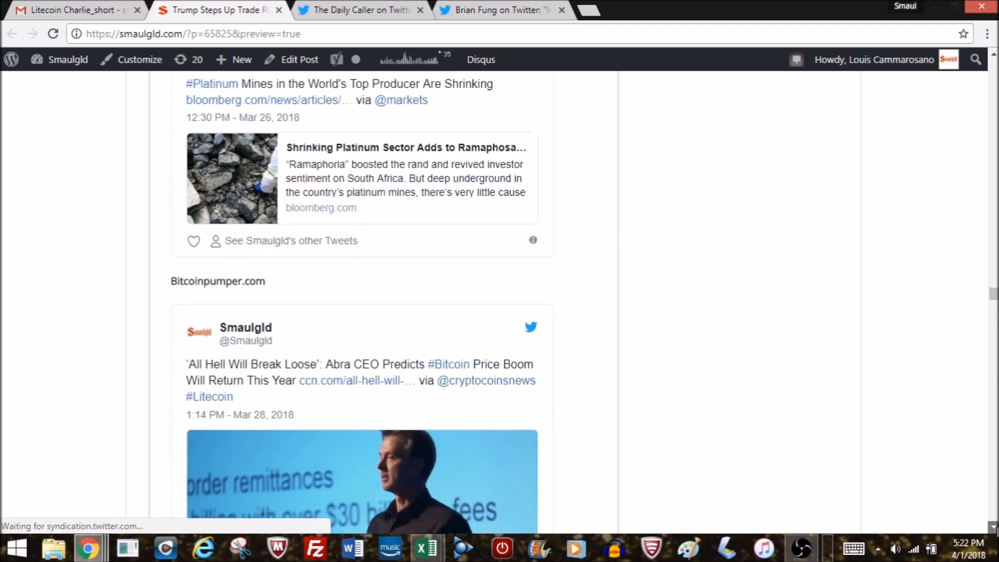
pyautogui.scroll(-3)
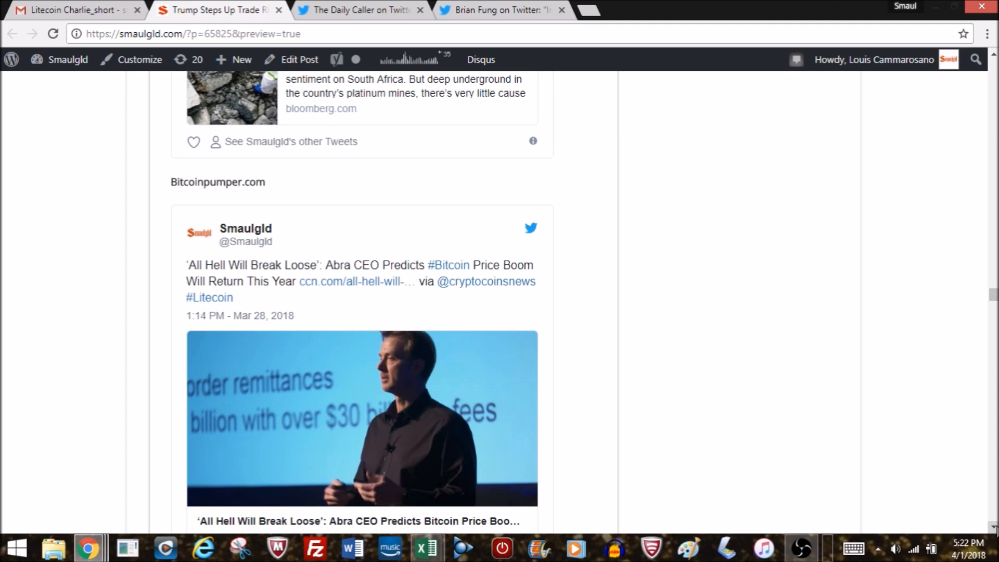
pyautogui.scroll(-3)
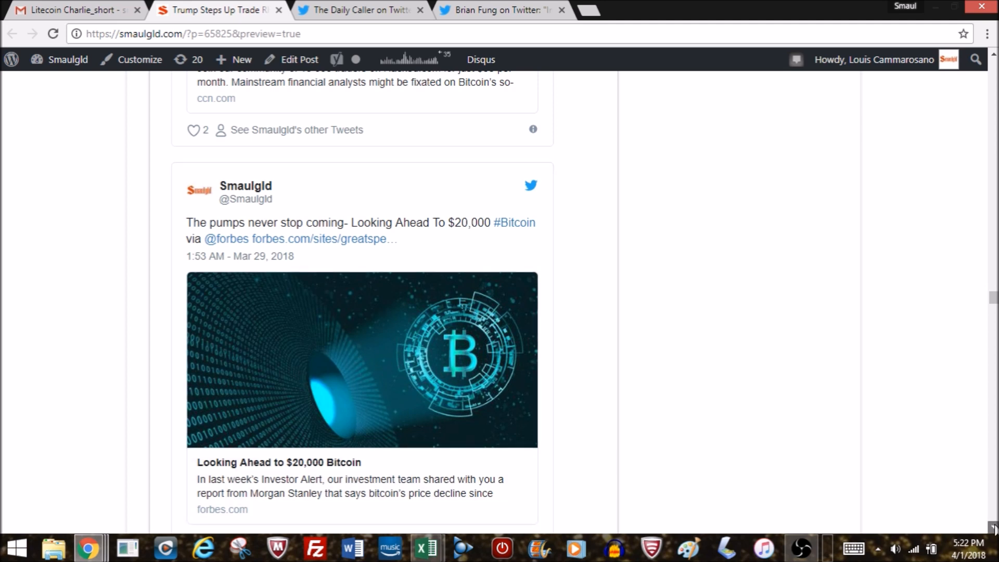
pyautogui.scroll(-3)
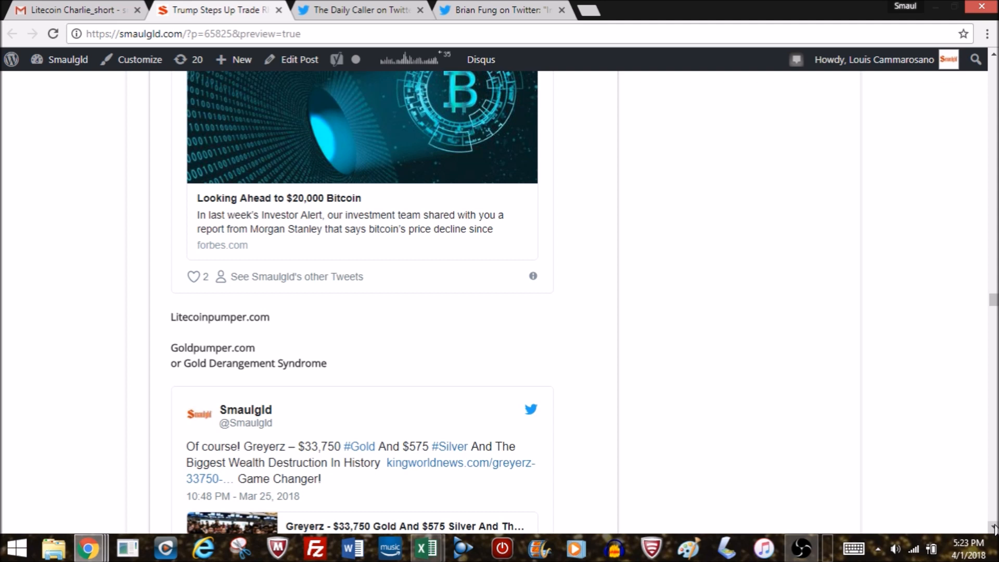
# Scroll through the Goldpumper.com polls and gold tweets
pyautogui.scroll(-3)
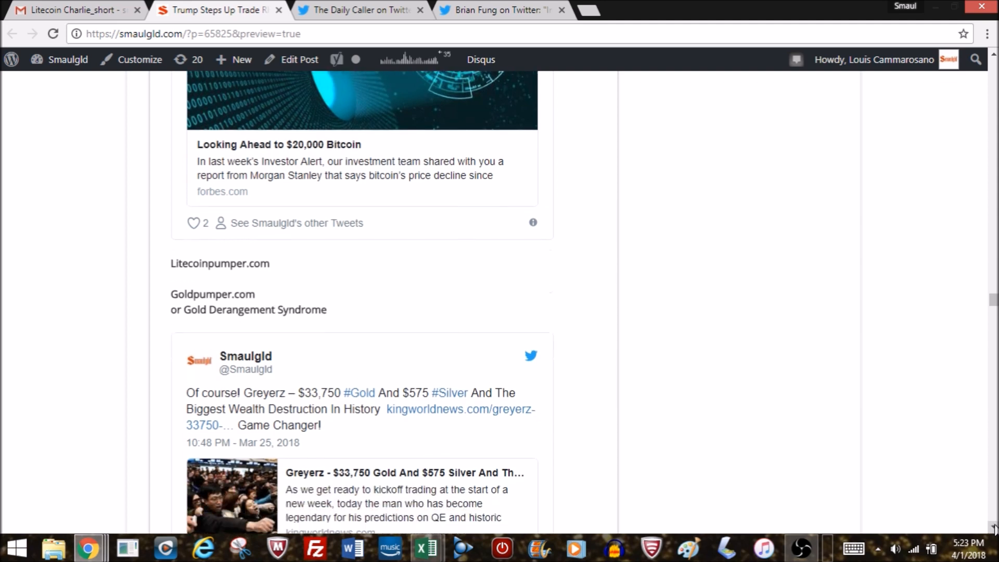
pyautogui.scroll(-3)
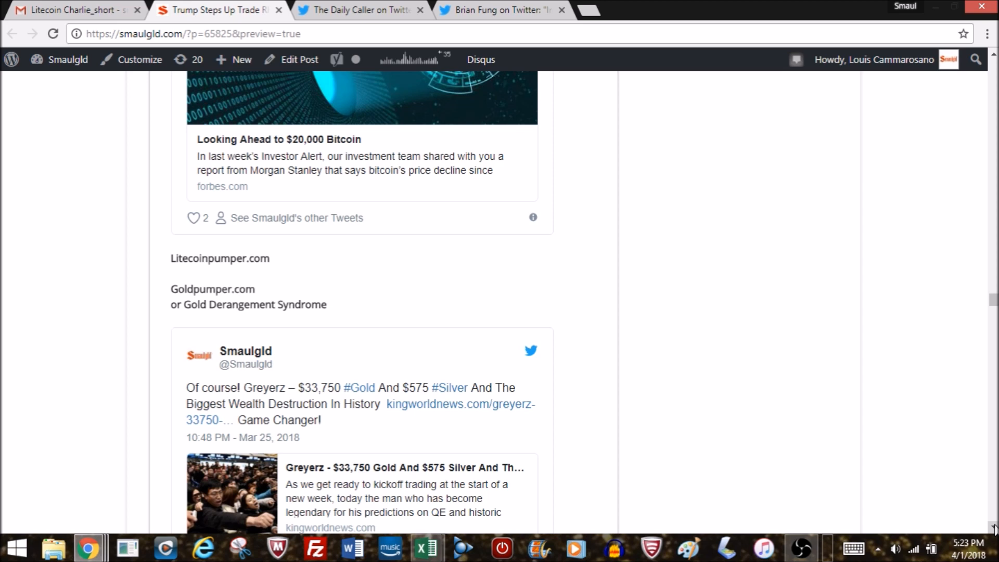
pyautogui.scroll(-3)
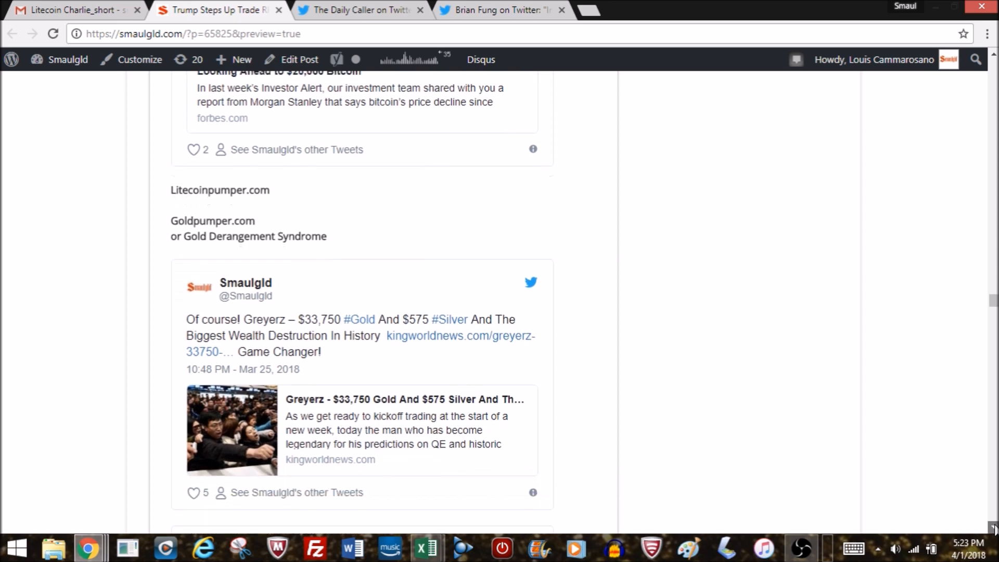
pyautogui.scroll(-3)
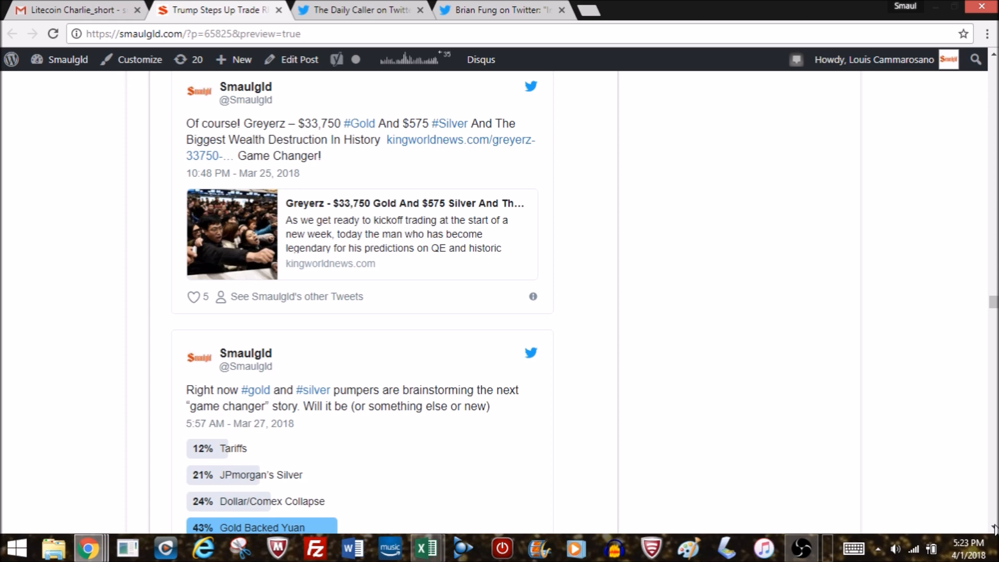
pyautogui.scroll(-3)
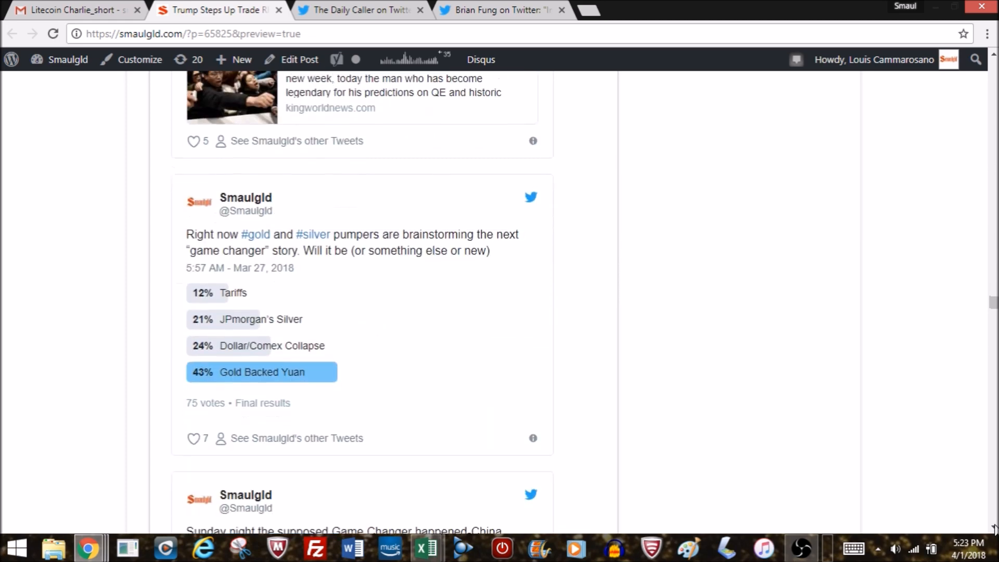
pyautogui.scroll(-3)
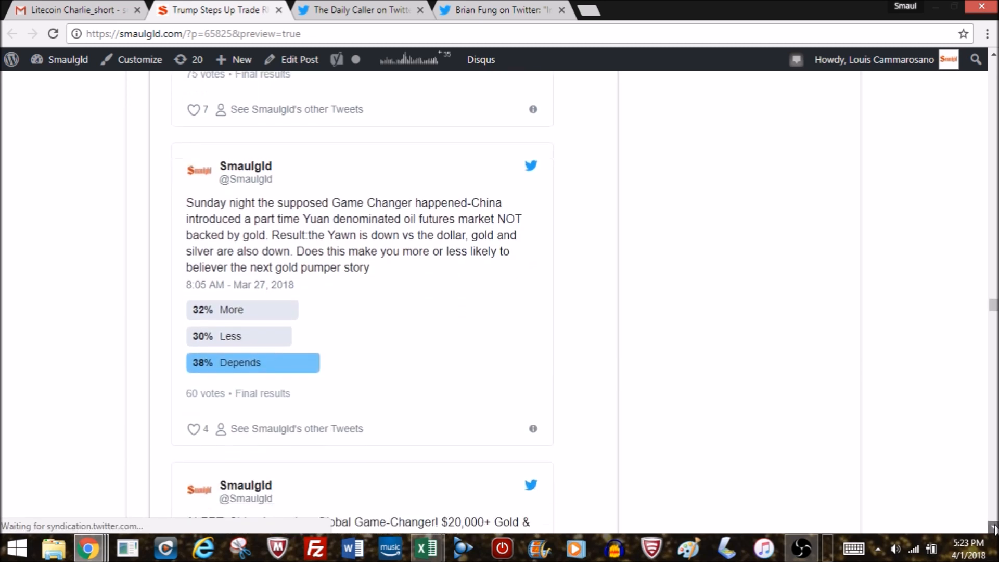
pyautogui.scroll(-3)
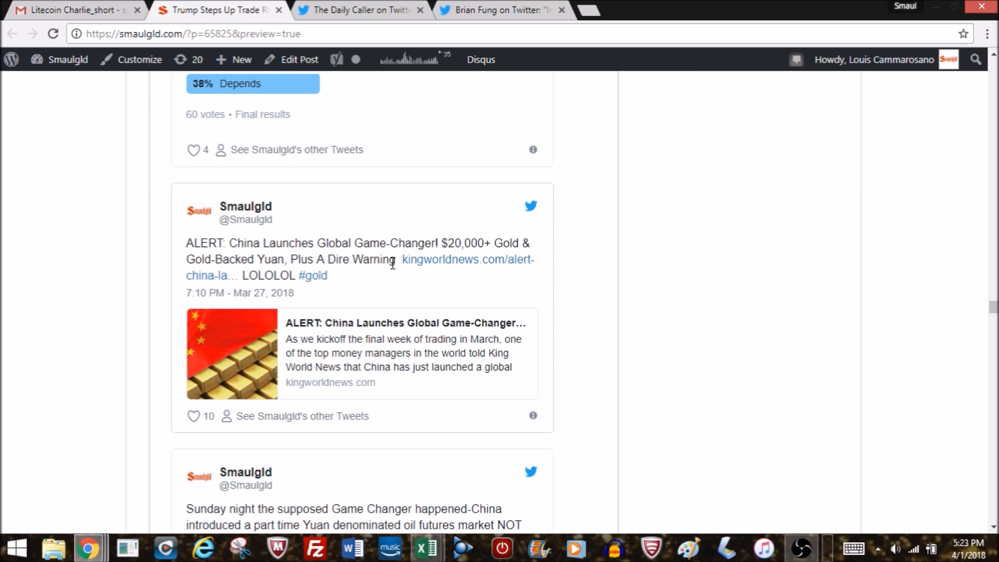
pyautogui.moveTo(728, 423)
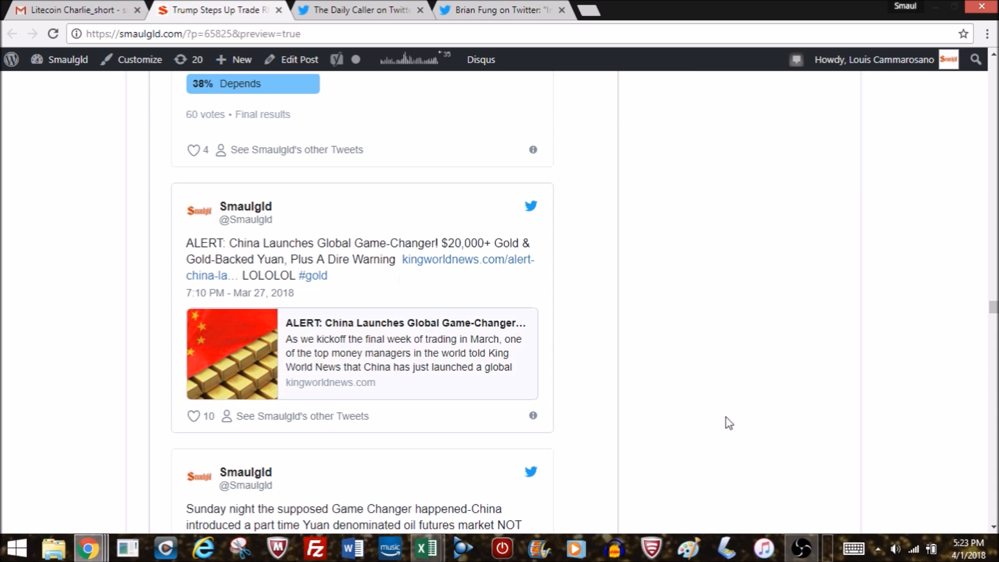
pyautogui.moveTo(429, 245)
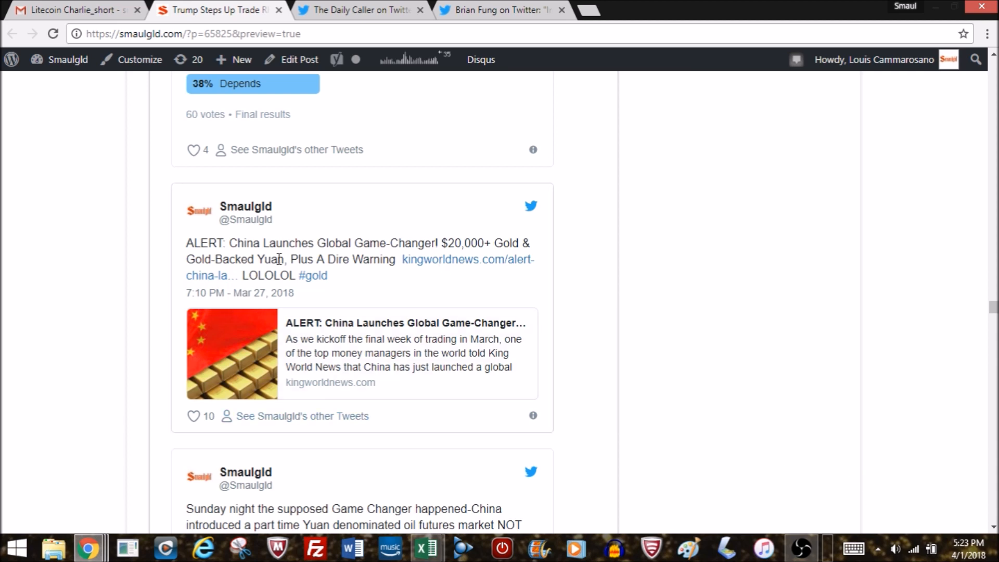
# Reach the '#Gold always set to skyrocket' tweet and follow its twitter.com link
pyautogui.scroll(-3)
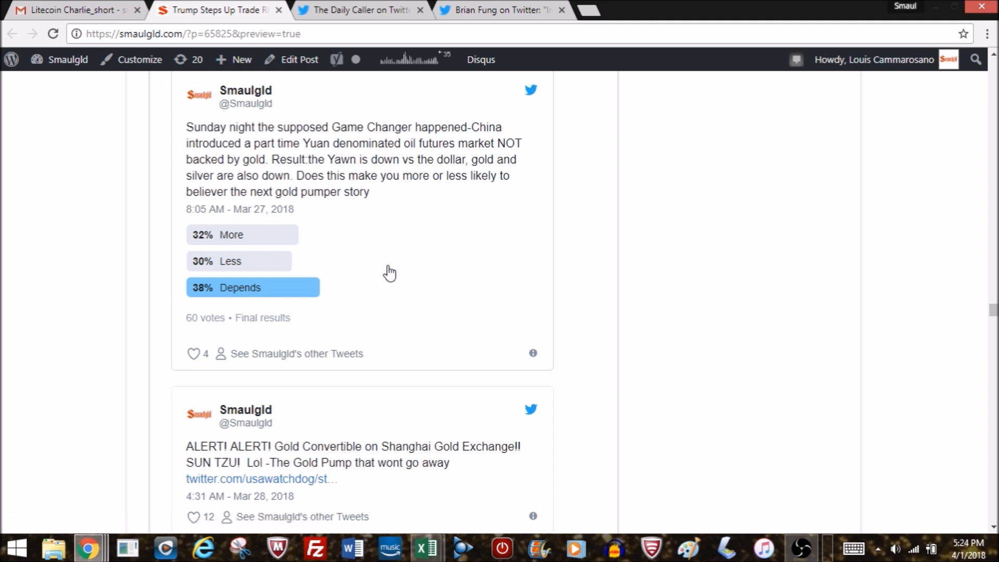
pyautogui.moveTo(993, 523)
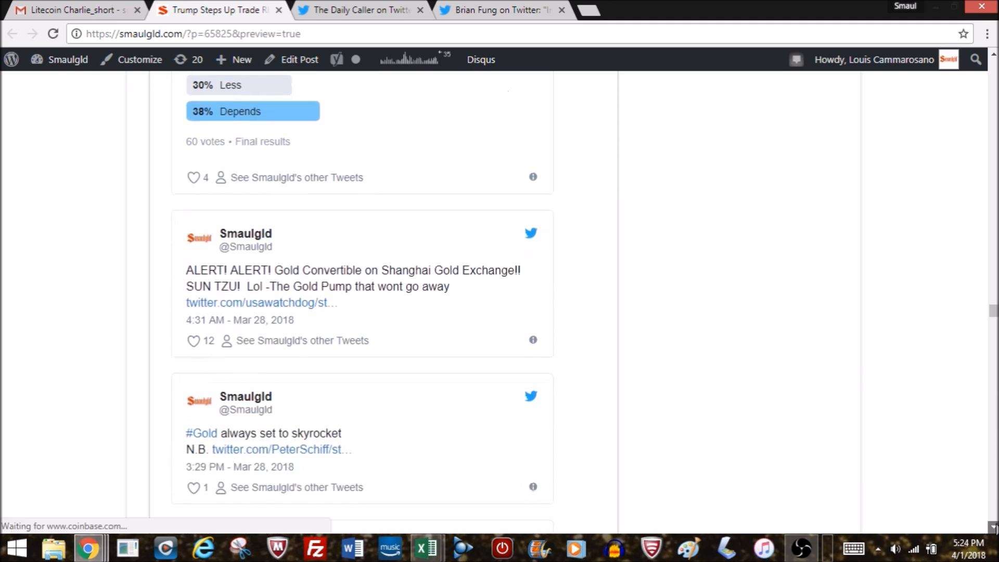
pyautogui.scroll(-3)
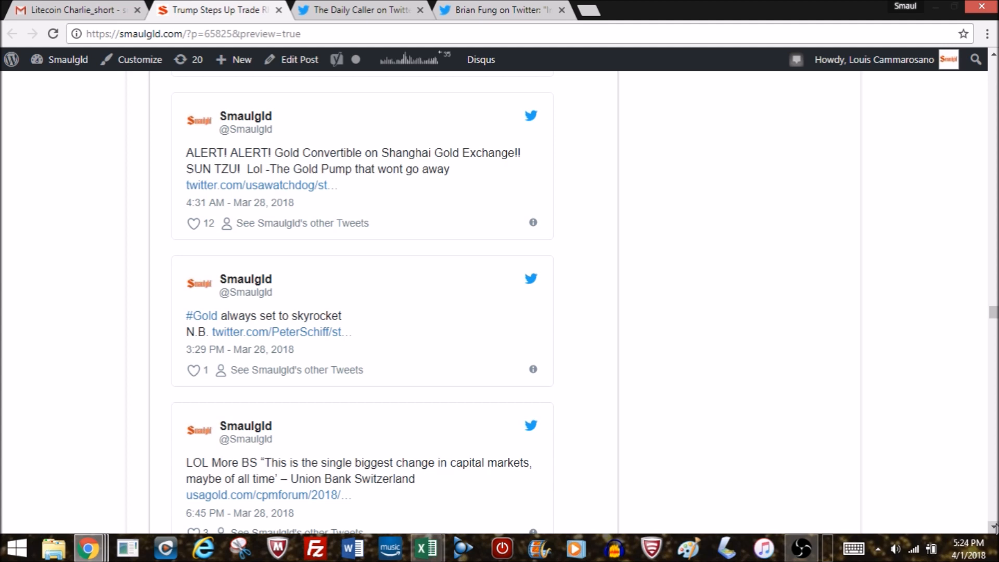
pyautogui.scroll(-3)
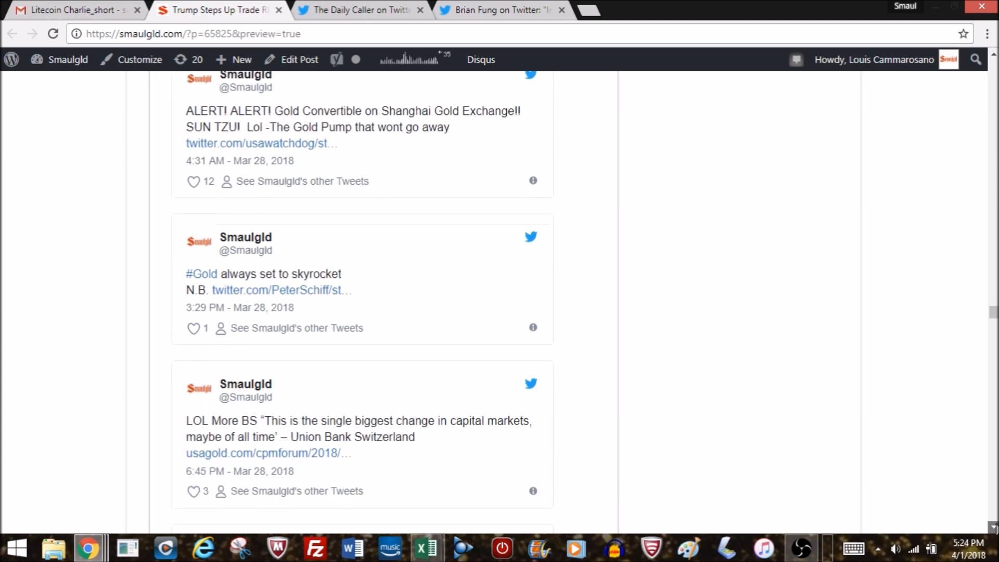
pyautogui.scroll(-3)
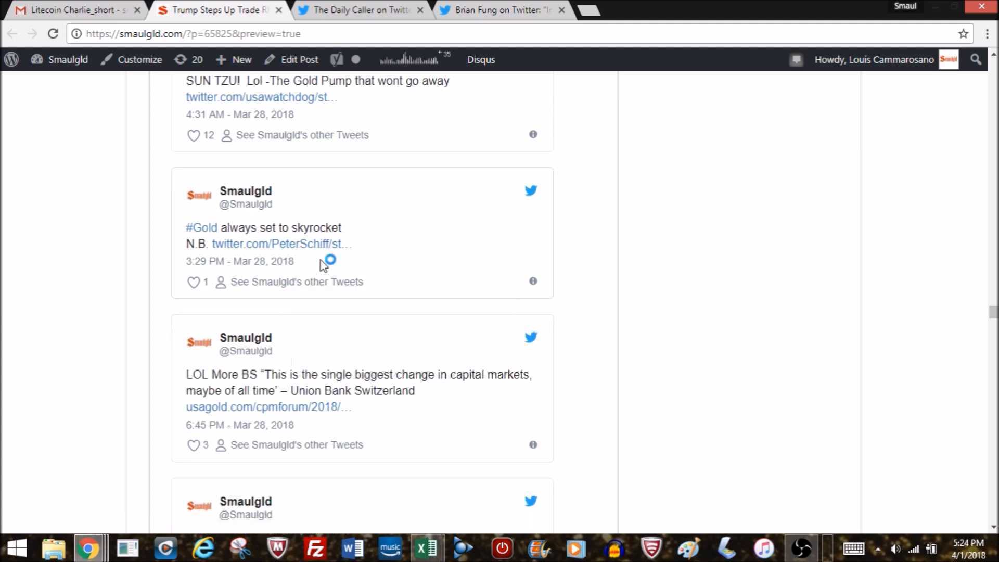
pyautogui.click(283, 244)
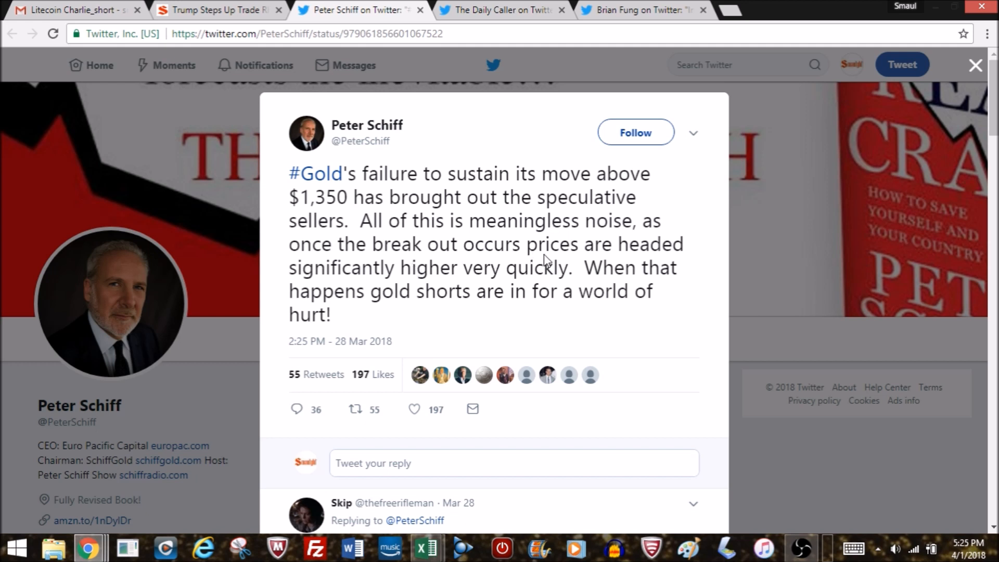
pyautogui.moveTo(483, 287)
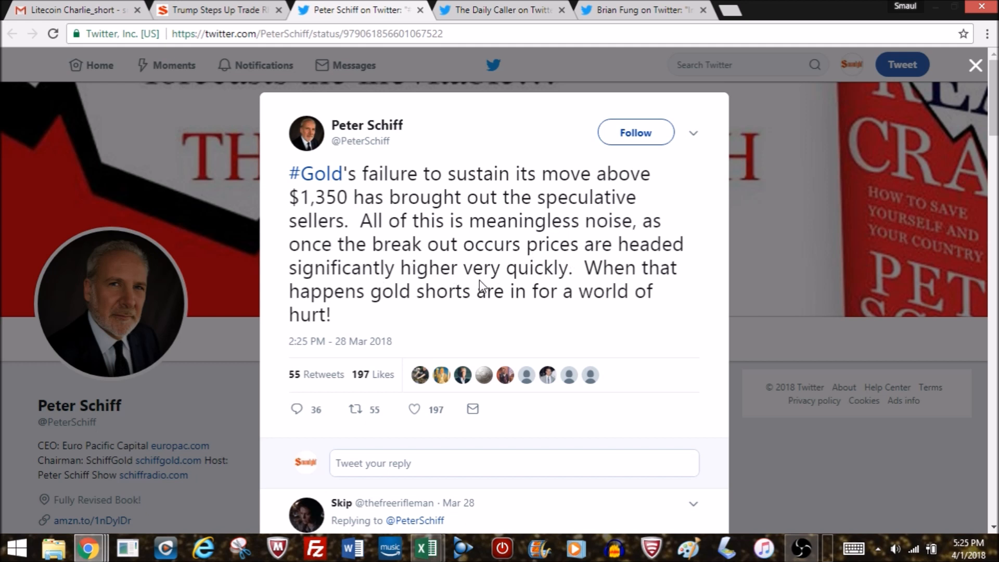
pyautogui.moveTo(402, 290)
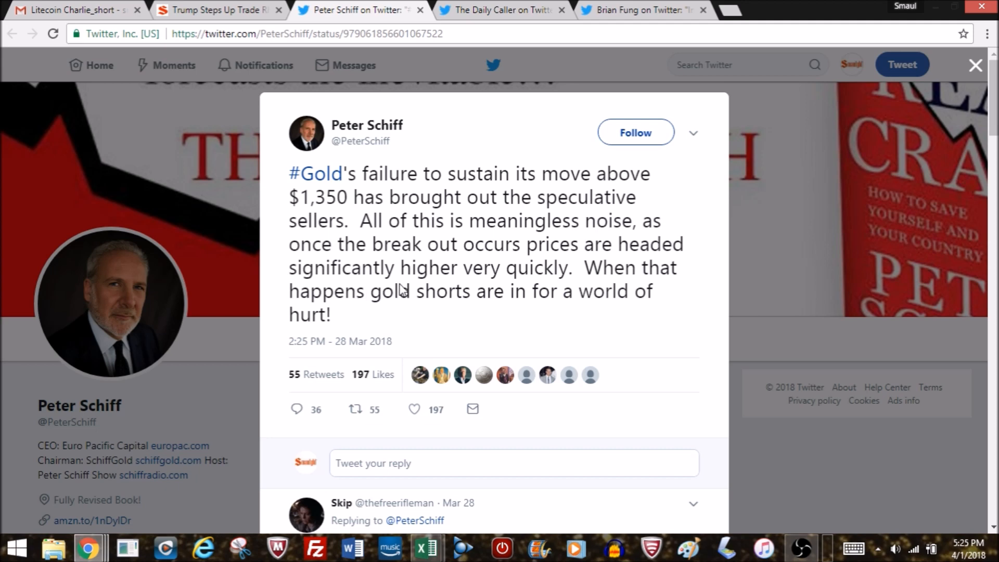
# Return from Peter Schiff's $1,350 gold tweet to the Smaulgld weekly post tab
pyautogui.click(217, 10)
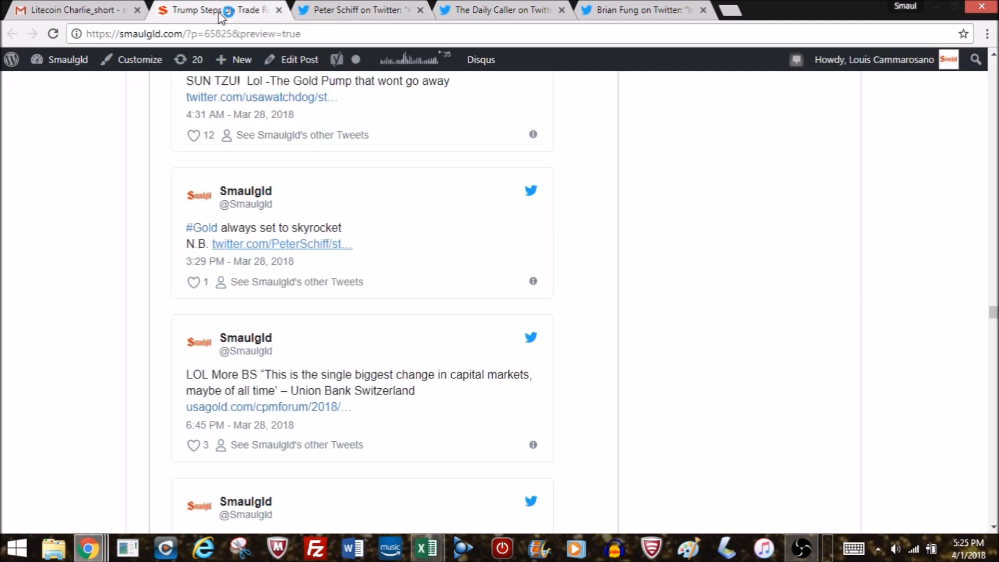
pyautogui.moveTo(991, 318)
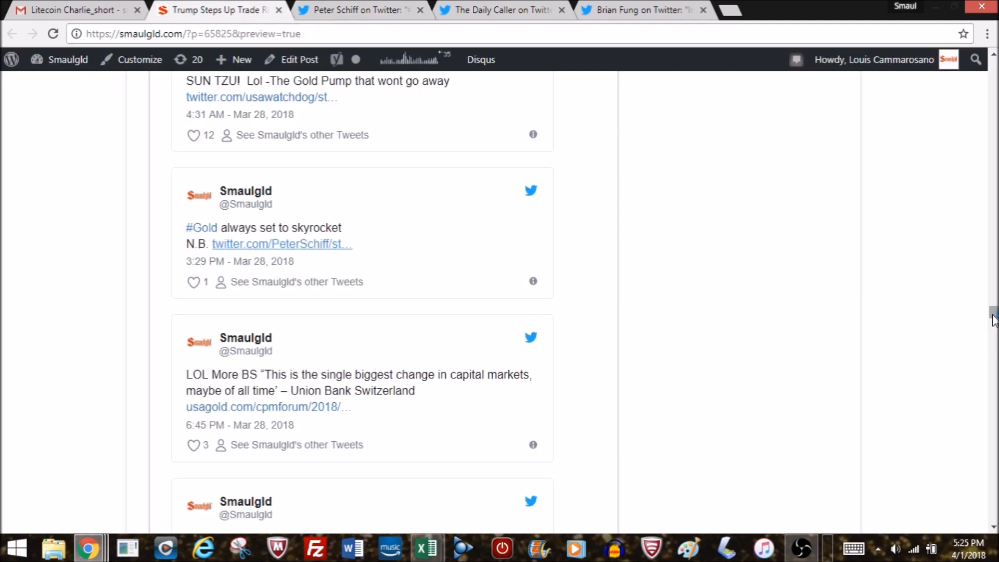
# Scroll past the James Turk, Maloney silver and chart tweets to the Smuggled Gold heading
pyautogui.scroll(-3)
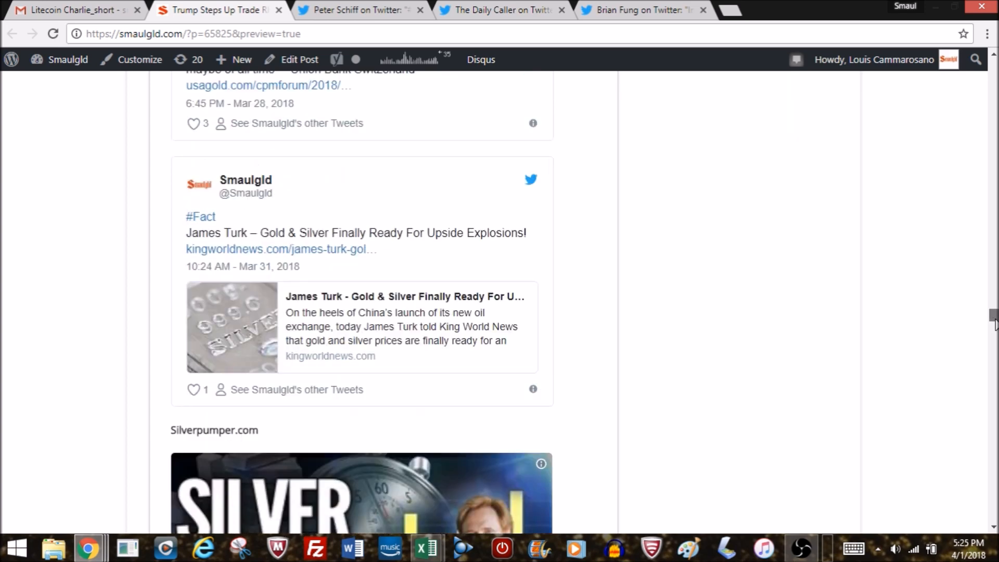
pyautogui.scroll(-3)
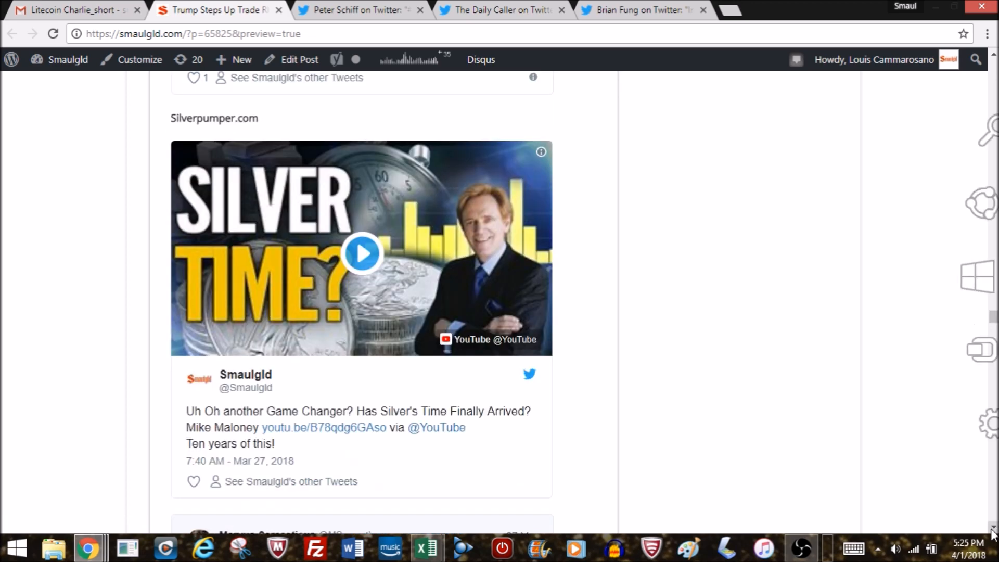
pyautogui.scroll(-3)
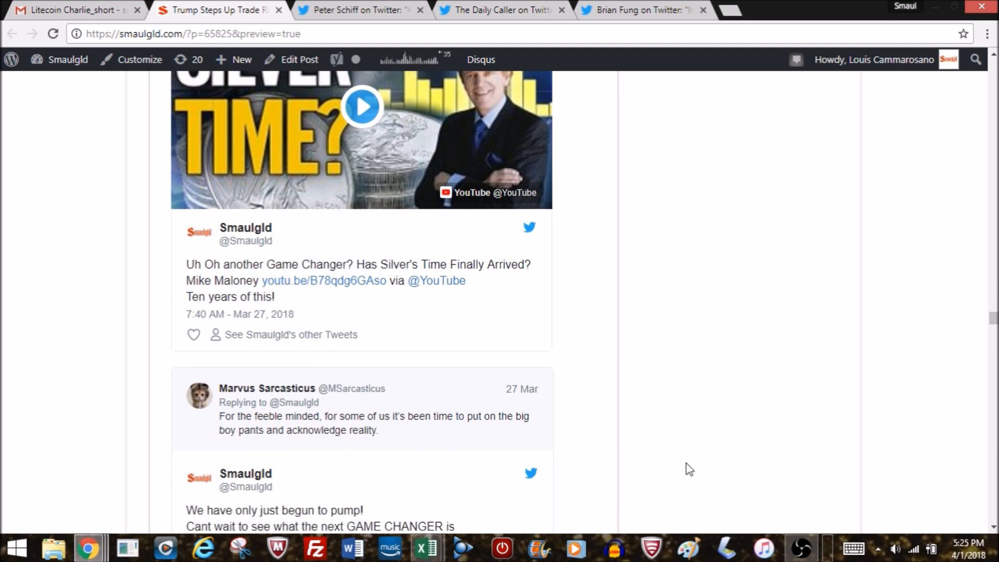
pyautogui.scroll(-3)
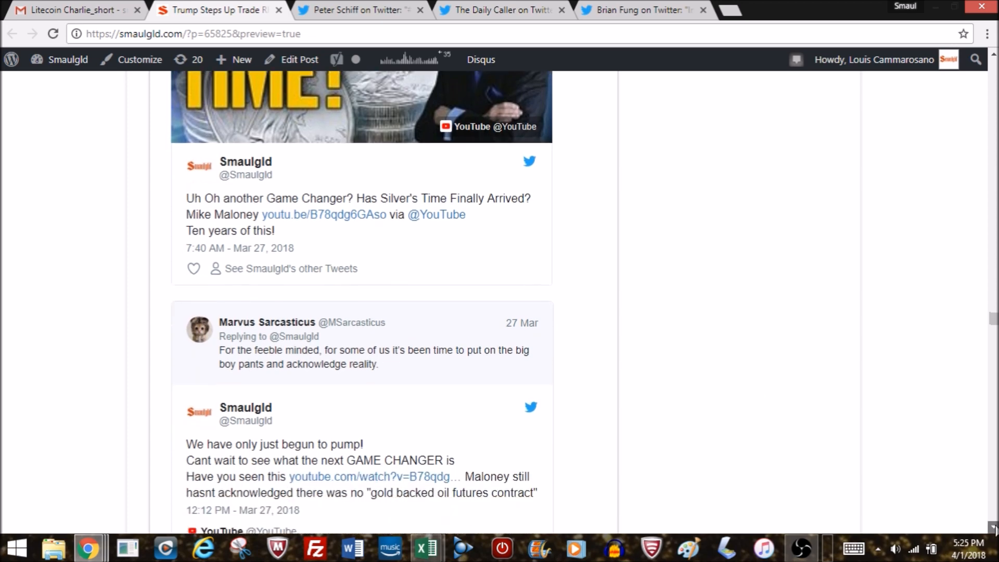
pyautogui.scroll(-3)
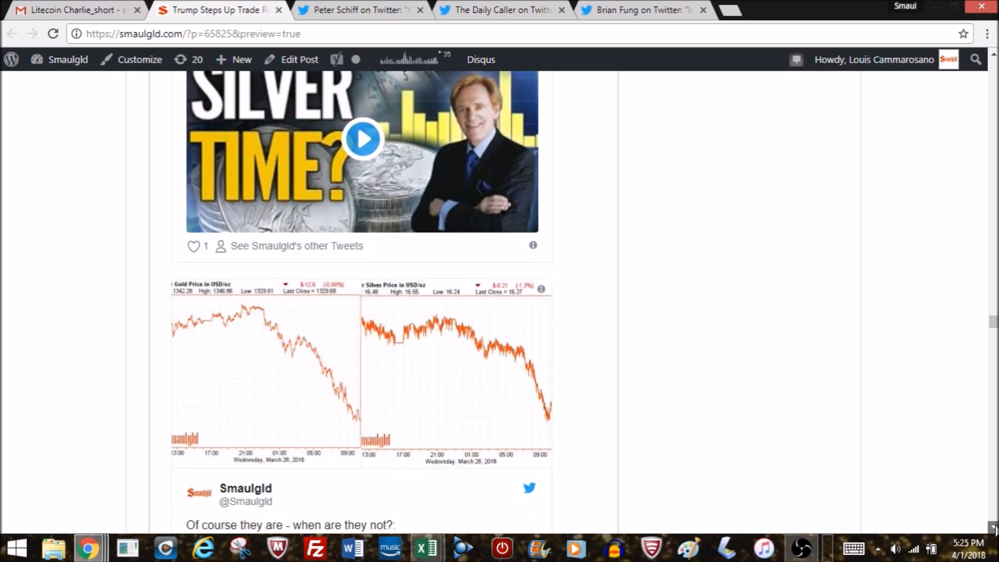
pyautogui.scroll(-3)
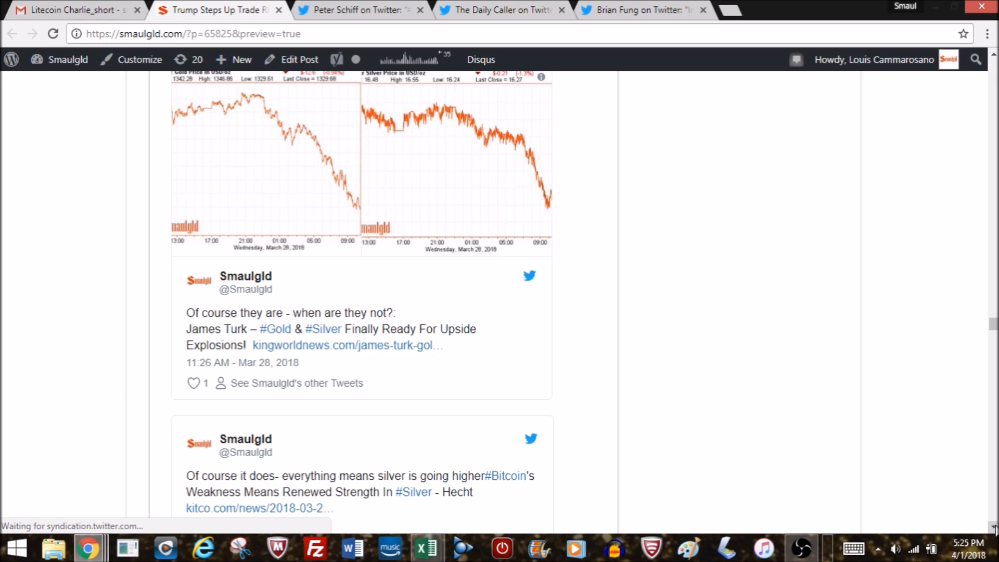
pyautogui.scroll(-3)
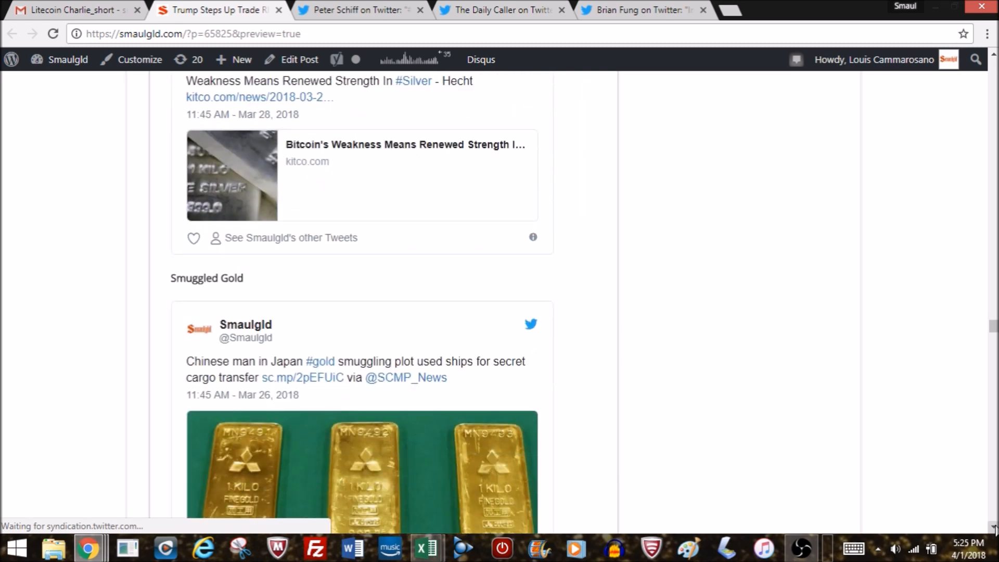
pyautogui.scroll(-3)
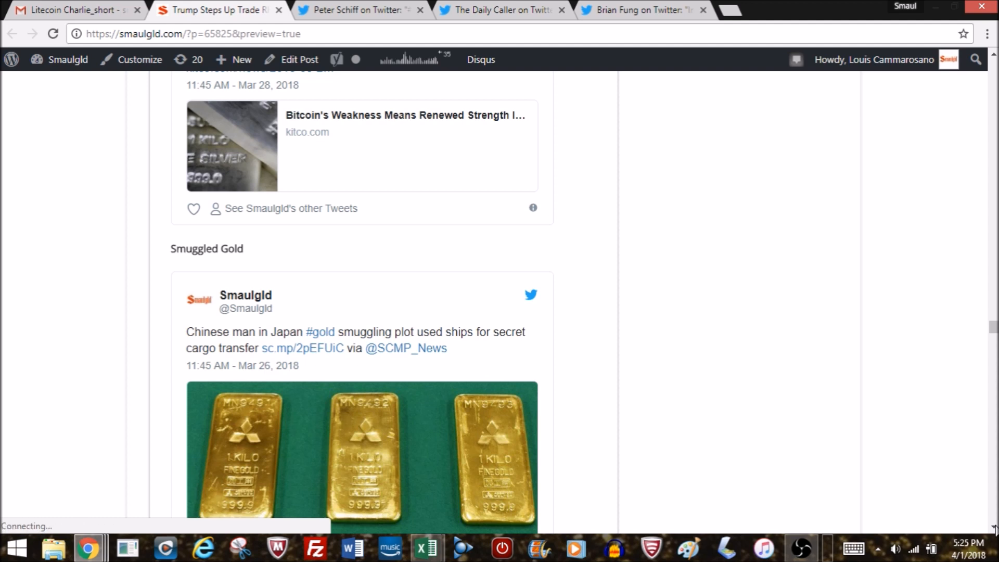
pyautogui.moveTo(935, 495)
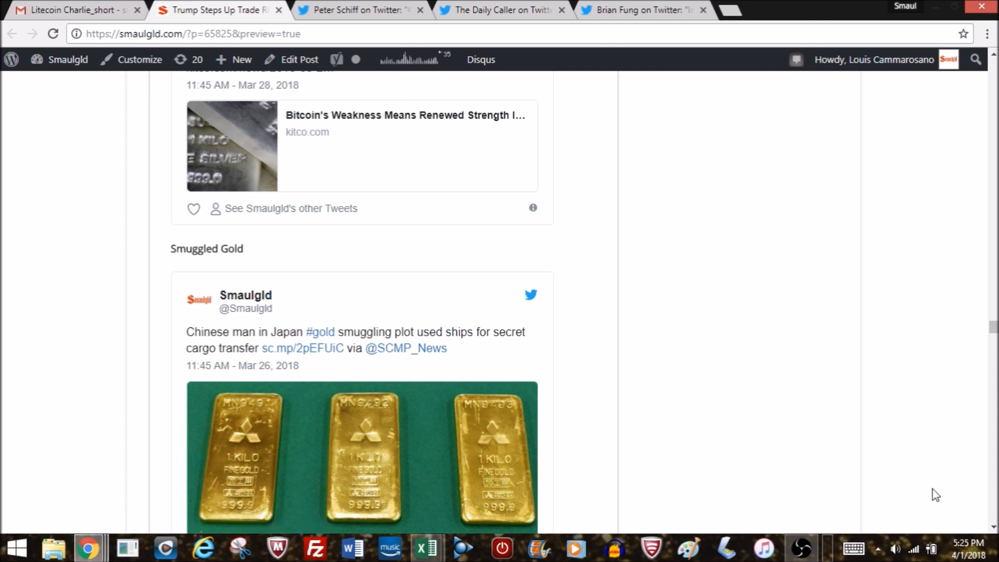
pyautogui.moveTo(940, 495)
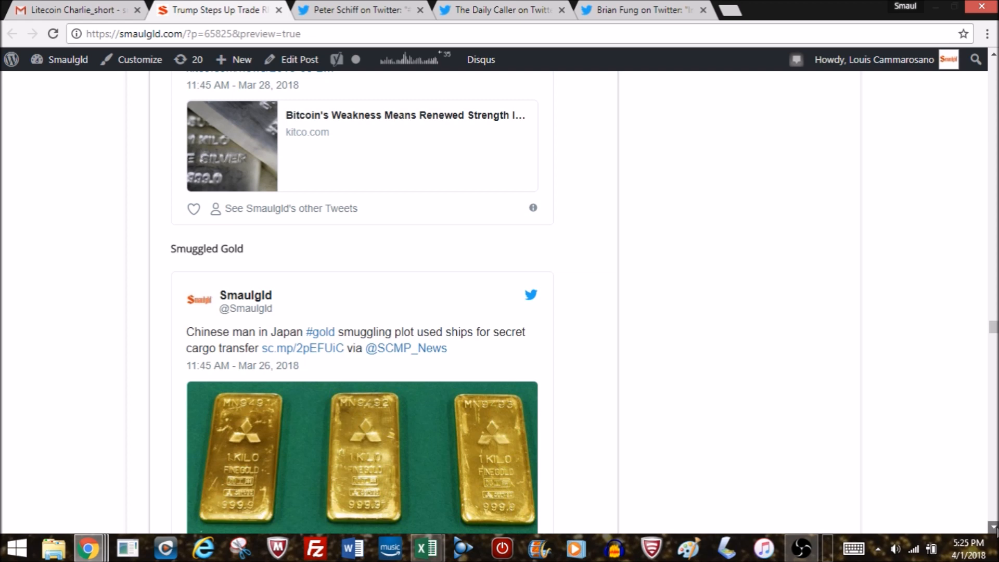
# Scroll past the Japan gold smuggling tweet to the Found Gold! Jerusalem coins and ECB bond tweets
pyautogui.scroll(-3)
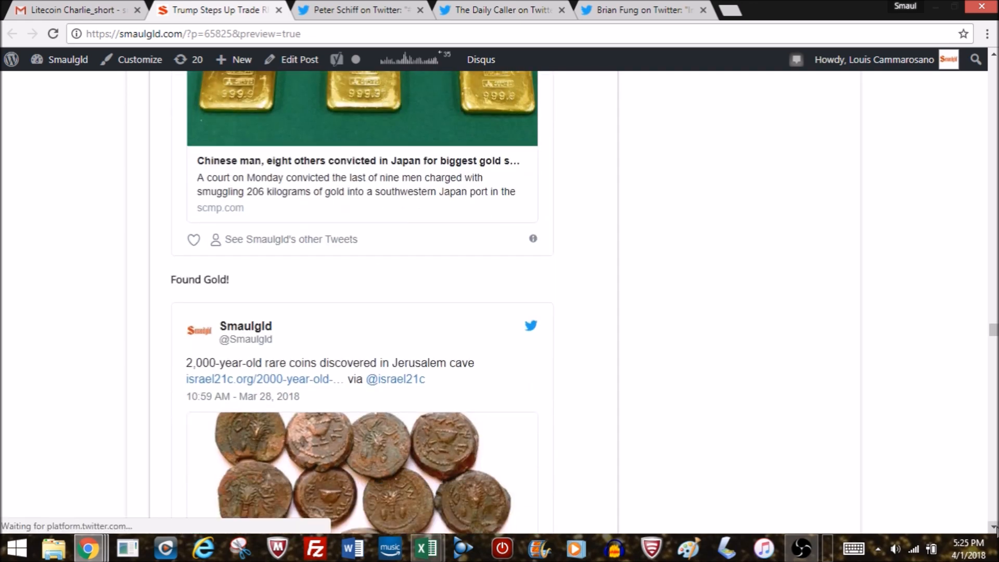
pyautogui.scroll(-3)
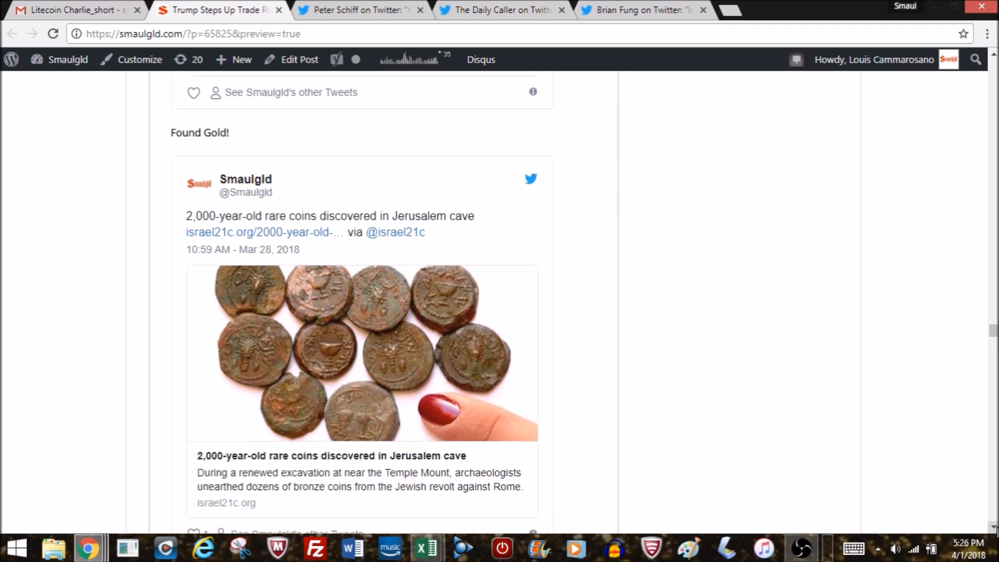
pyautogui.scroll(-3)
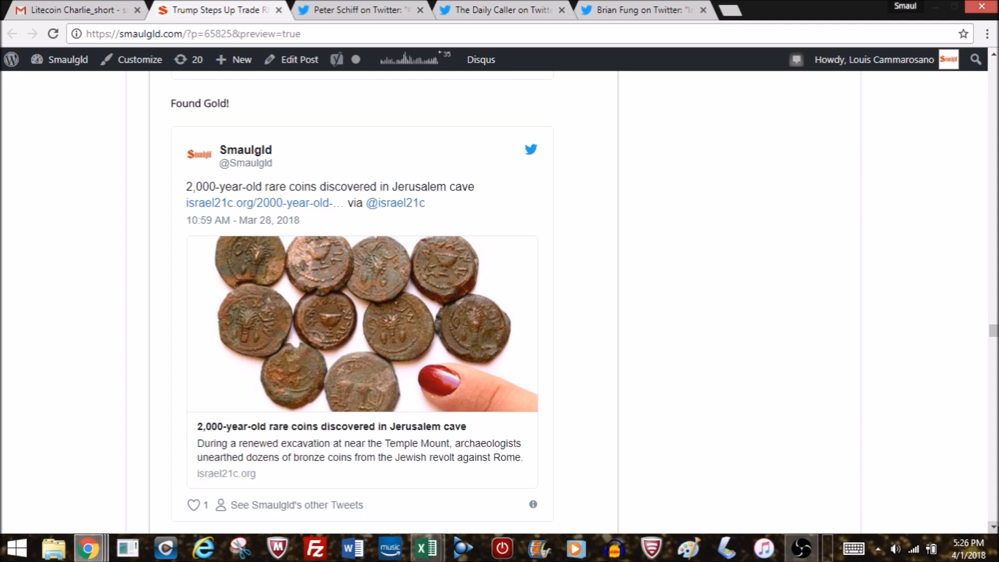
pyautogui.scroll(-3)
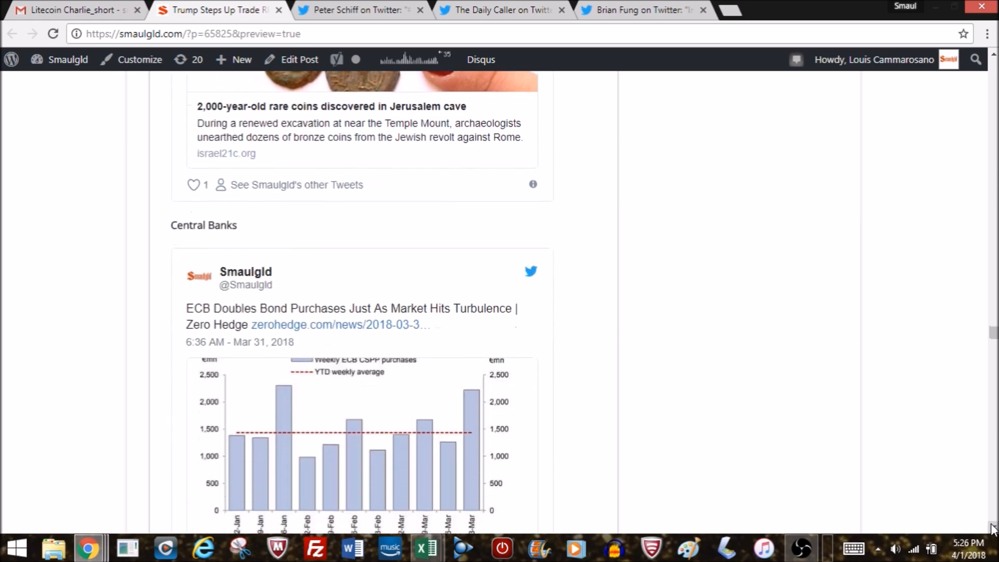
# Scroll past the US Economy consumer-confidence tweet to the American Gold Eagles pricing note
pyautogui.scroll(-3)
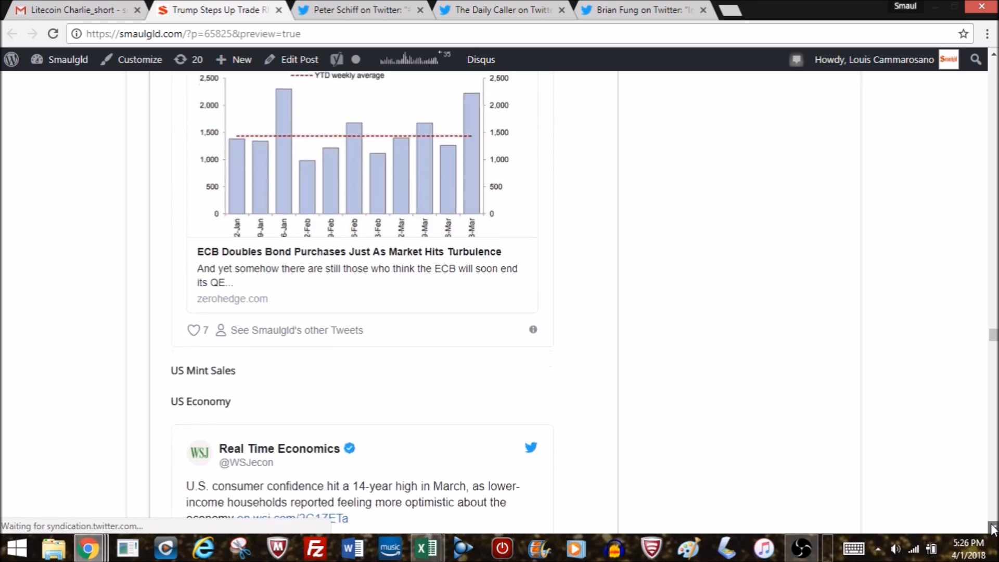
pyautogui.scroll(-3)
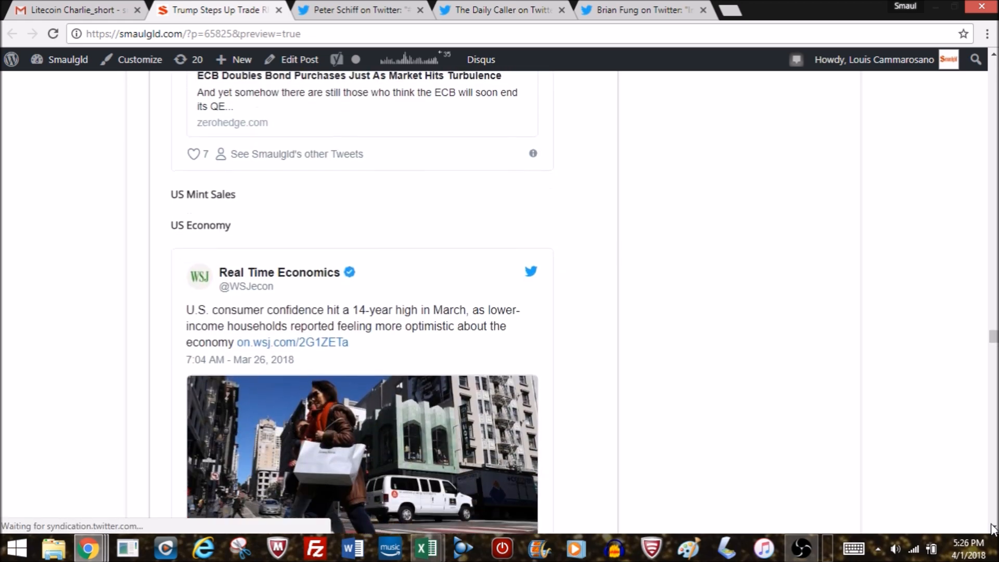
pyautogui.scroll(-3)
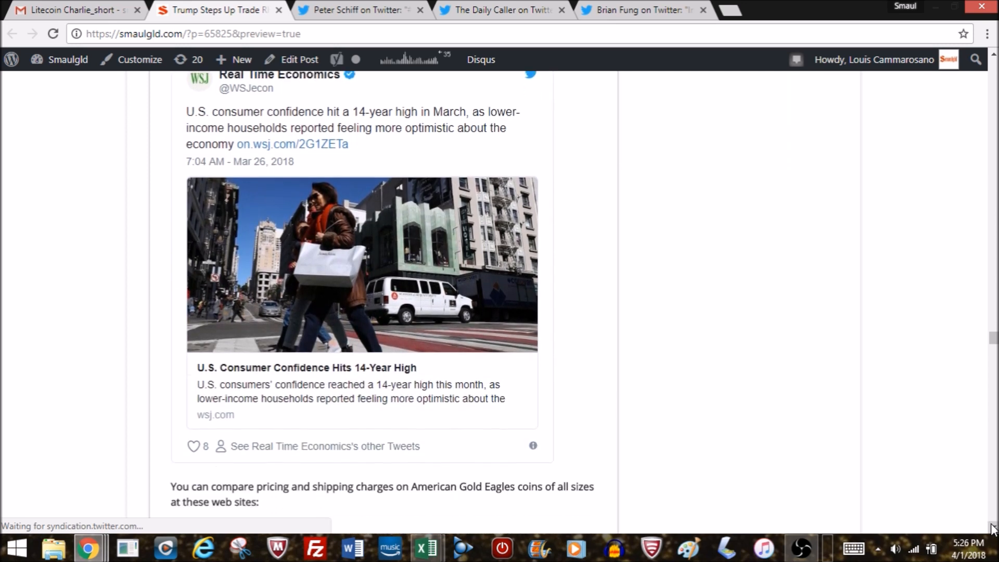